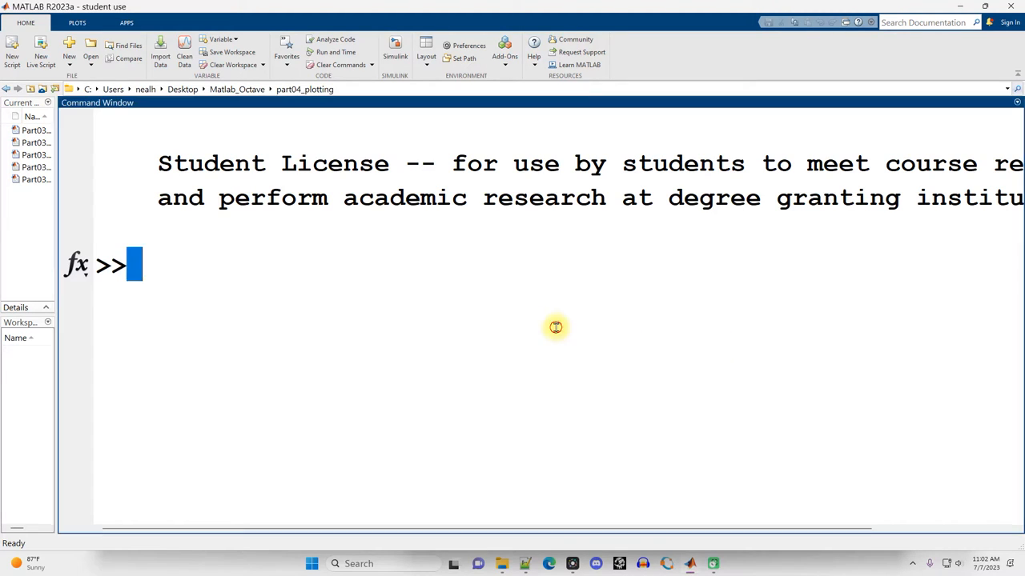
# Step: Compute sqrt(144) in the Command Window, returning ans = 12
pyautogui.write('sqrt')
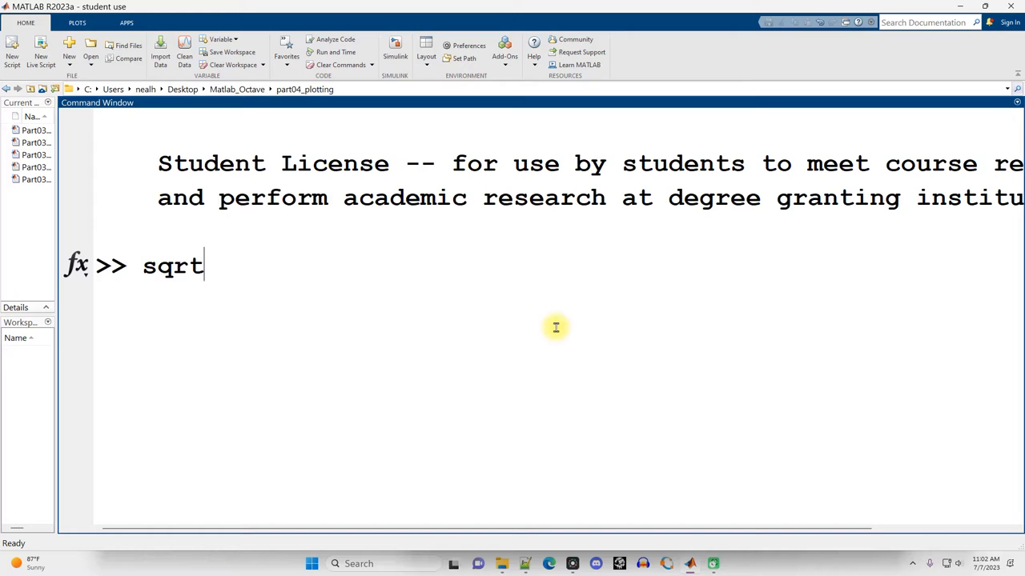
pyautogui.write('(144)')
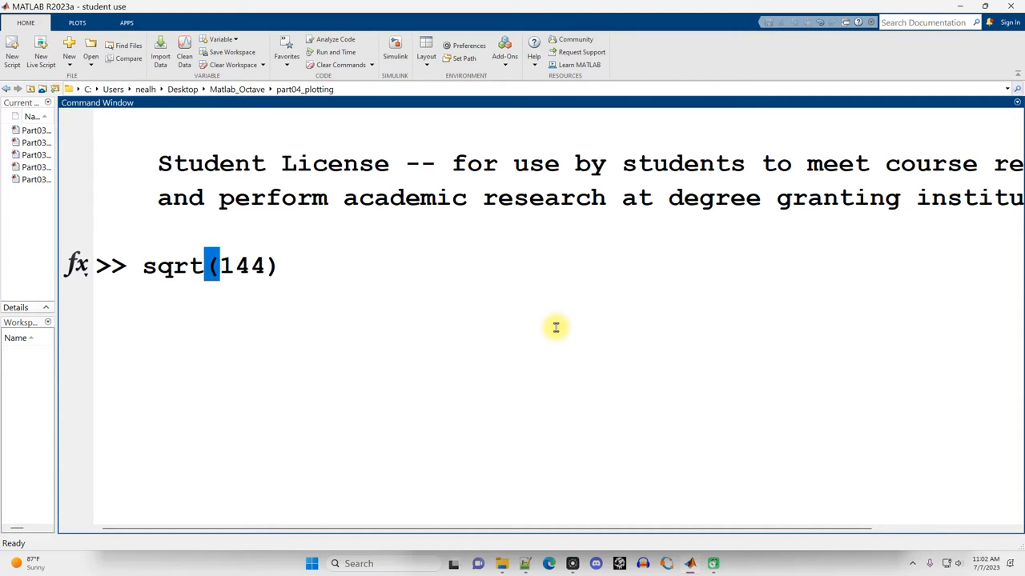
pyautogui.press('enter')
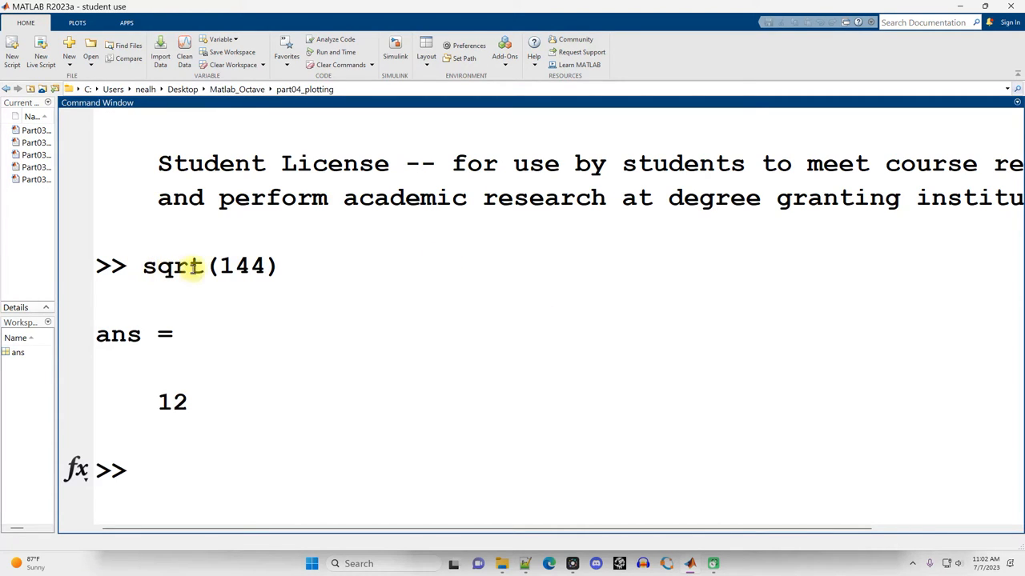
pyautogui.moveTo(261, 320)
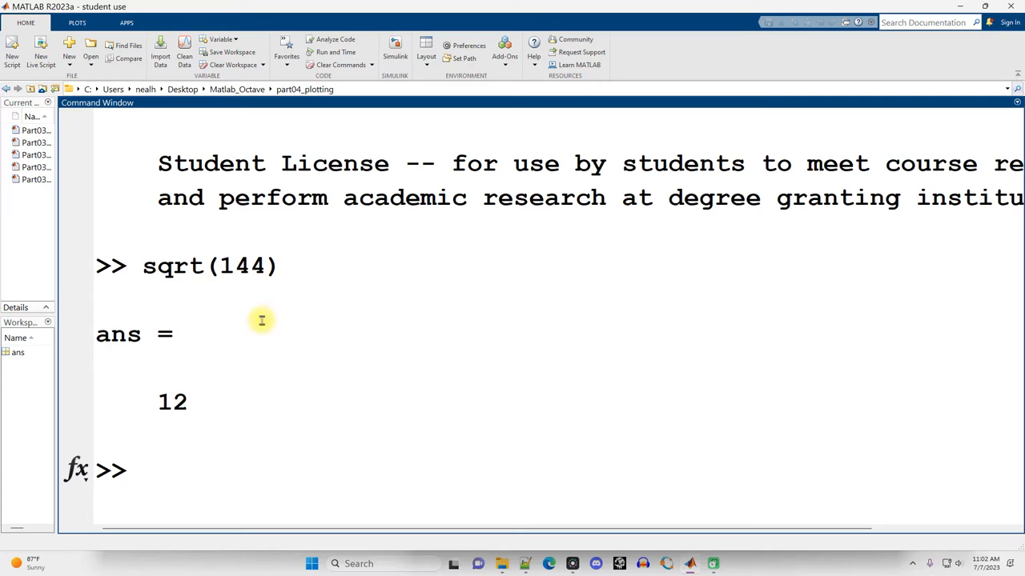
pyautogui.moveTo(262, 314)
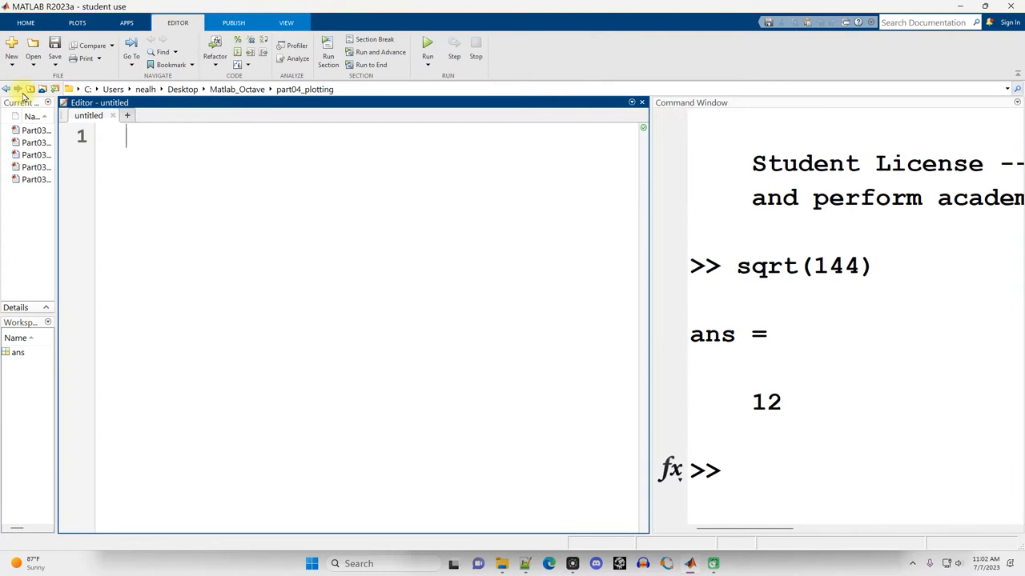
# Step: Write the script setup lines clear; clc; close all, format shortg and format compact
pyautogui.write('clear; c')
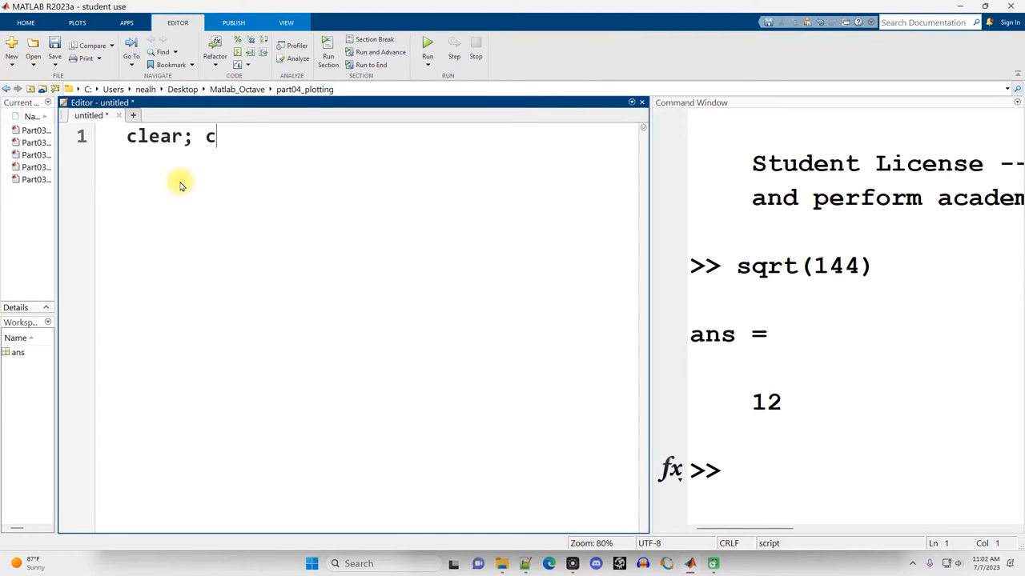
pyautogui.write('lc; close all')
pyautogui.write('format')
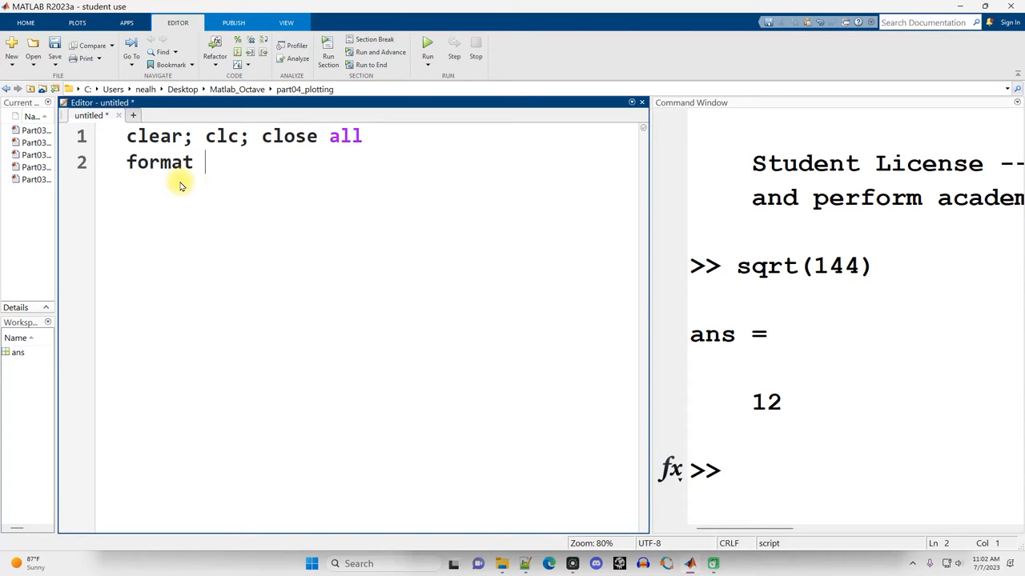
pyautogui.write('shortg')
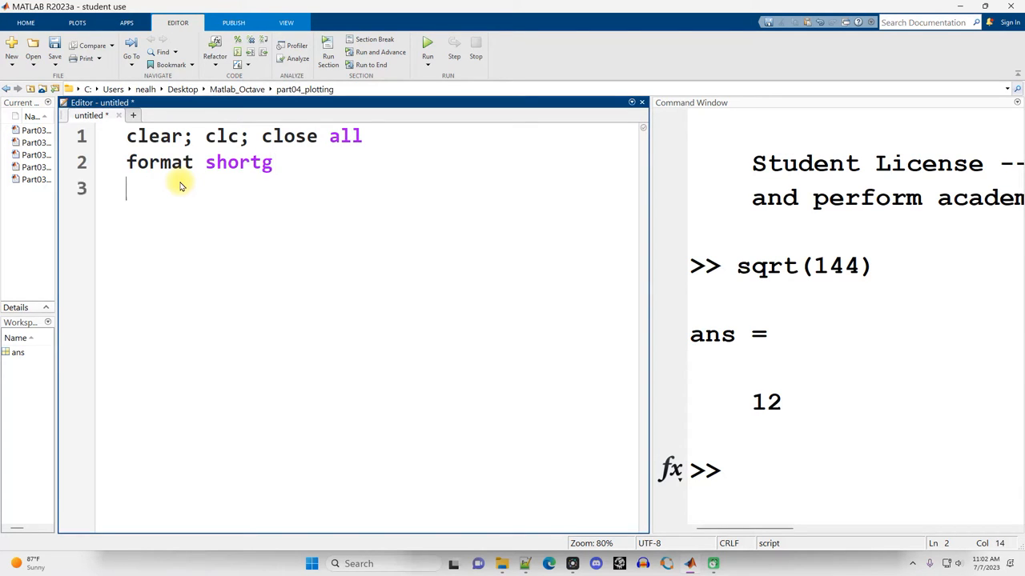
pyautogui.write('format com')
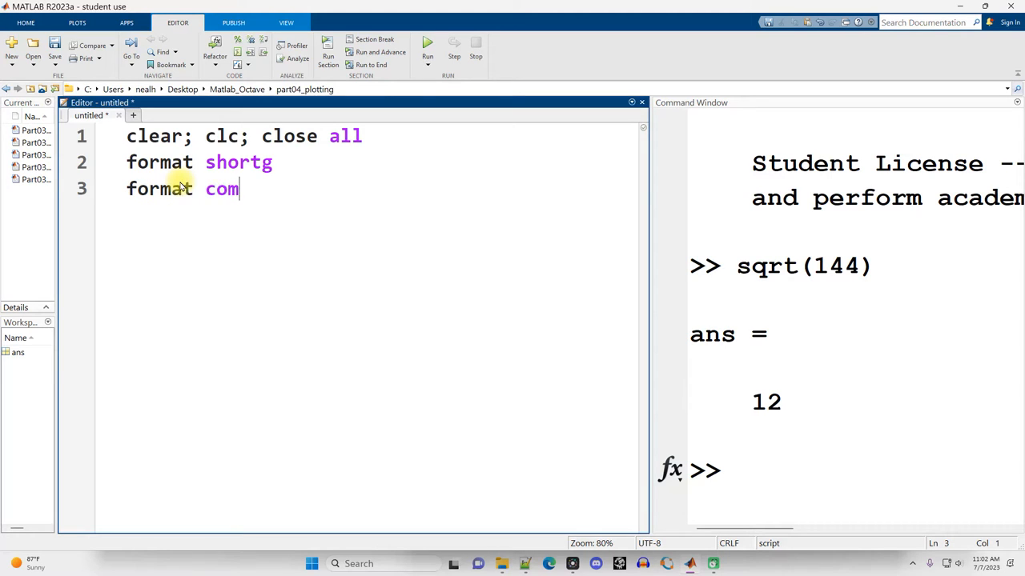
pyautogui.write('pact')
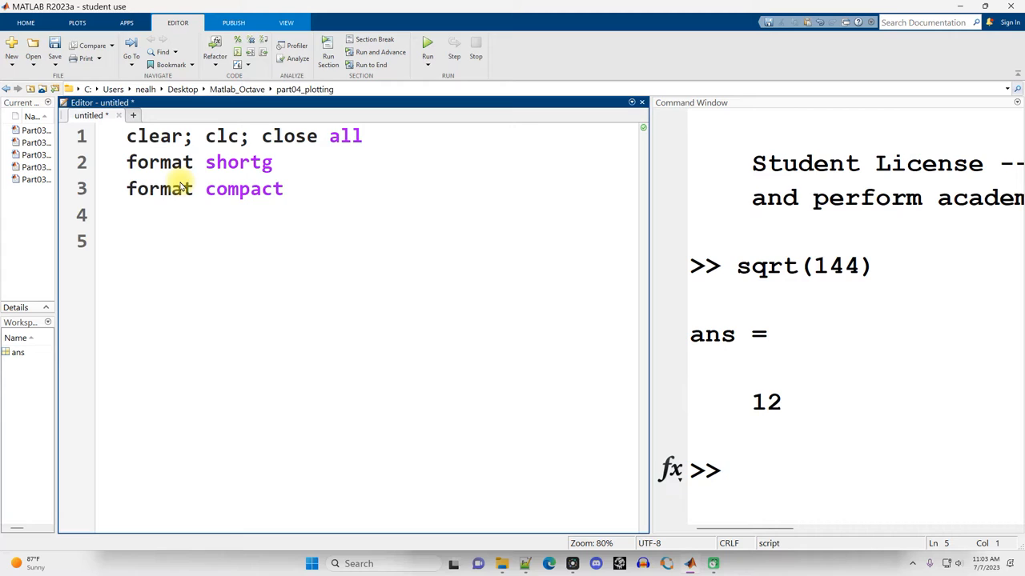
pyautogui.click(128, 240)
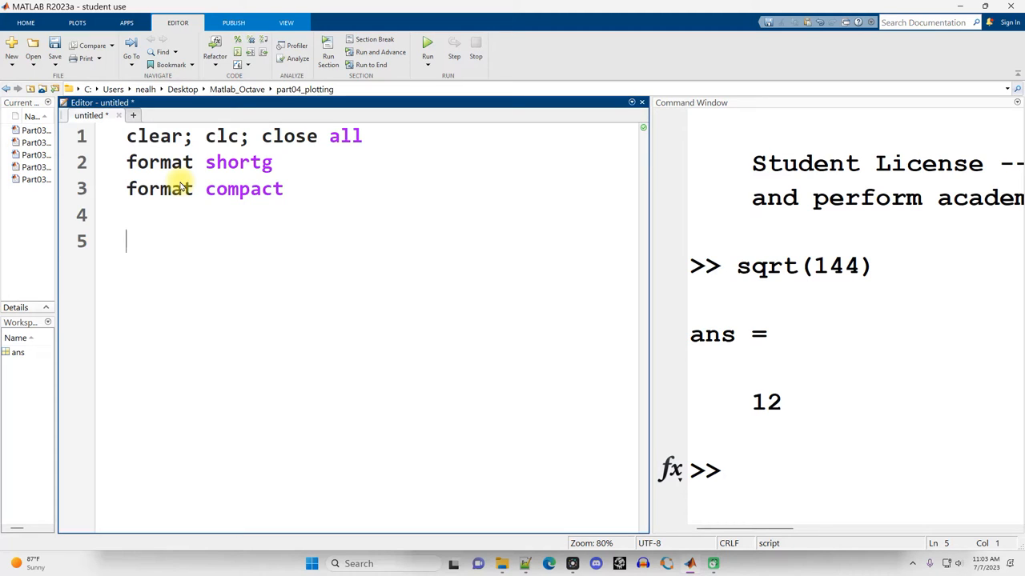
# Step: Define target = 144 and lower_bound = 1 in the script
pyautogui.write('x')
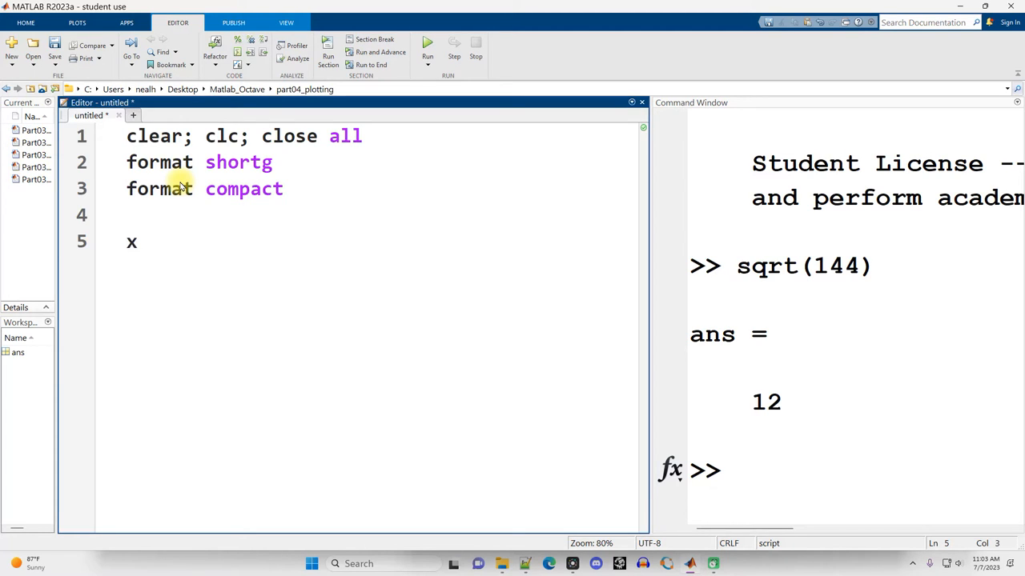
pyautogui.write('= 144;')
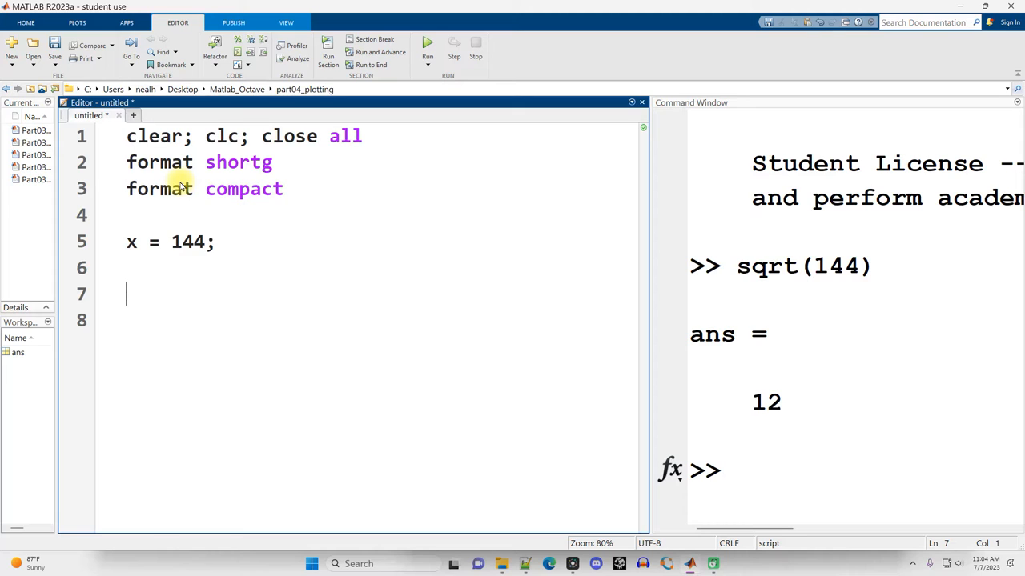
pyautogui.write('lower_')
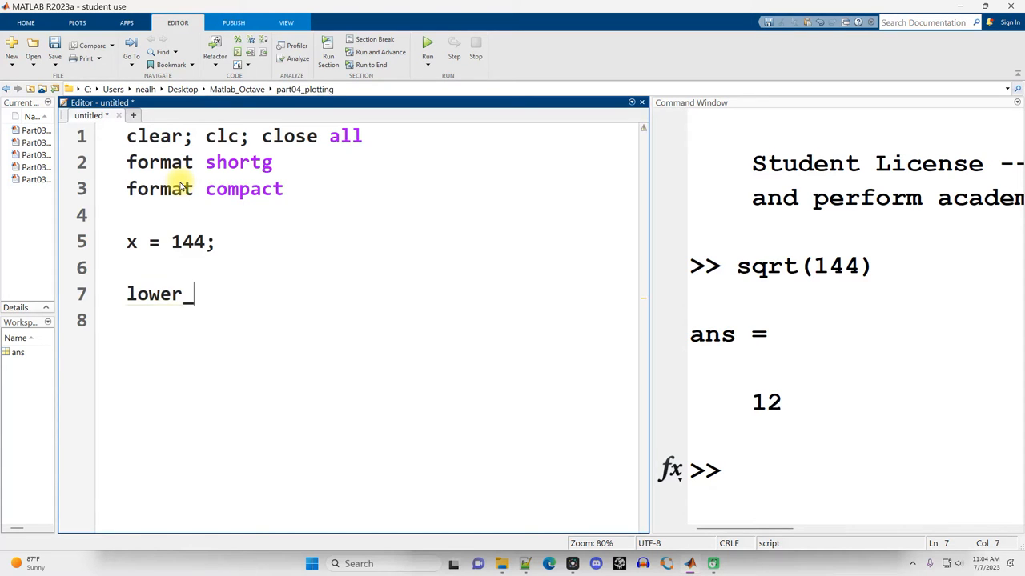
pyautogui.write('bound = 1;')
pyautogui.click(380, 320)
pyautogui.write('while lower_bound')
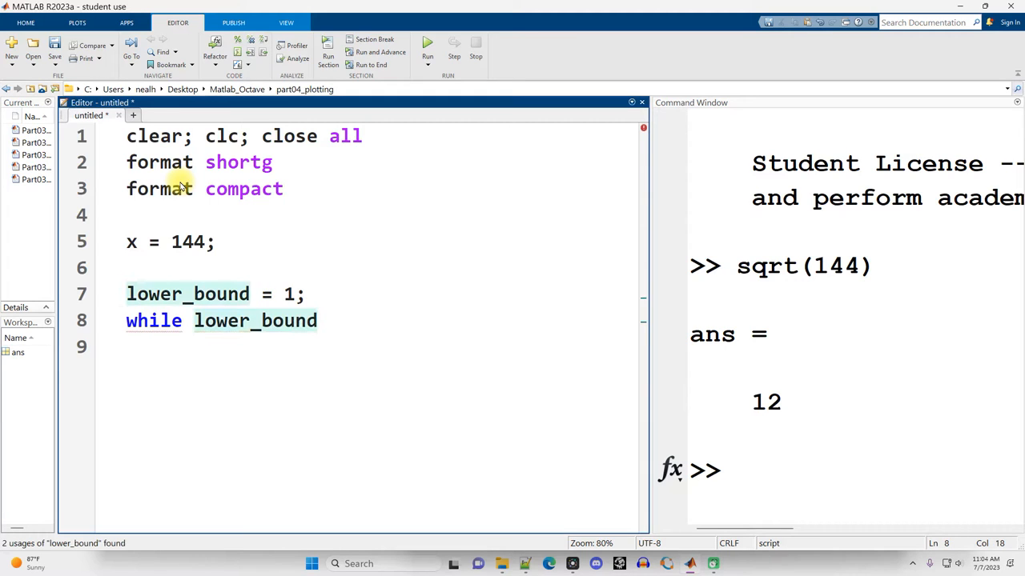
# Step: Add a while loop incrementing lower_bound, then step back one and display lower_bound
pyautogui.write('^2 < target')
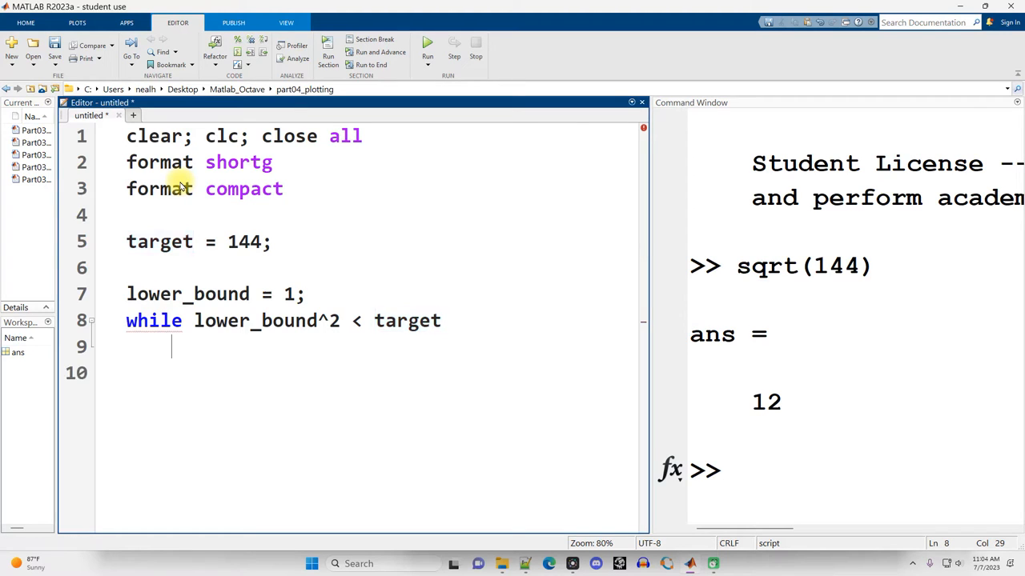
pyautogui.write('lower_bound =')
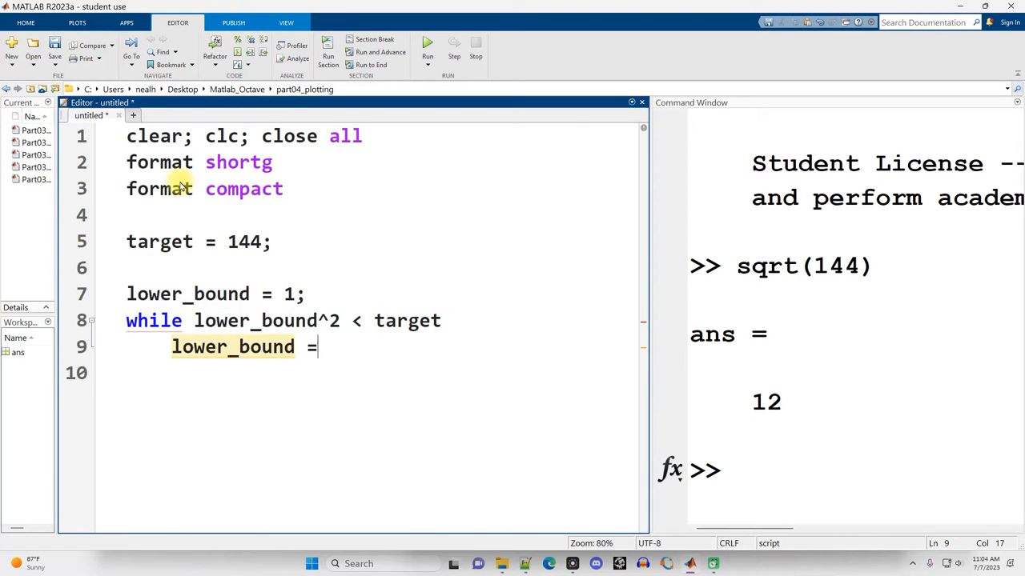
pyautogui.write('lower_bound +1;')
pyautogui.click(369, 373)
pyautogui.write('end')
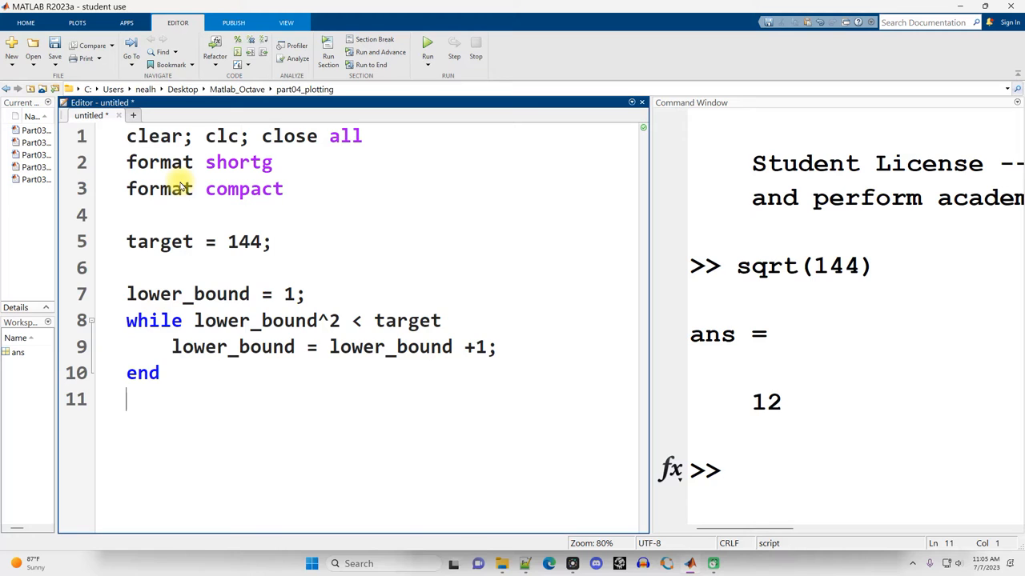
pyautogui.write('lower_bound = lower_bound -1;')
pyautogui.write('disp')
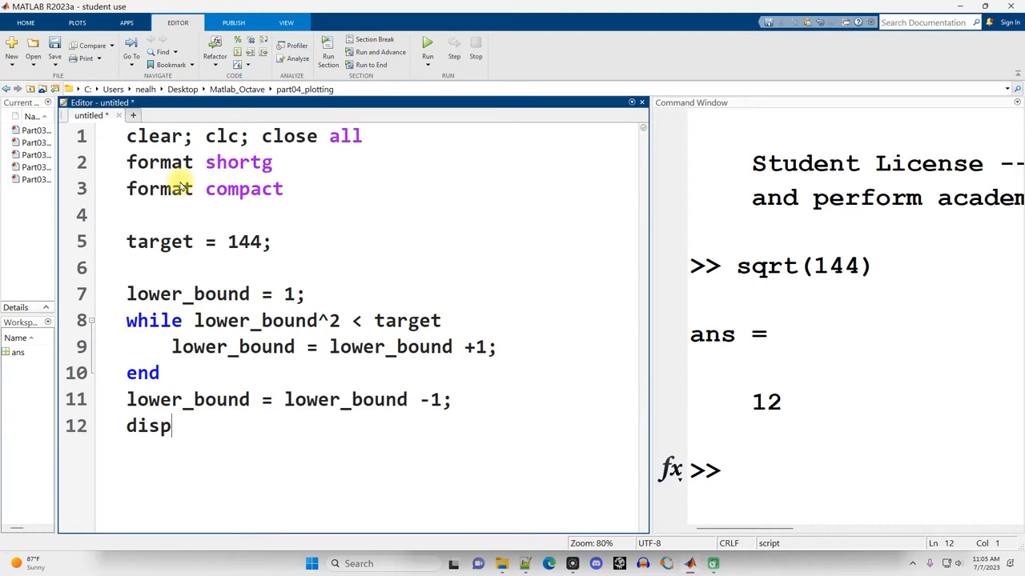
pyautogui.write('(lower_bound)')
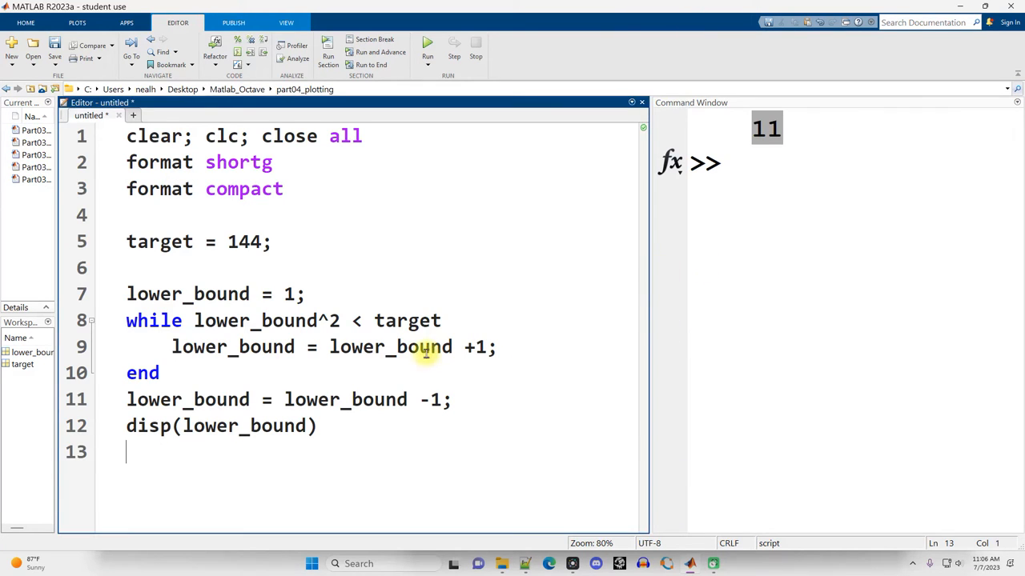
pyautogui.moveTo(242, 462)
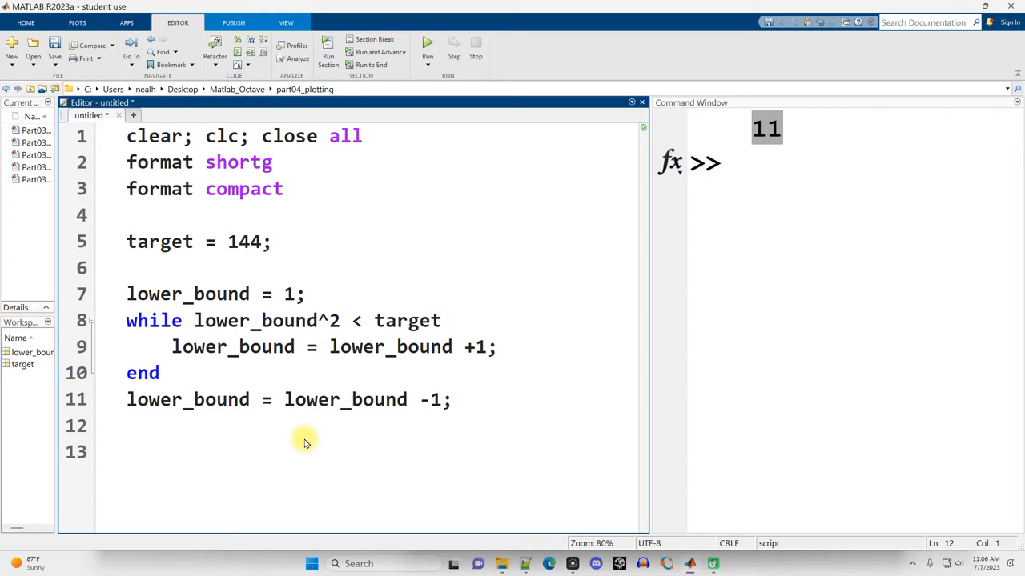
# Step: Add an if block displaying lower_bound+1 when (lower_bound+1)^2 == target
pyautogui.write('if')
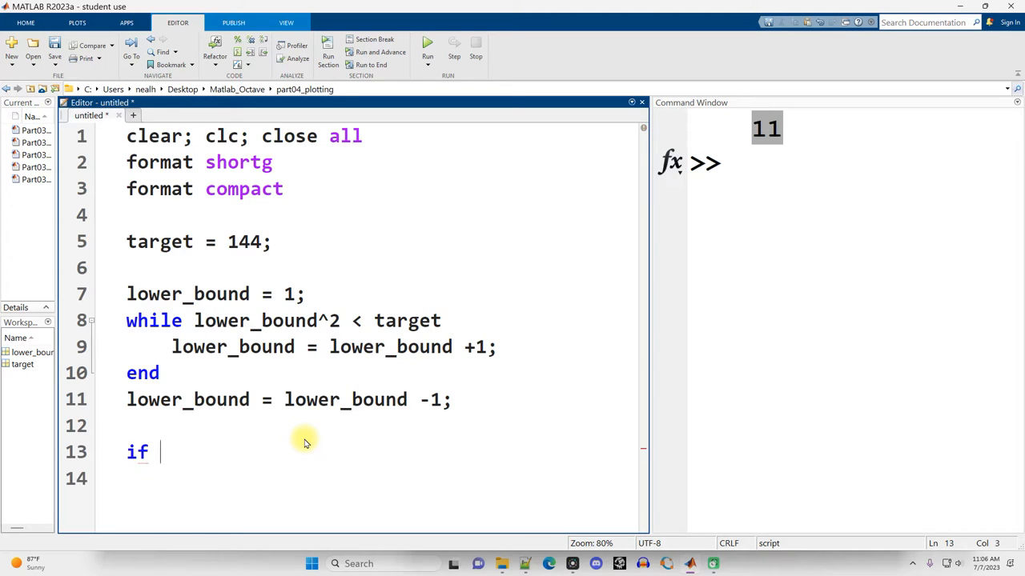
pyautogui.write('(lower_bound+1)^2 == target')
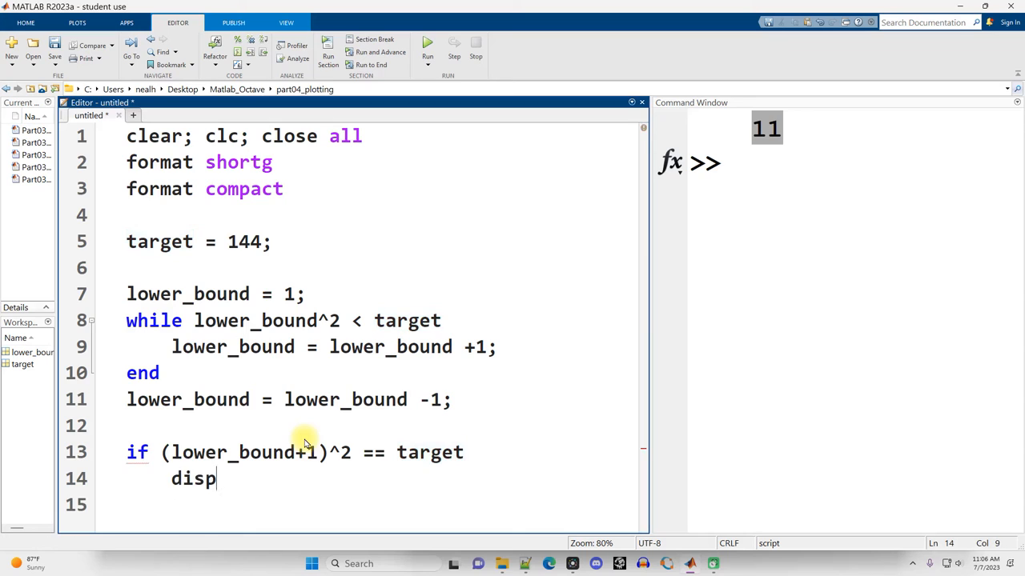
pyautogui.write('(lower_bound+1)')
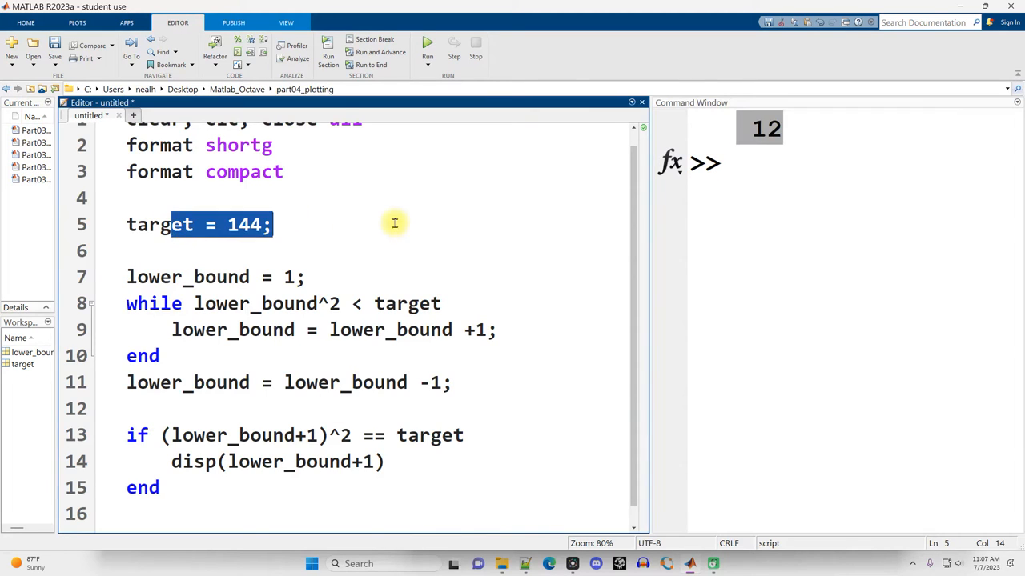
# Step: Change target from 144 to 55 and move to the empty last line
pyautogui.doubleClick(244, 224)
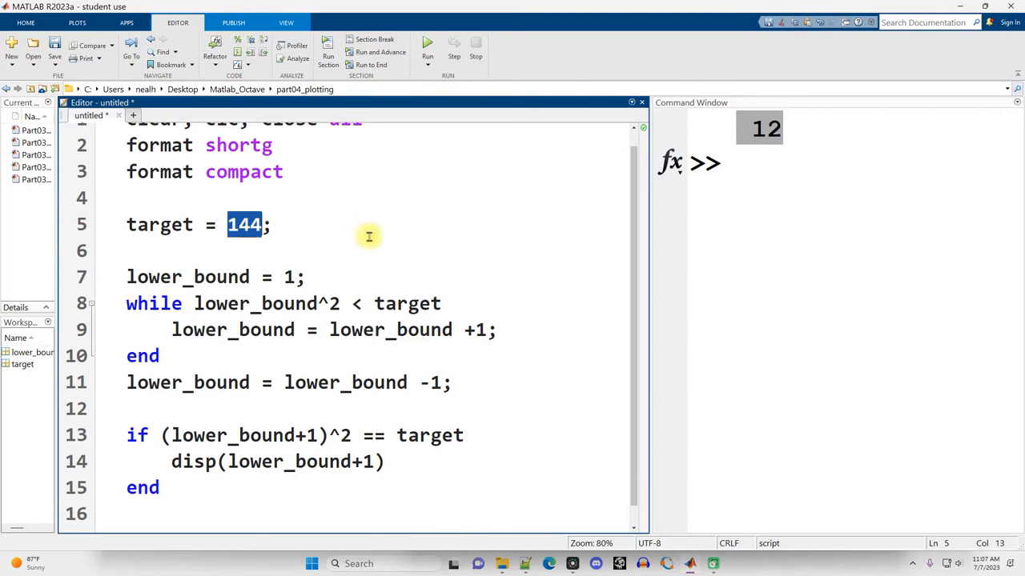
pyautogui.write('55')
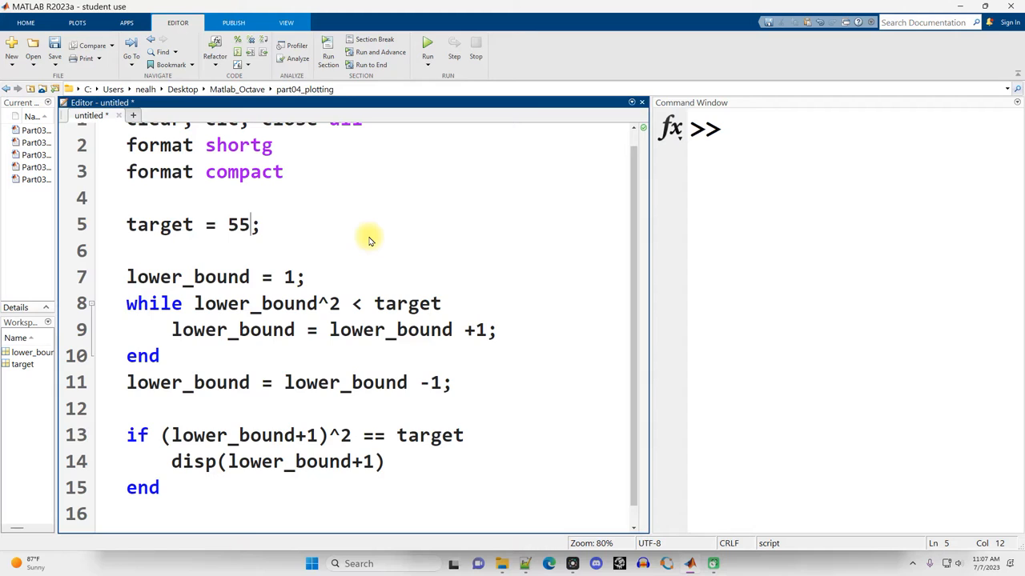
pyautogui.moveTo(204, 491)
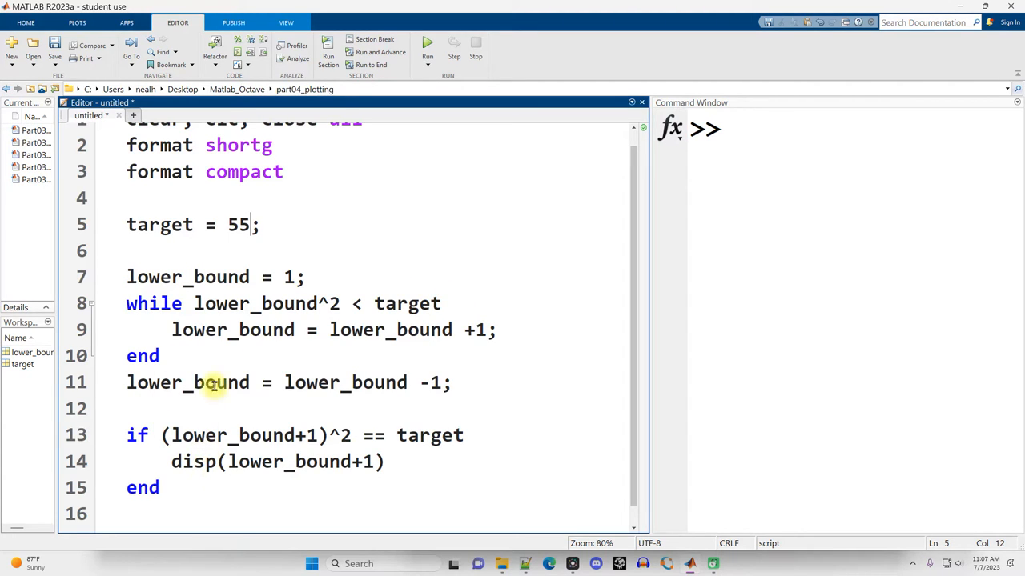
pyautogui.moveTo(248, 383)
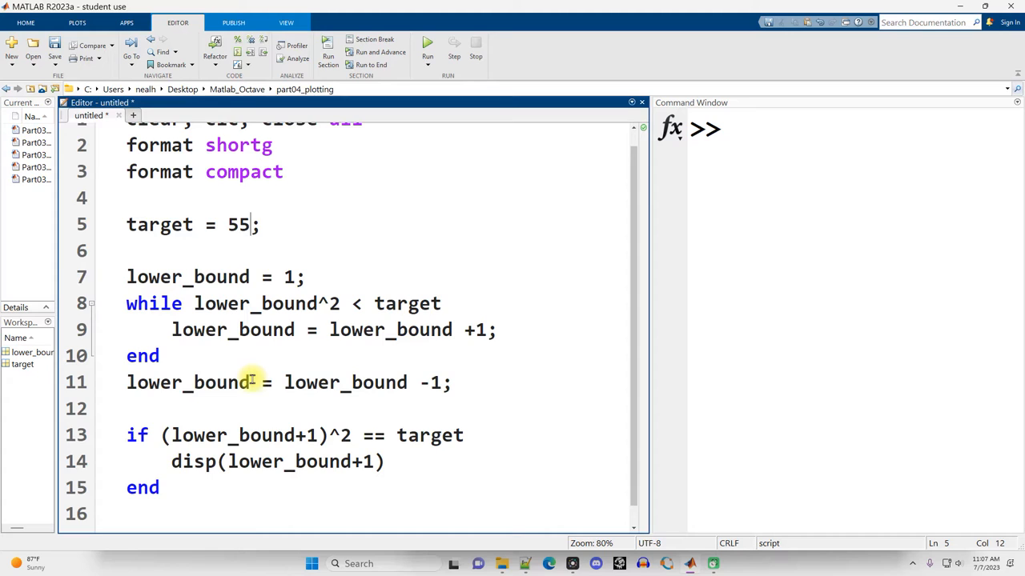
pyautogui.moveTo(315, 203)
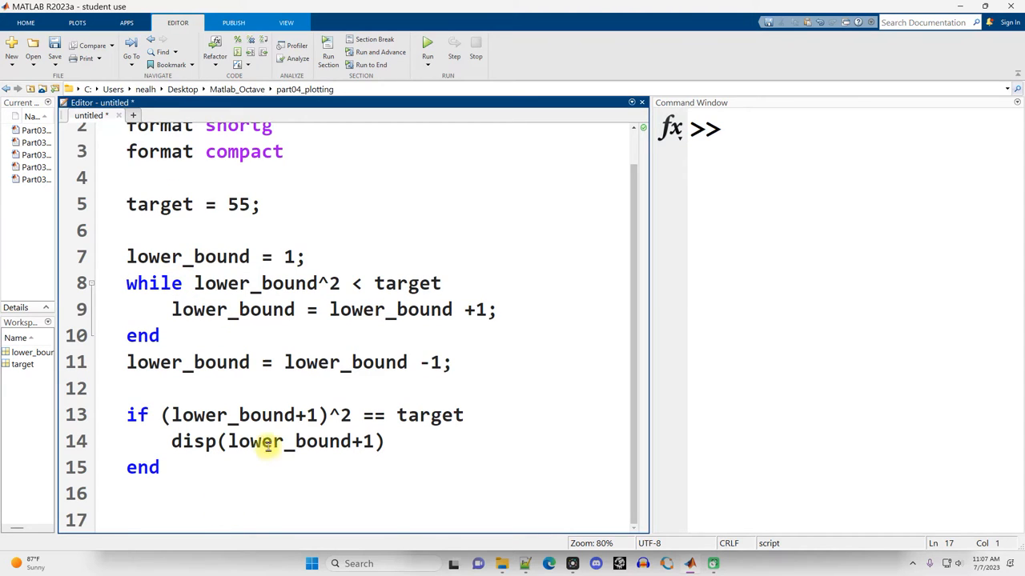
pyautogui.doubleClick(187, 362)
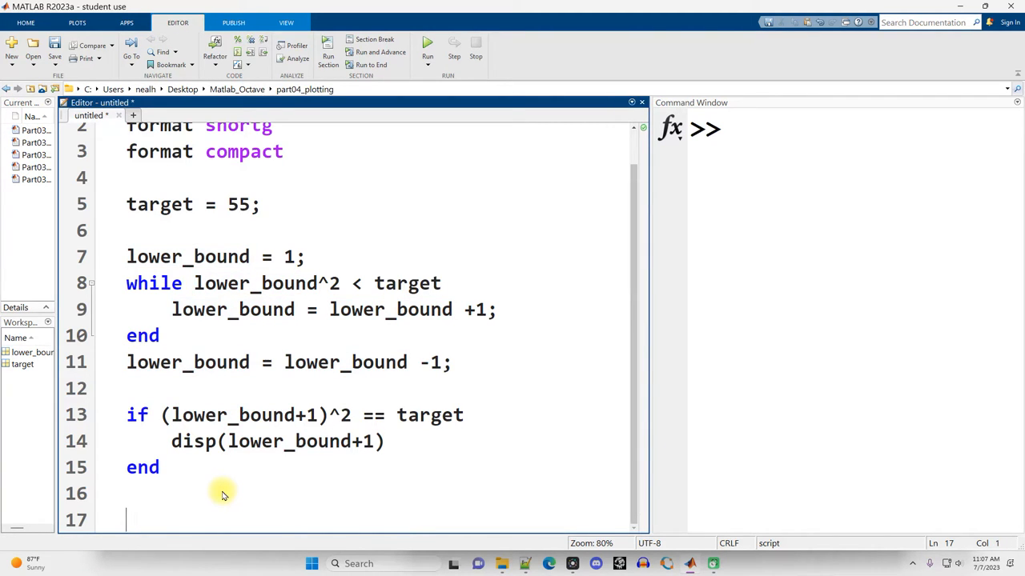
# Step: Add estimate = lower_bound + 0.5; after the lower bound search
pyautogui.write('guess =')
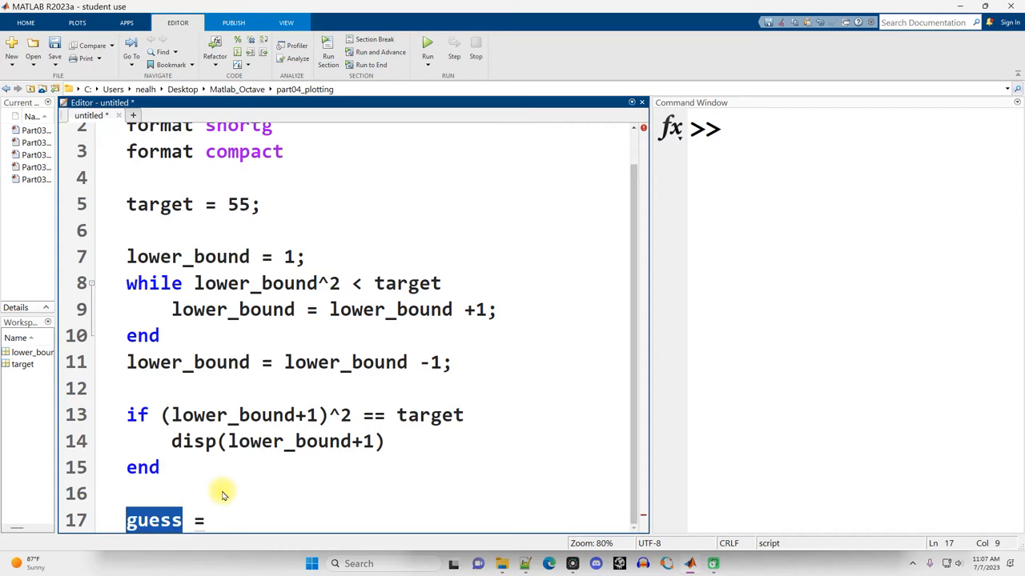
pyautogui.write('estimate')
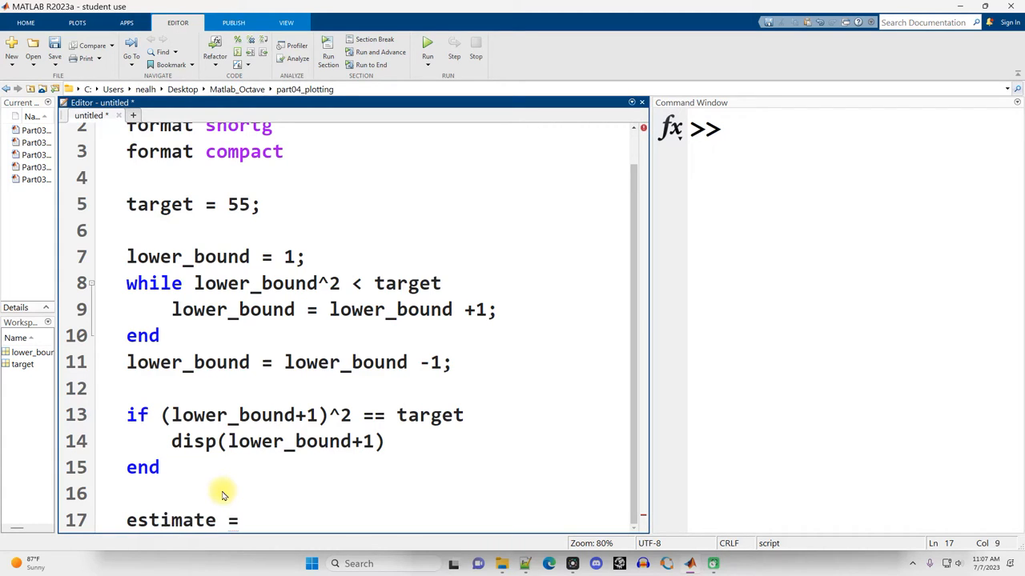
pyautogui.write('lower_bound +')
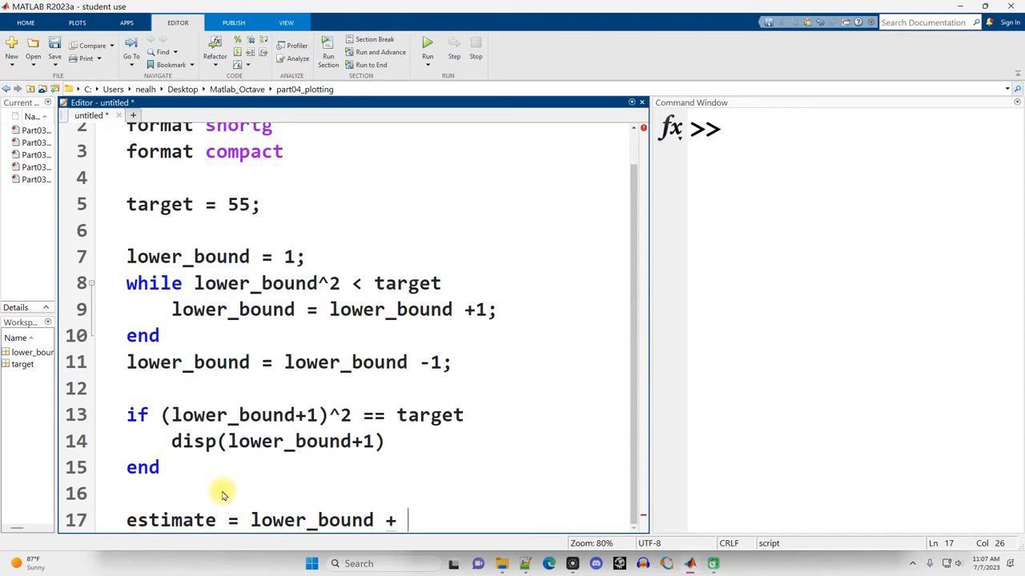
pyautogui.write('0.5')
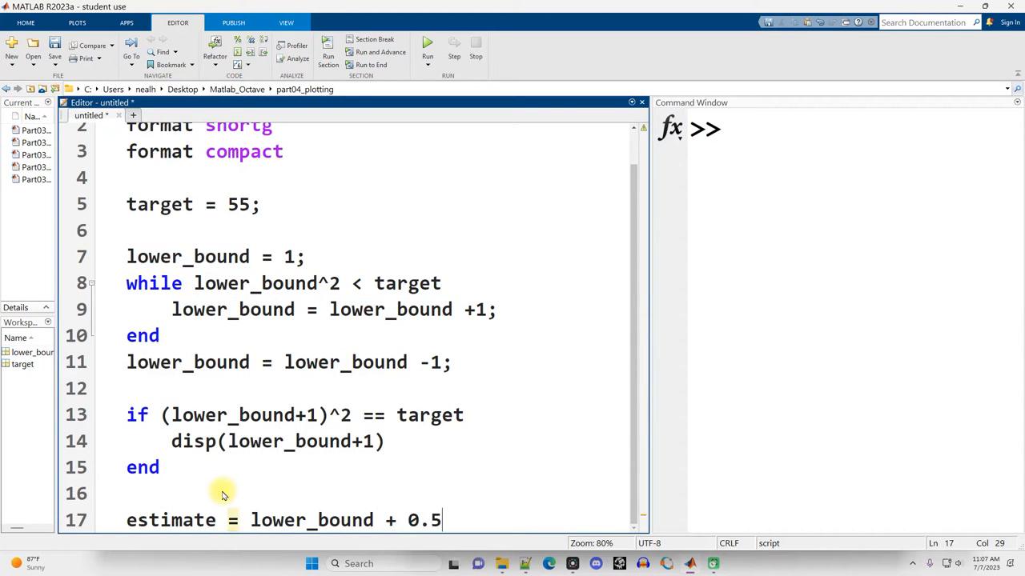
pyautogui.write(';')
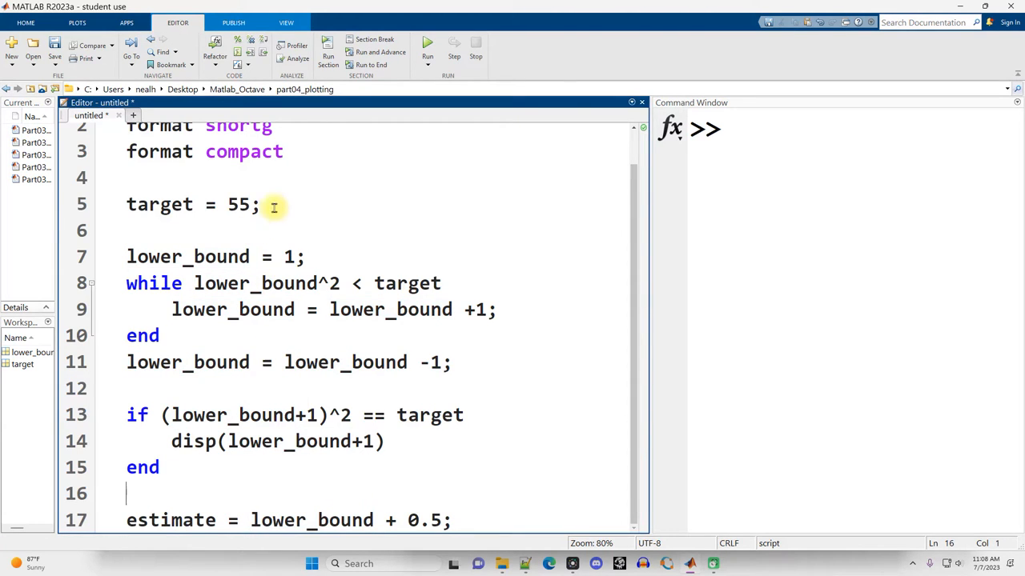
pyautogui.click(280, 520)
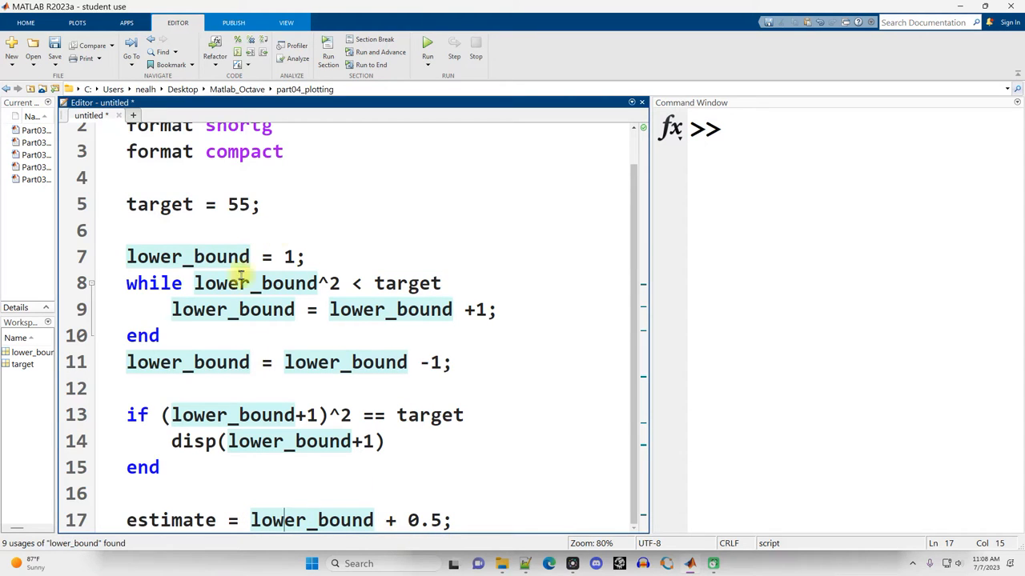
pyautogui.moveTo(125, 414); pyautogui.dragTo(158, 467)
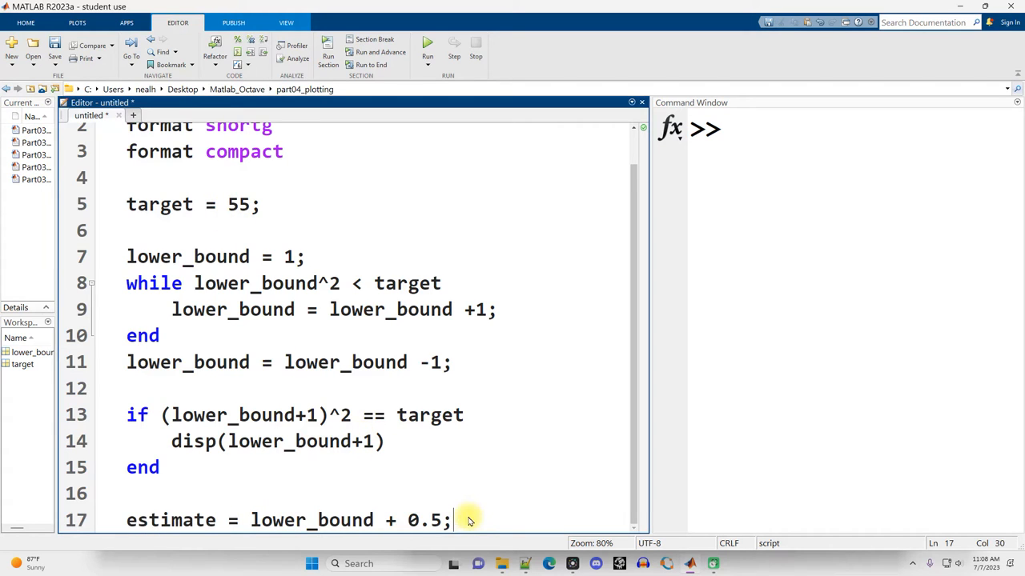
# Step: Display estimate, run the script, and set target back to 144
pyautogui.write('disp(estim')
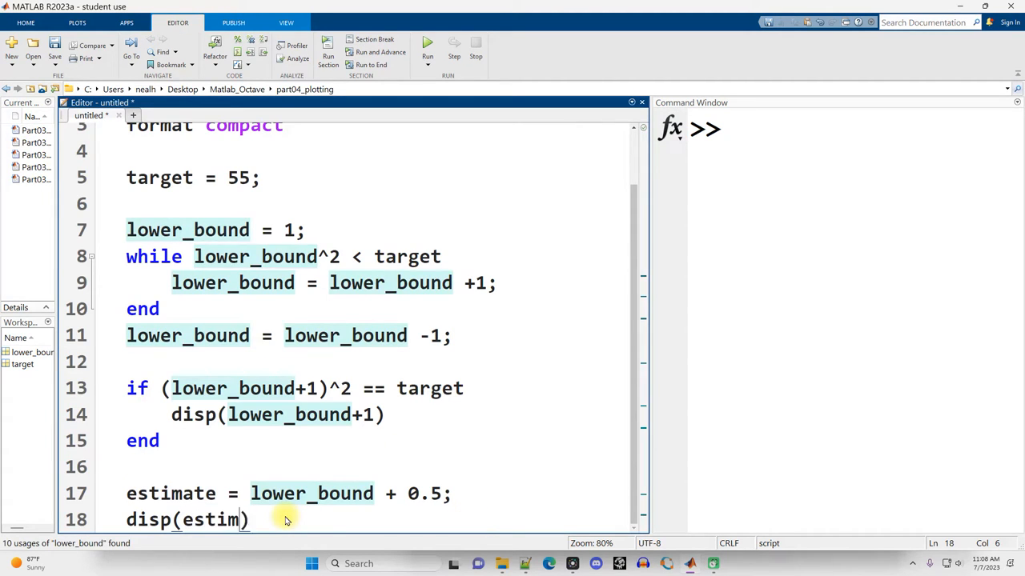
pyautogui.click(427, 42)
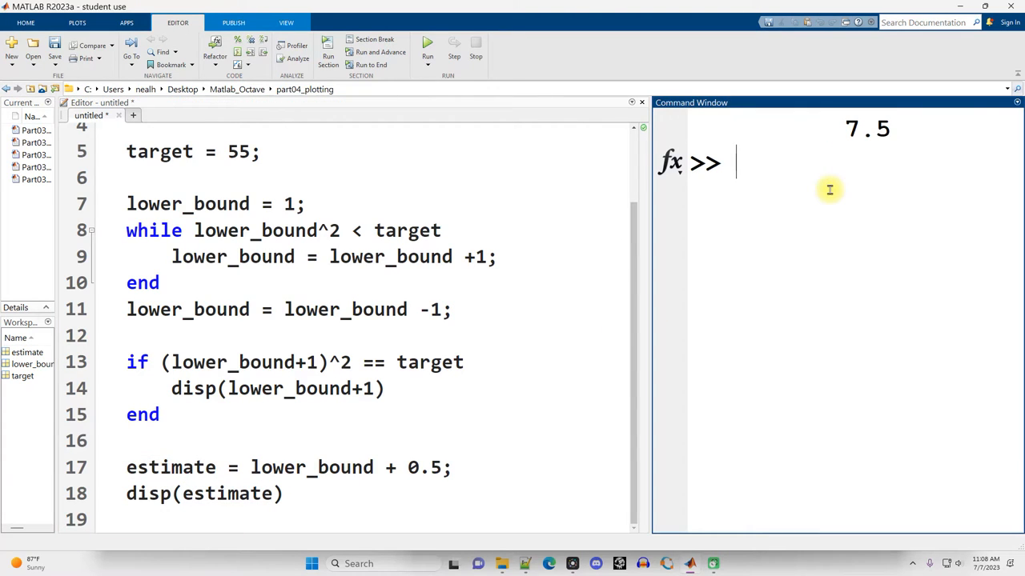
pyautogui.write('7.5^2')
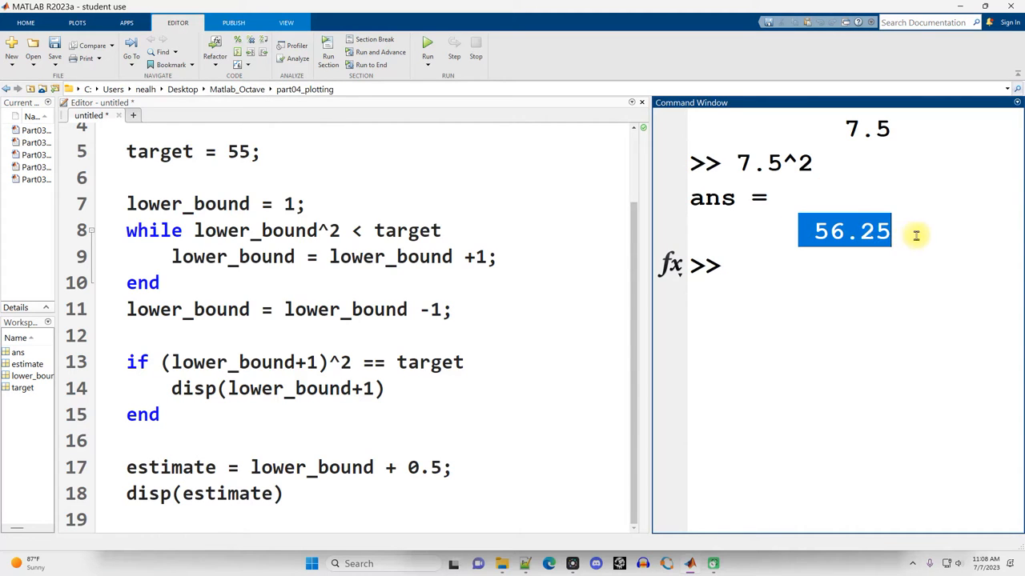
pyautogui.doubleClick(239, 151)
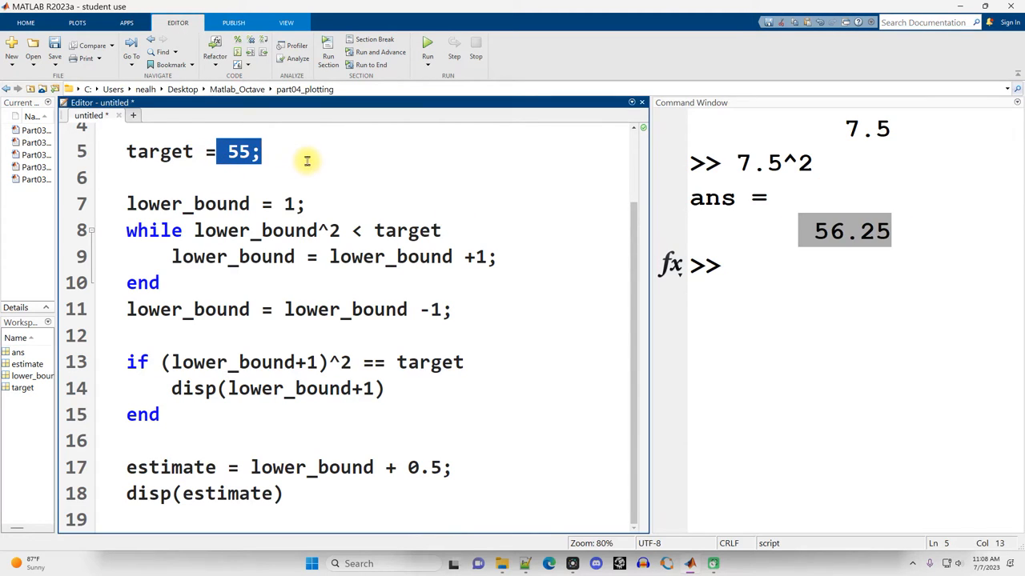
pyautogui.moveTo(336, 503)
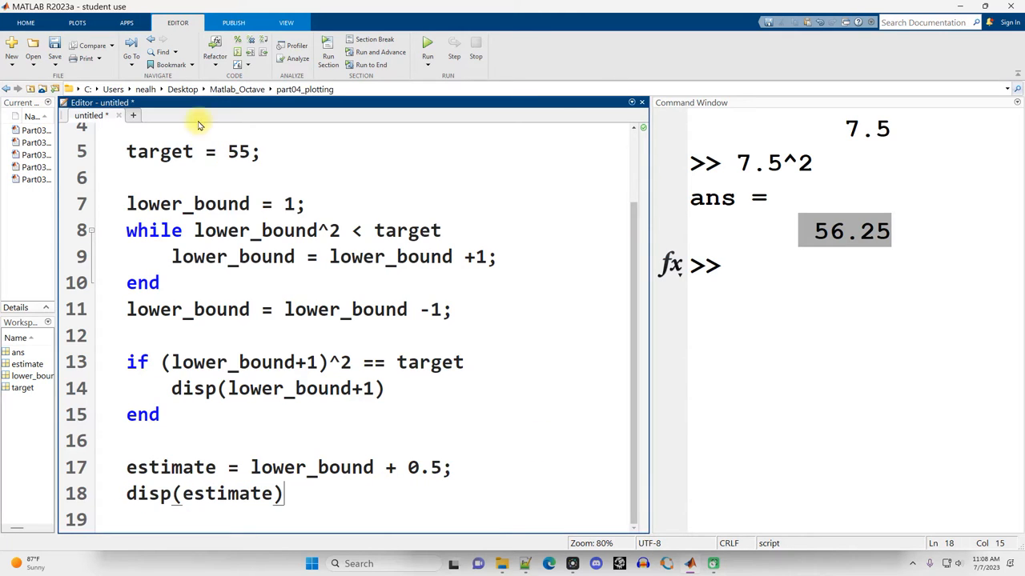
pyautogui.doubleClick(238, 151)
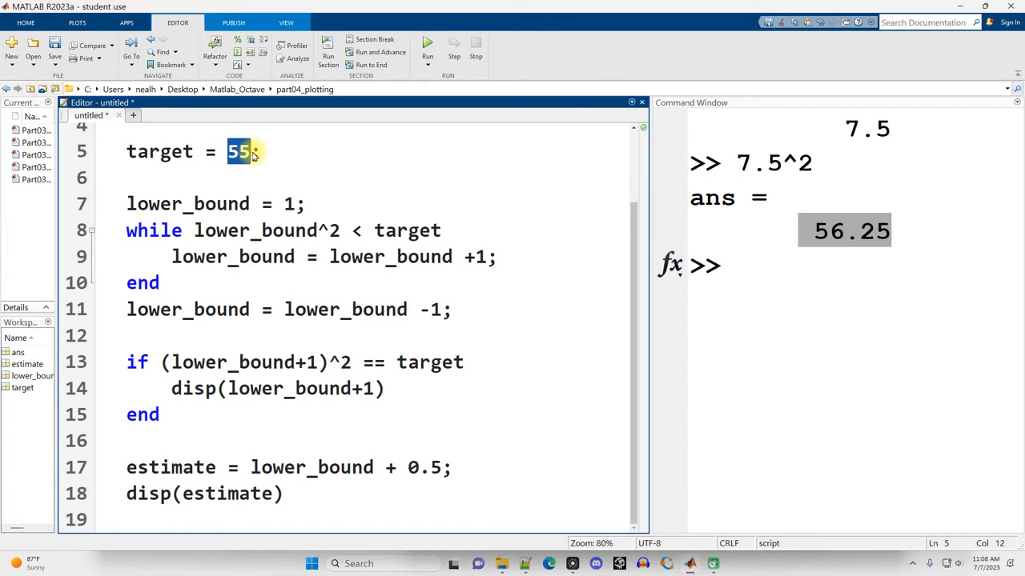
pyautogui.write('144')
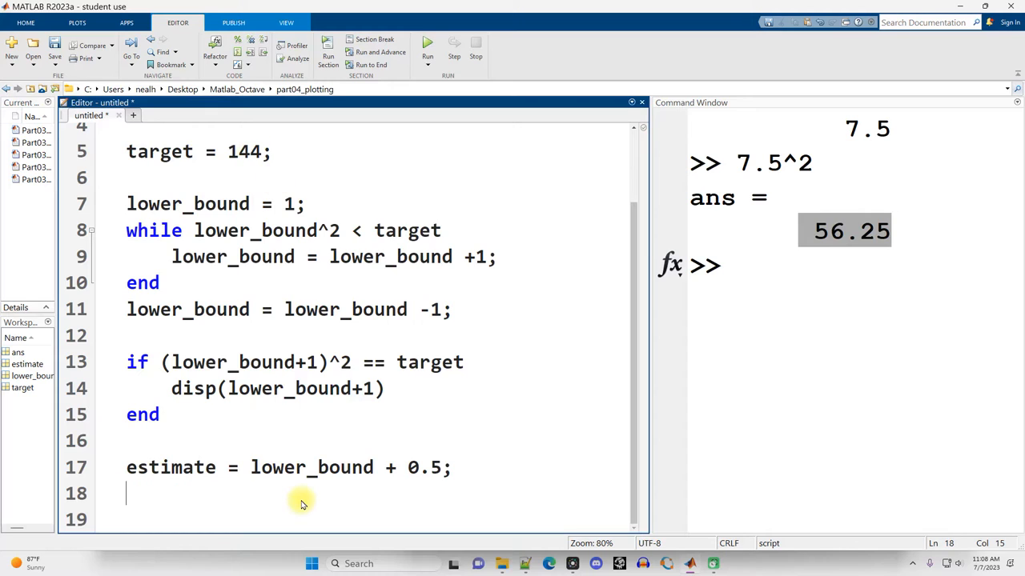
# Step: Add margin = 0.00001; and a while loop on abs(estimate^2 - target)
pyautogui.tripleClick(288, 468)
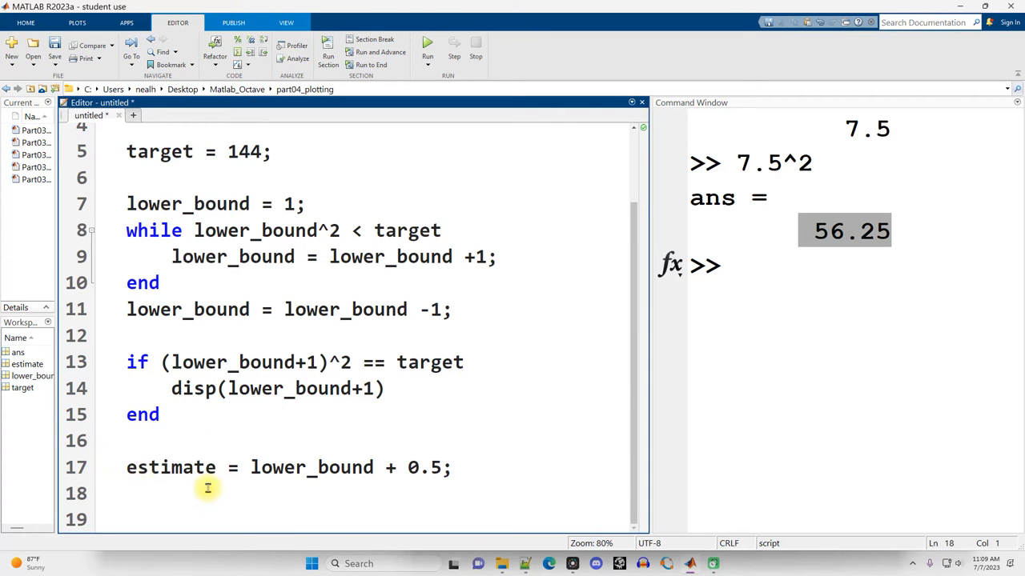
pyautogui.moveTo(200, 503)
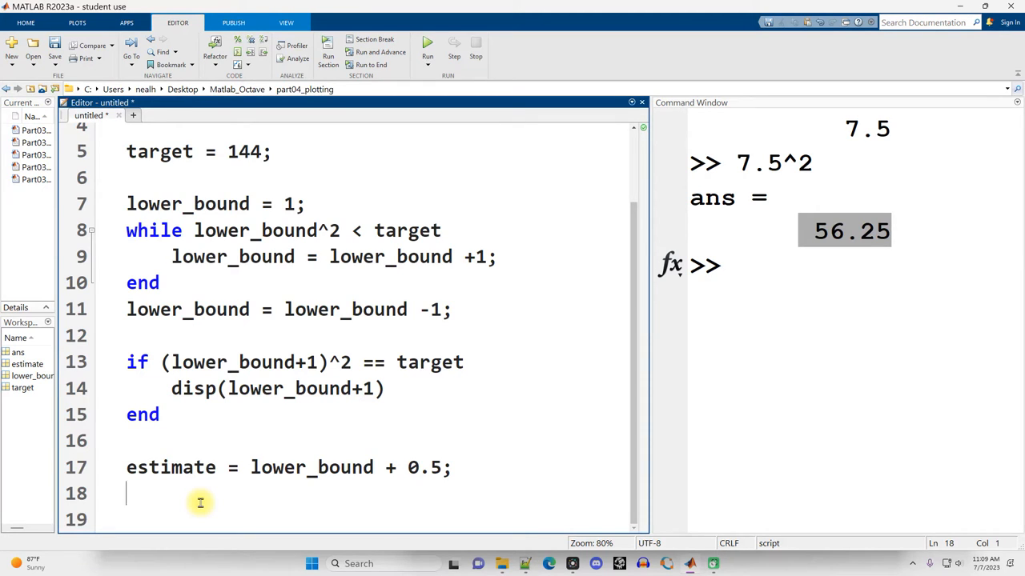
pyautogui.write('margin =')
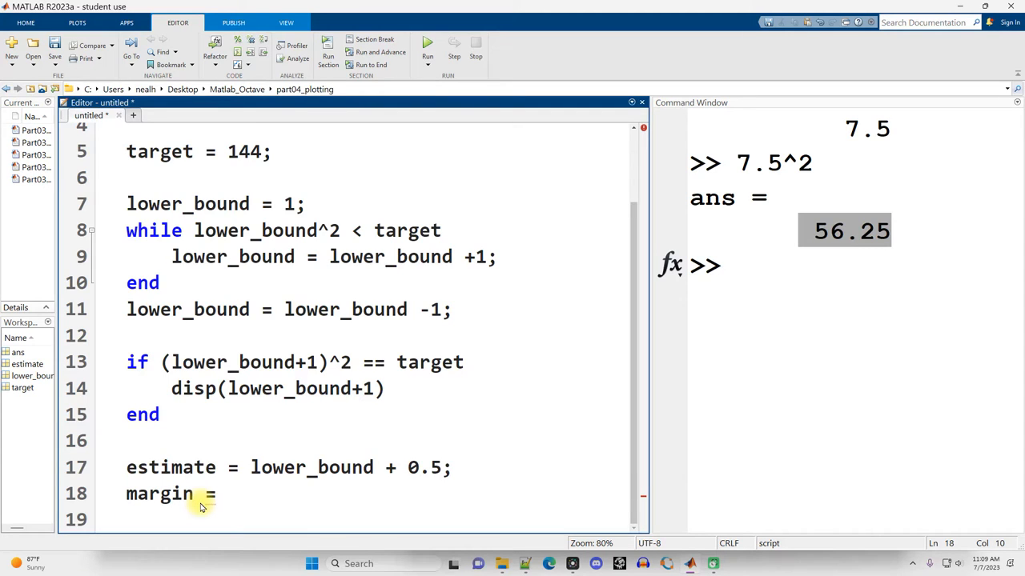
pyautogui.write('0.000')
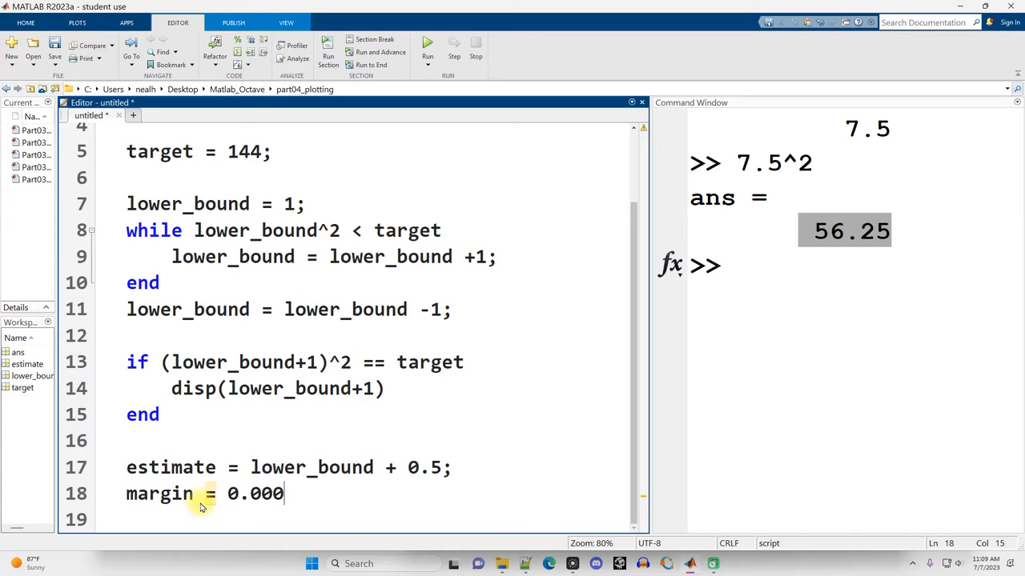
pyautogui.write('01;')
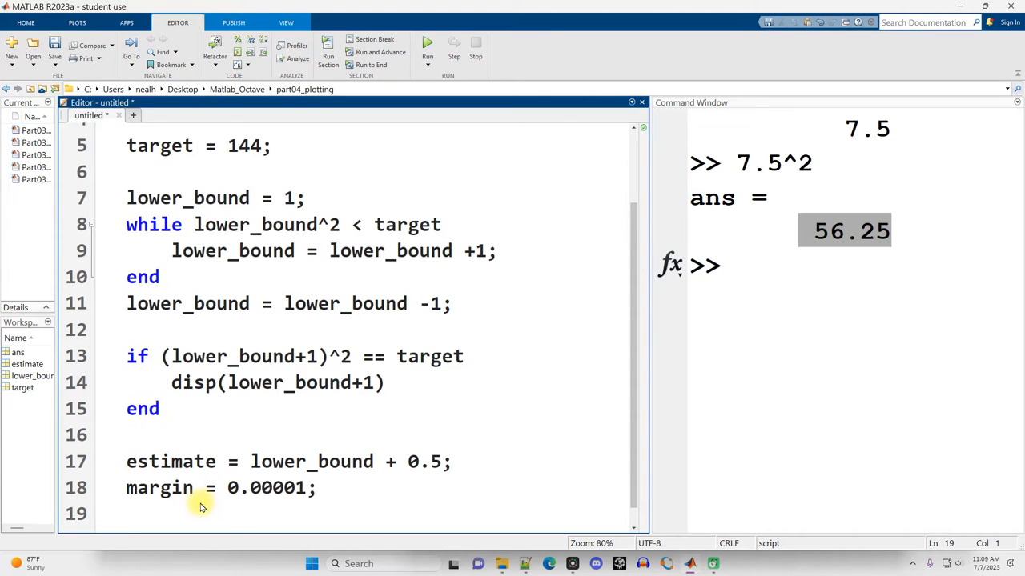
pyautogui.write('while abs')
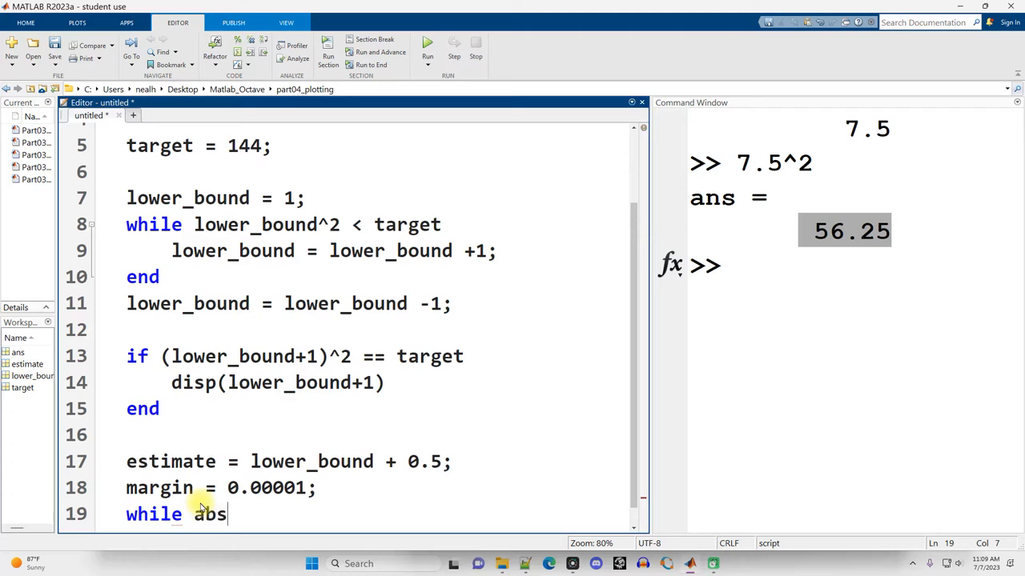
pyautogui.write('(estimate')
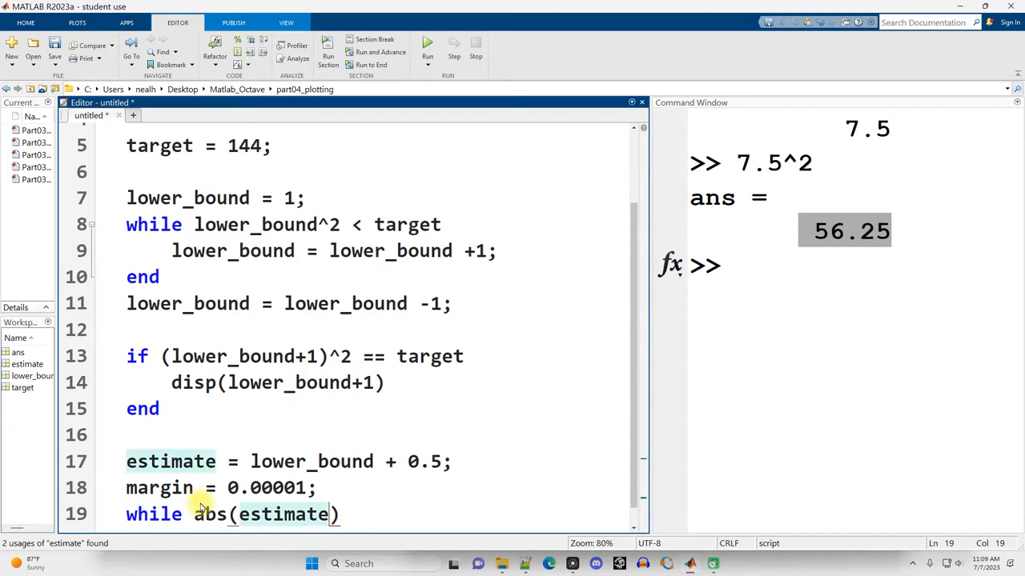
pyautogui.write('^2 - target')
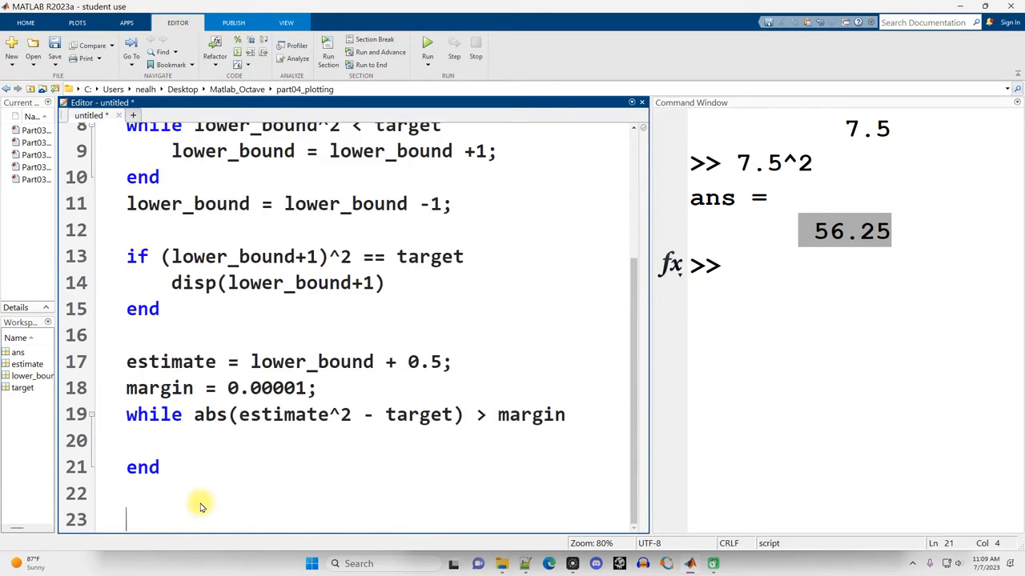
# Step: Display estimate and sqrt(target) below the while loop
pyautogui.write('disp()')
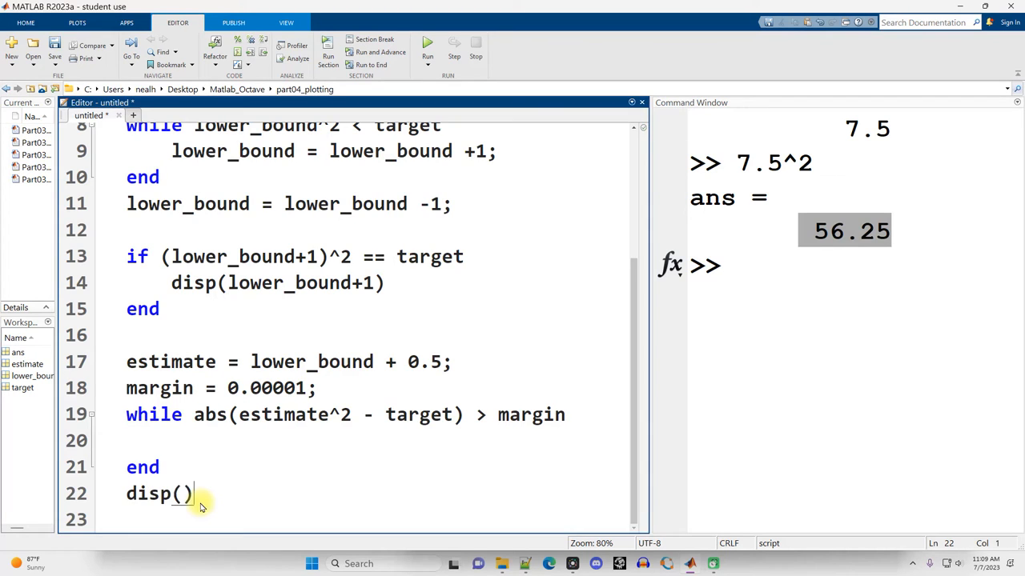
pyautogui.write('estimate')
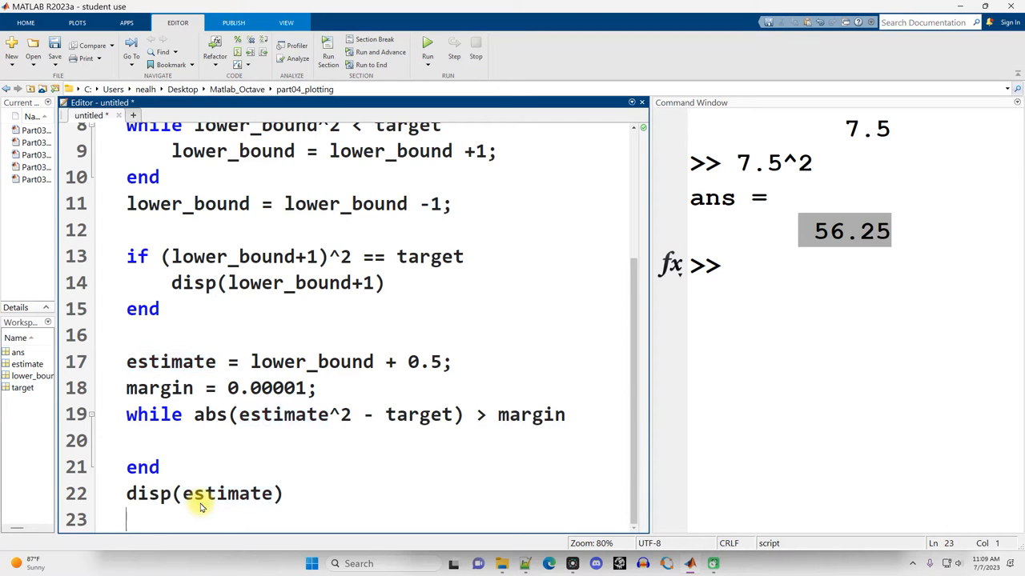
pyautogui.write('disp(sqrt(')
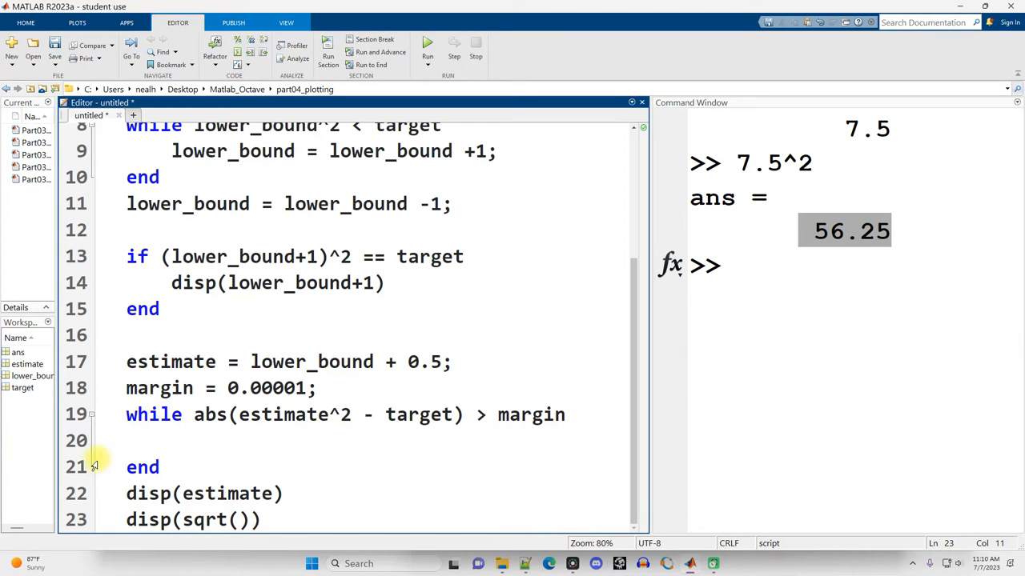
pyautogui.click(239, 519)
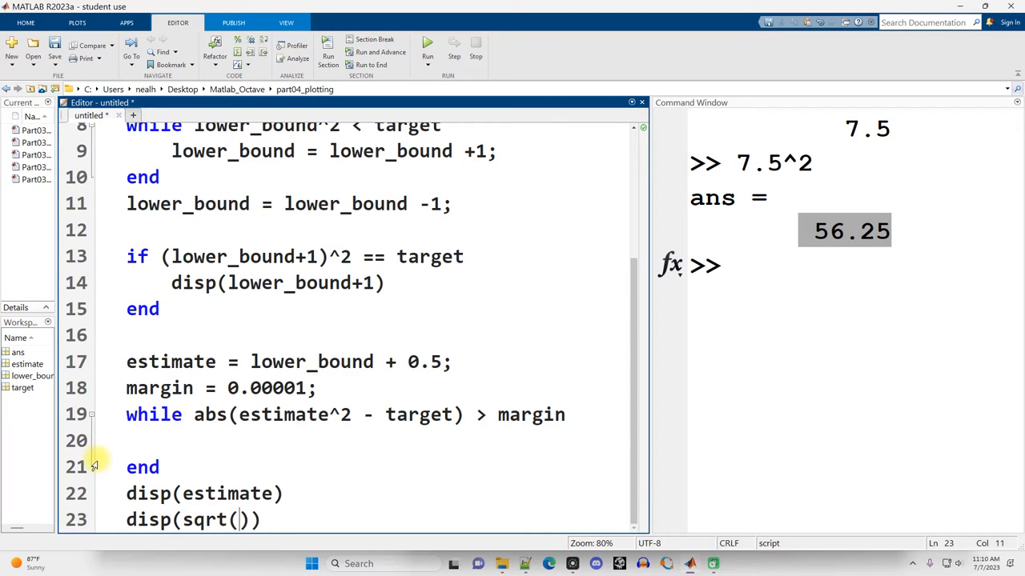
pyautogui.write('target')
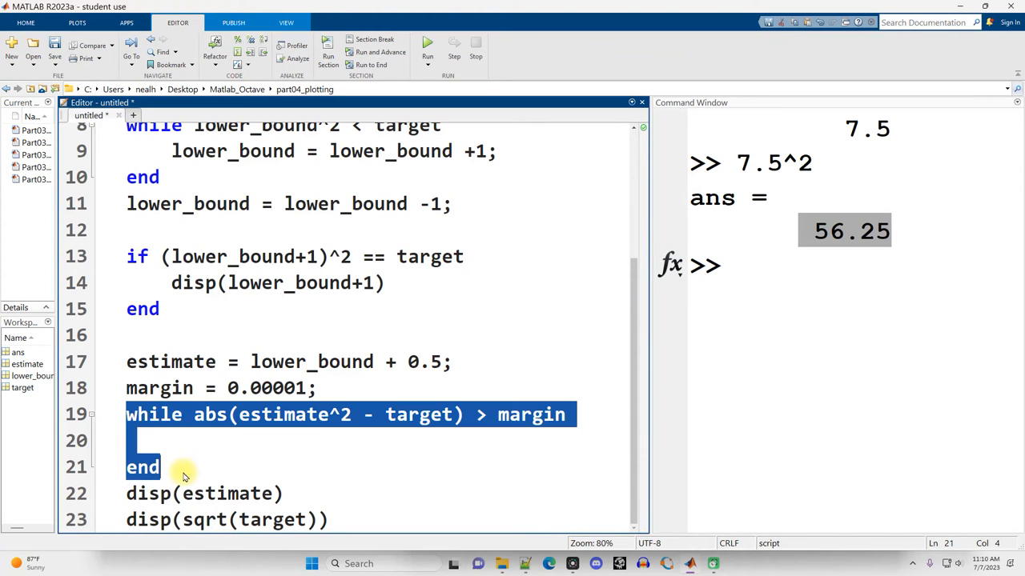
# Step: Write the loop body estimate = (estimate + target/estimate)/2, then select that line
pyautogui.click(265, 453)
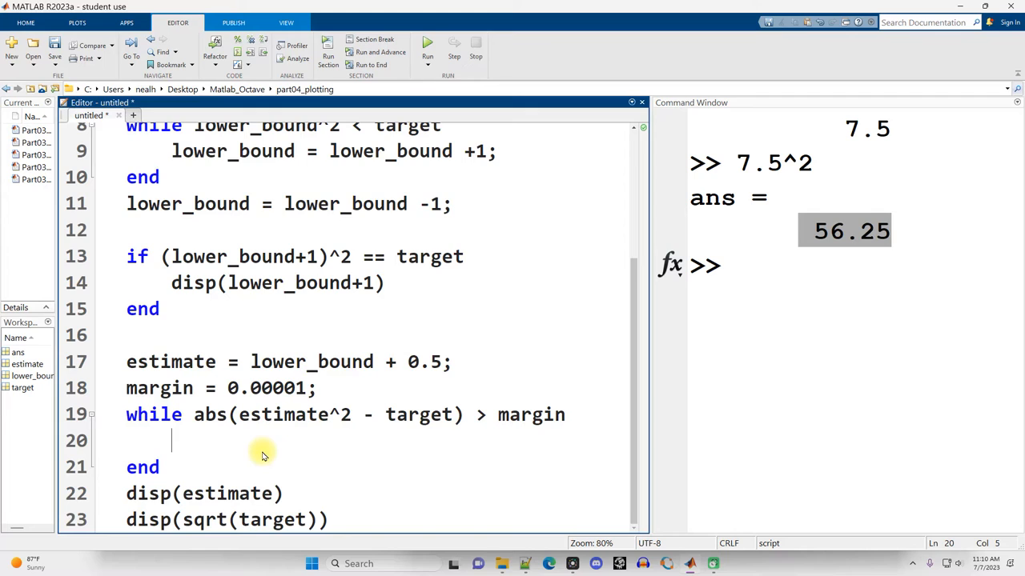
pyautogui.write('estimate =')
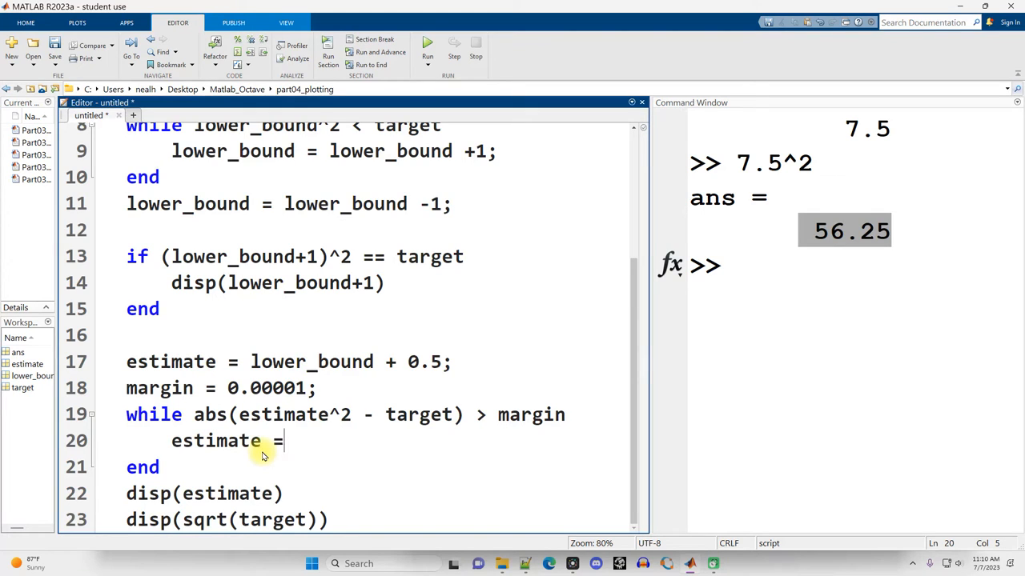
pyautogui.write('()')
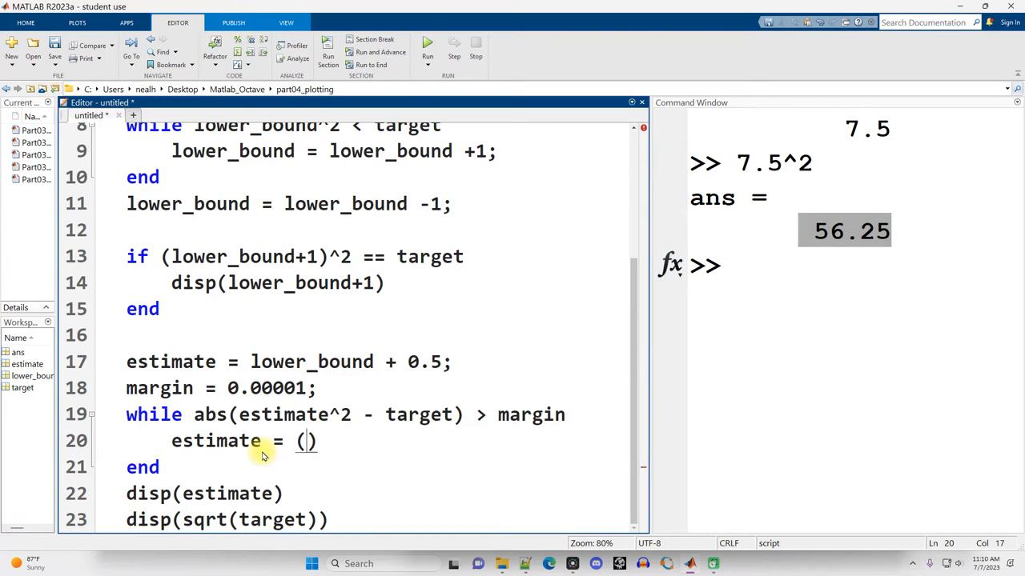
pyautogui.write('estimate')
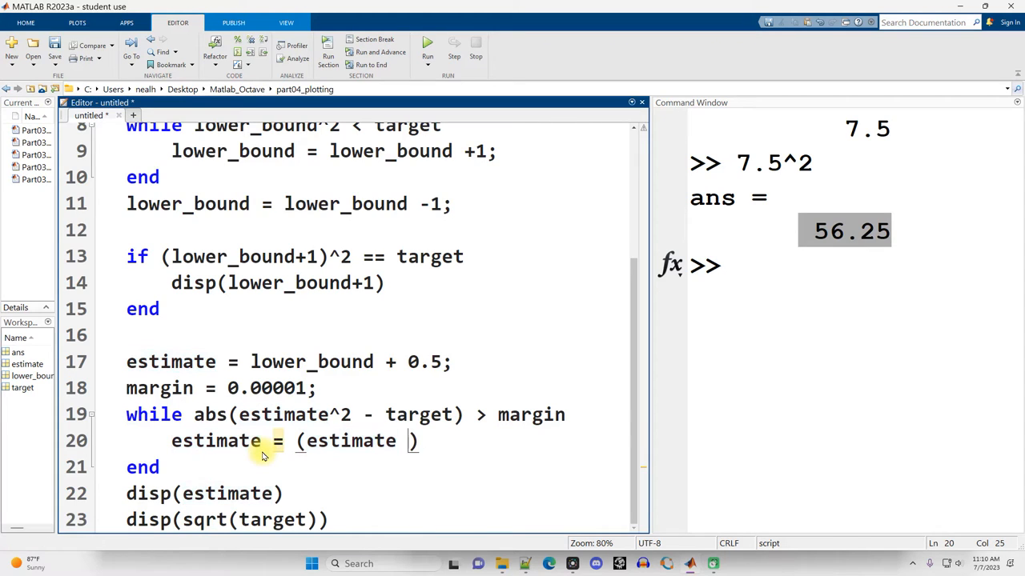
pyautogui.write('+')
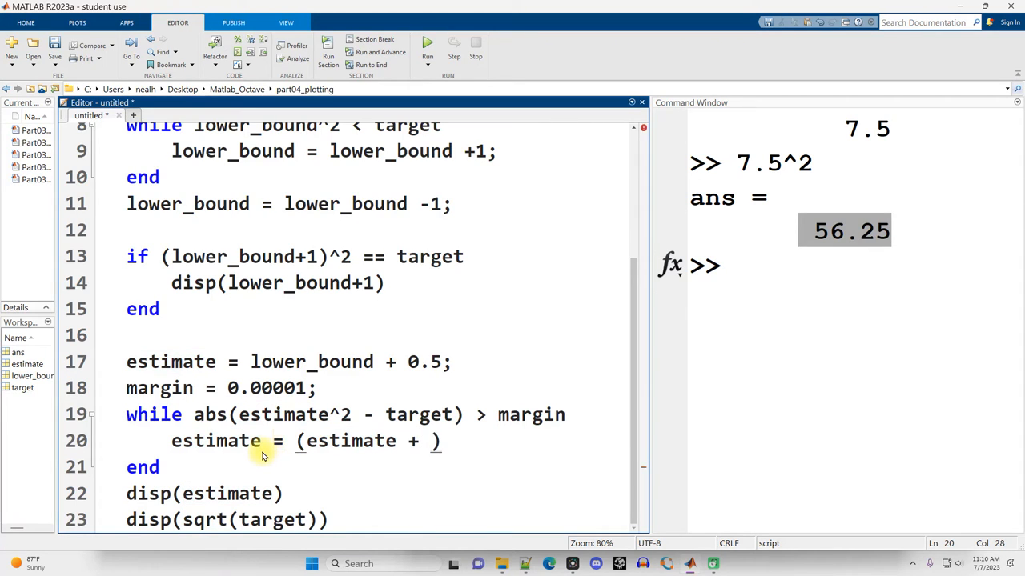
pyautogui.write('target/esti')
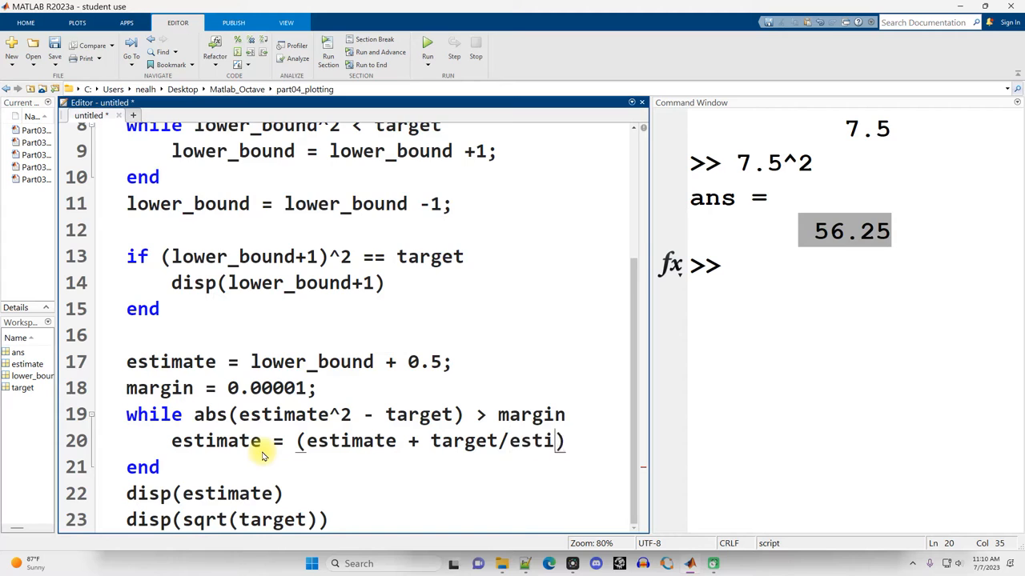
pyautogui.write('mate)/2;')
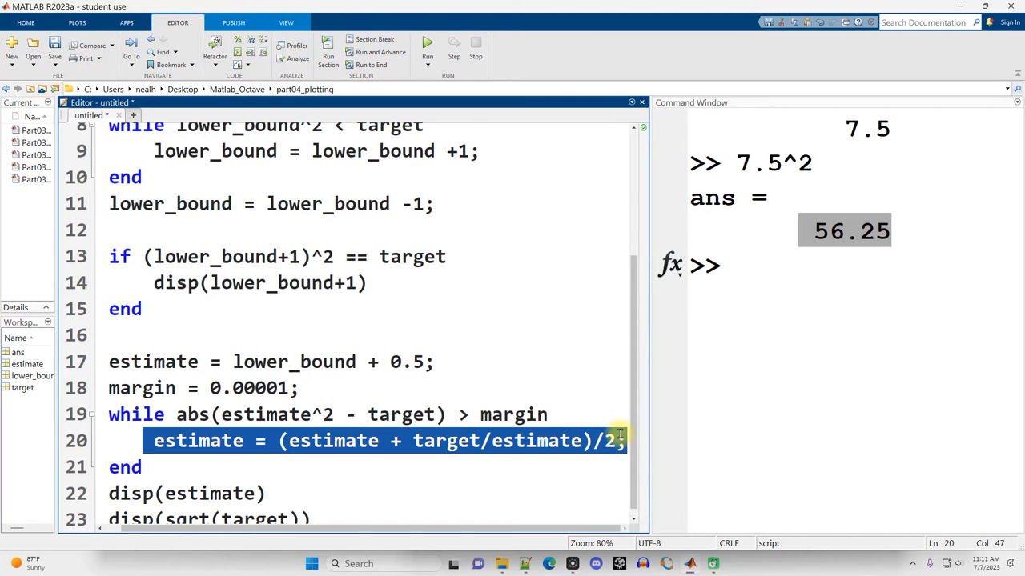
pyautogui.doubleClick(328, 440)
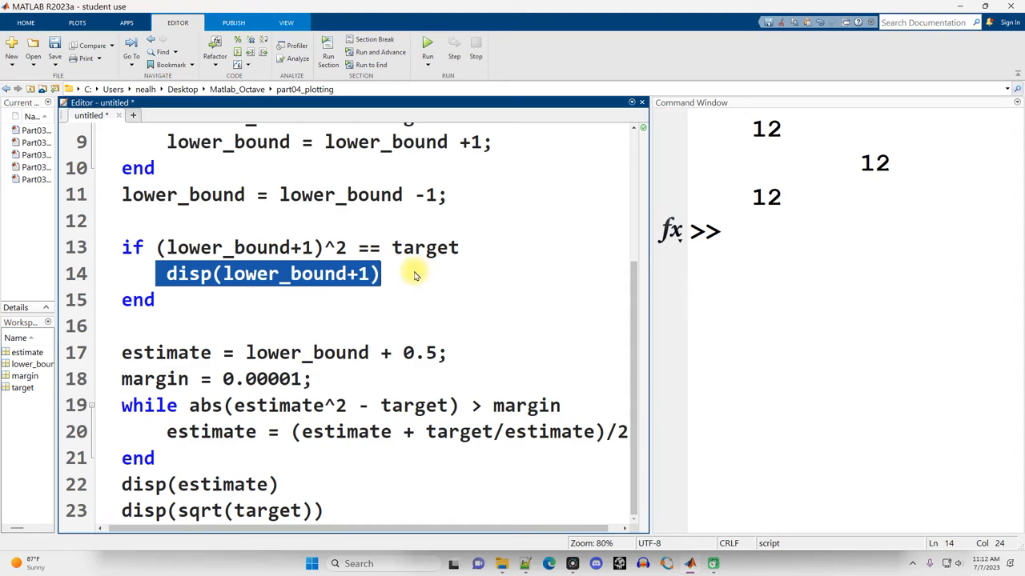
pyautogui.moveTo(214, 315)
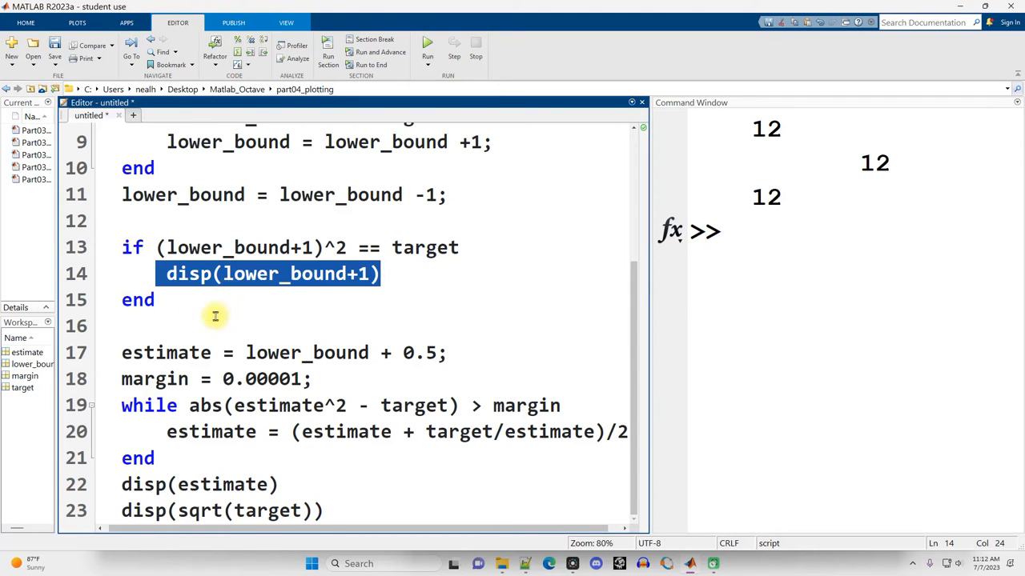
pyautogui.moveTo(379, 334)
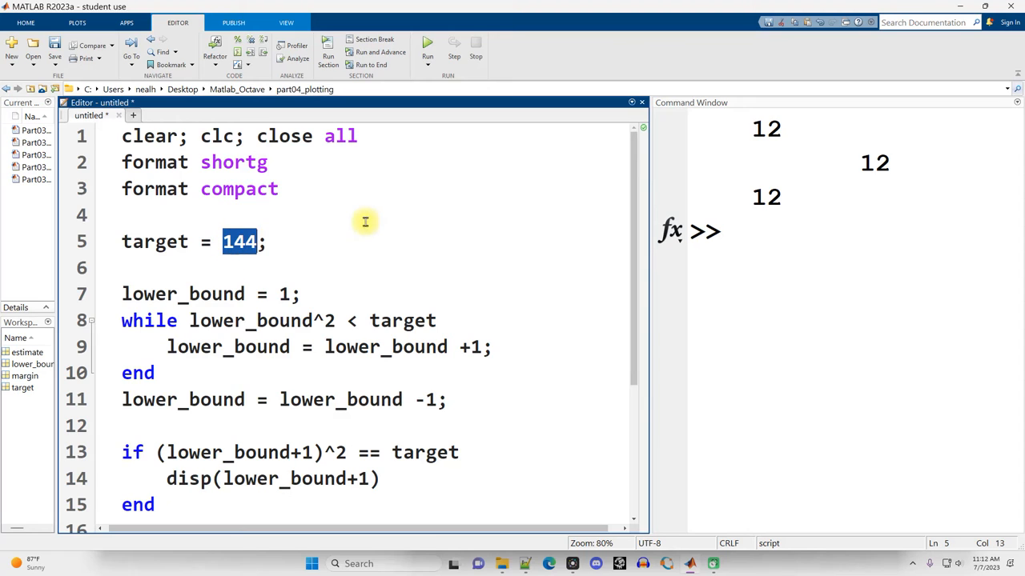
# Step: Change target to 55 and replace format shortg with format long
pyautogui.write('55')
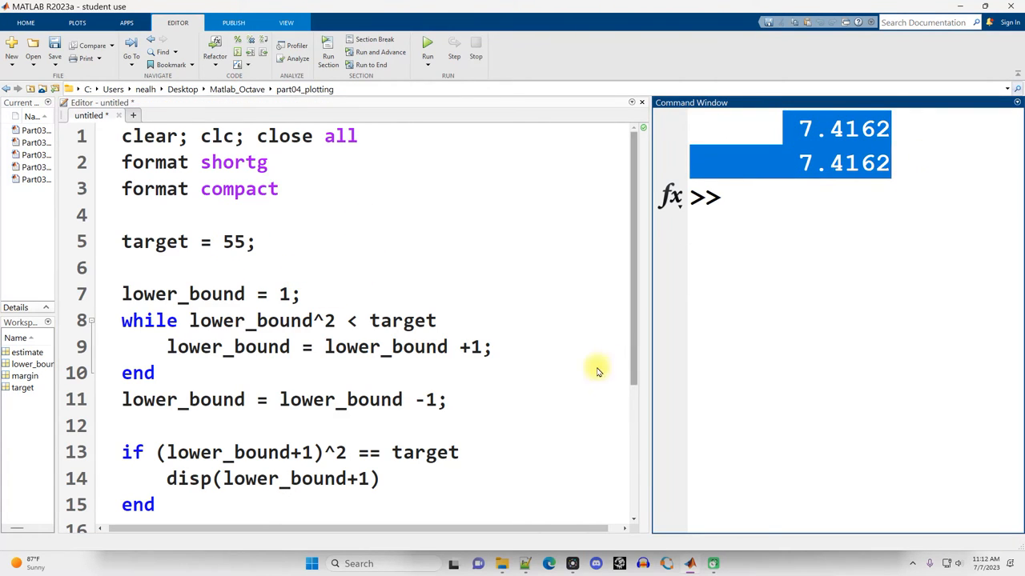
pyautogui.click(410, 451)
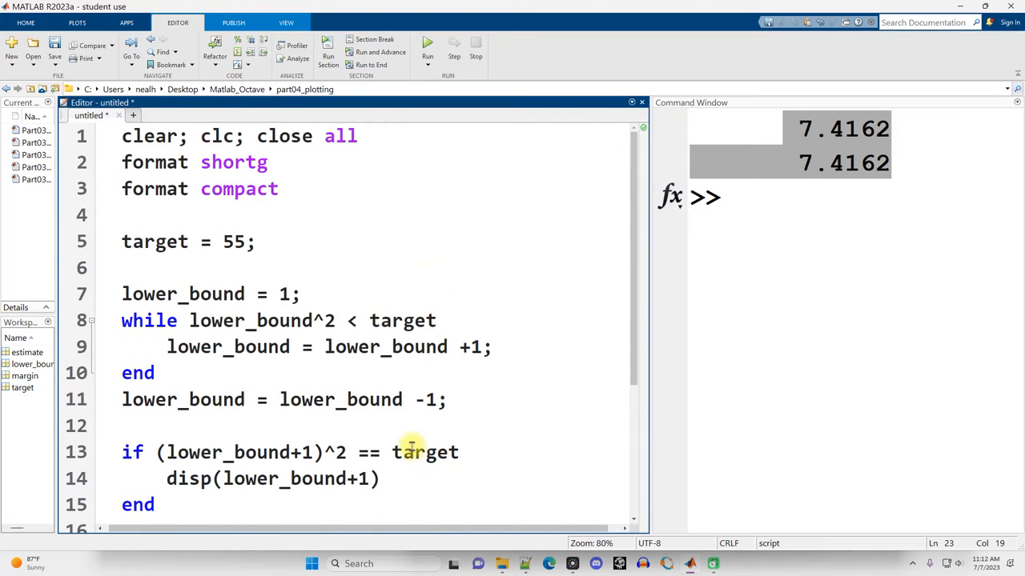
pyautogui.moveTo(394, 432)
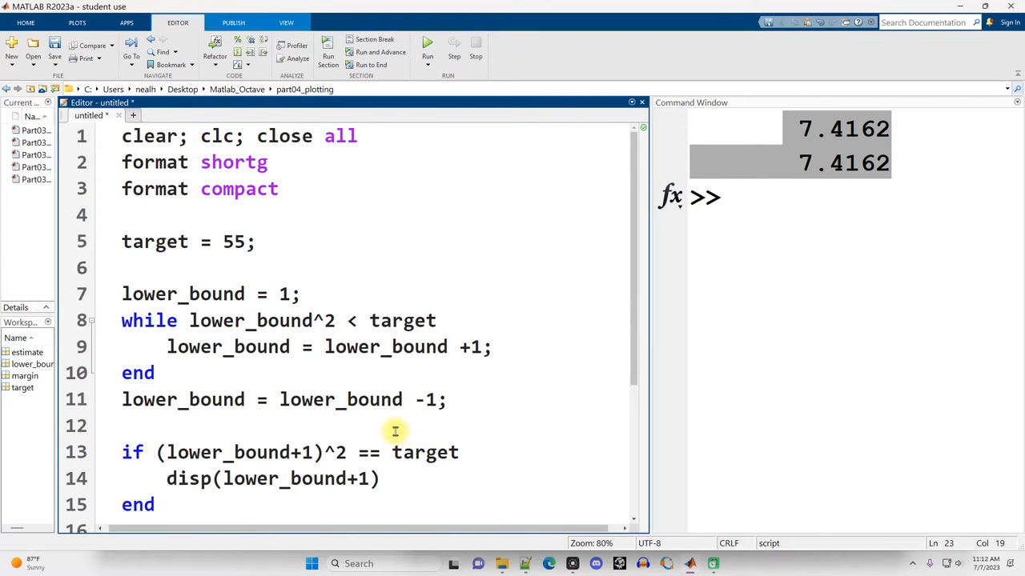
pyautogui.doubleClick(234, 162)
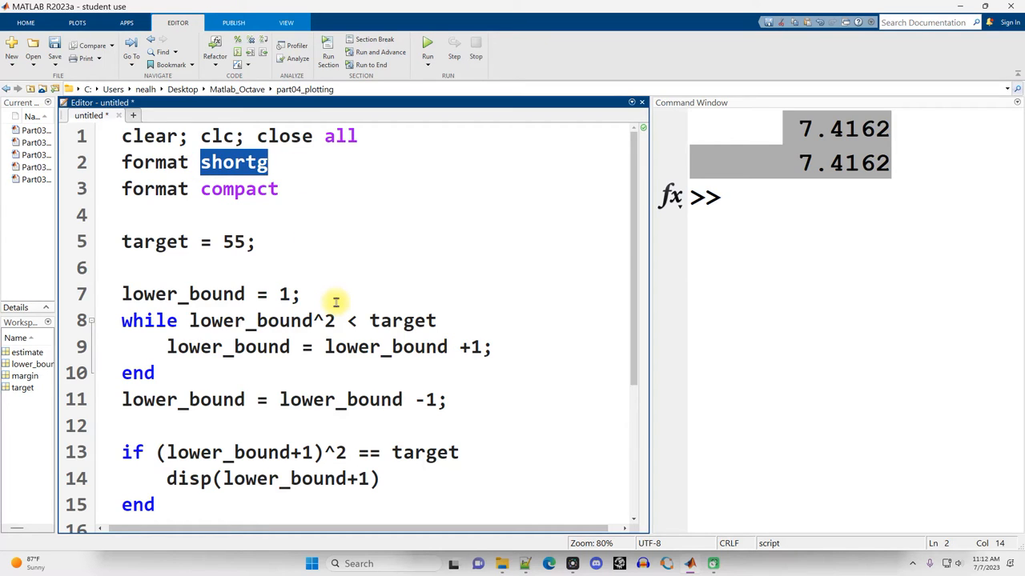
pyautogui.write('long')
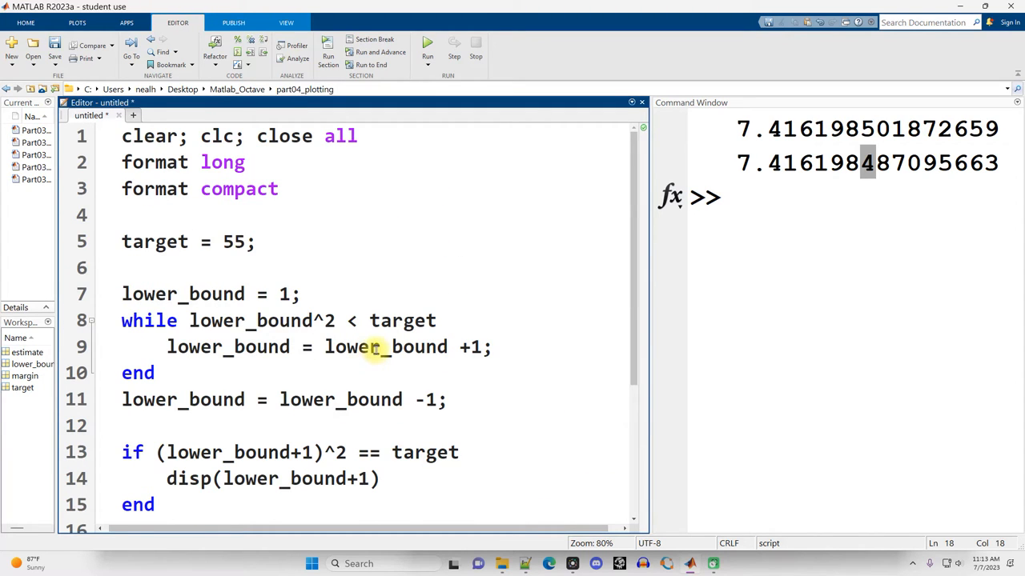
# Step: Write the header function [y] = squareRoot(x) in a new file with auto-inserted end
pyautogui.click(187, 115)
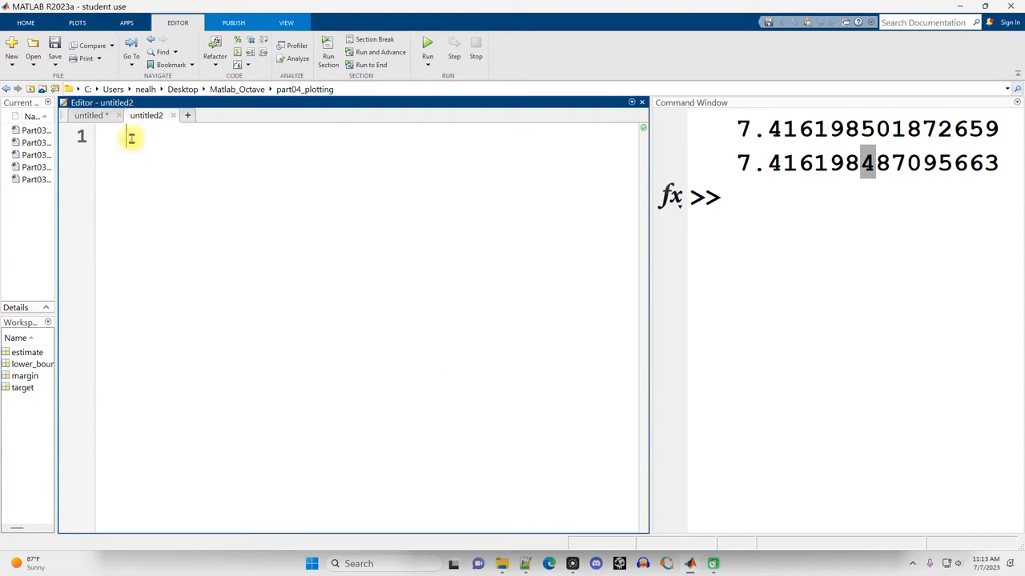
pyautogui.write('functi')
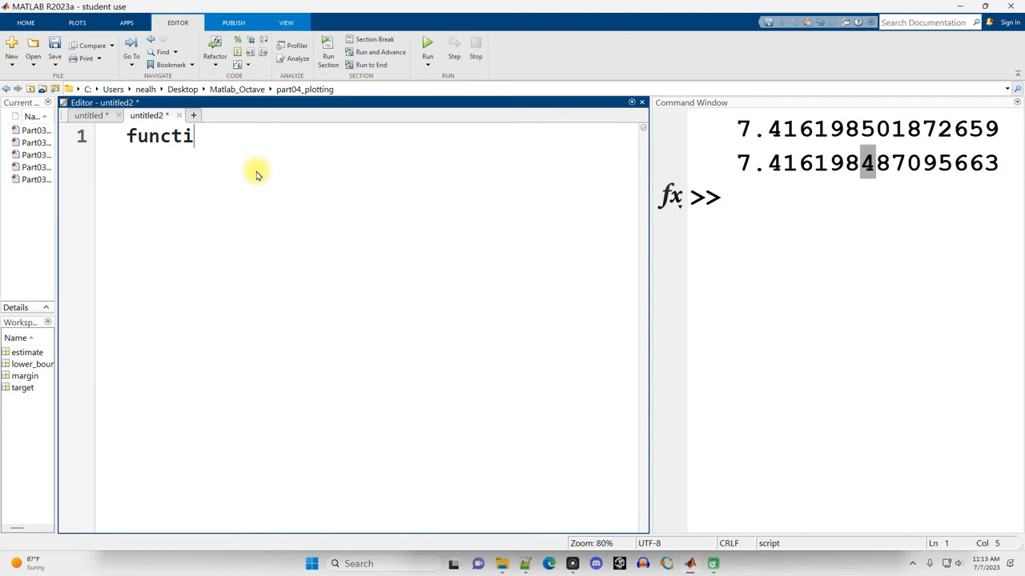
pyautogui.write('on []')
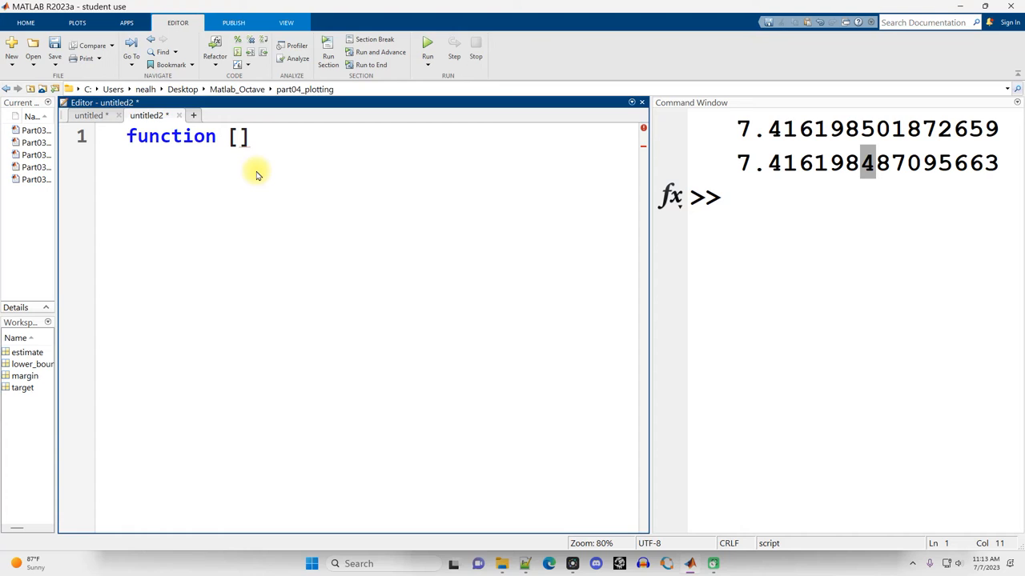
pyautogui.write('y] =')
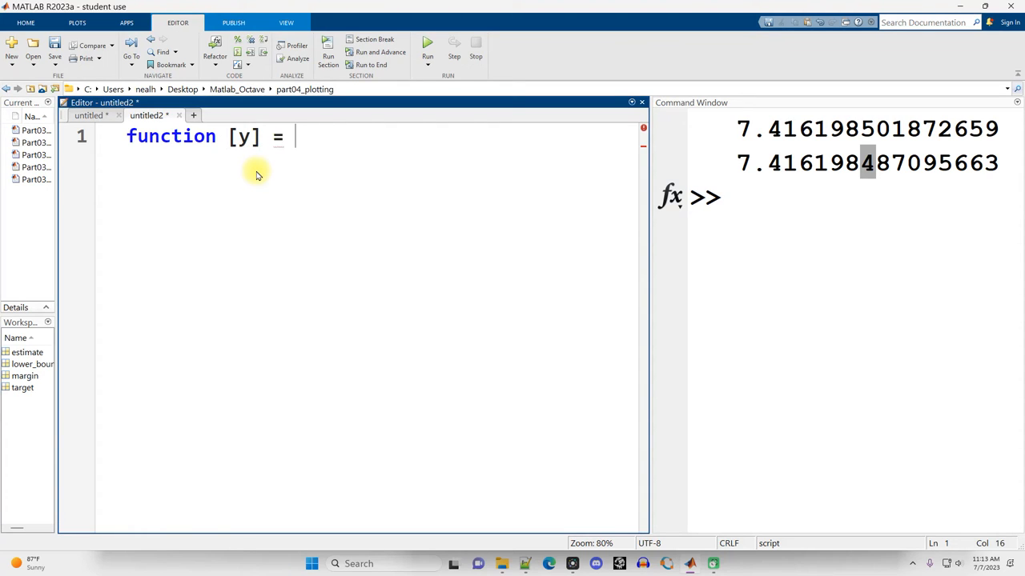
pyautogui.write('square')
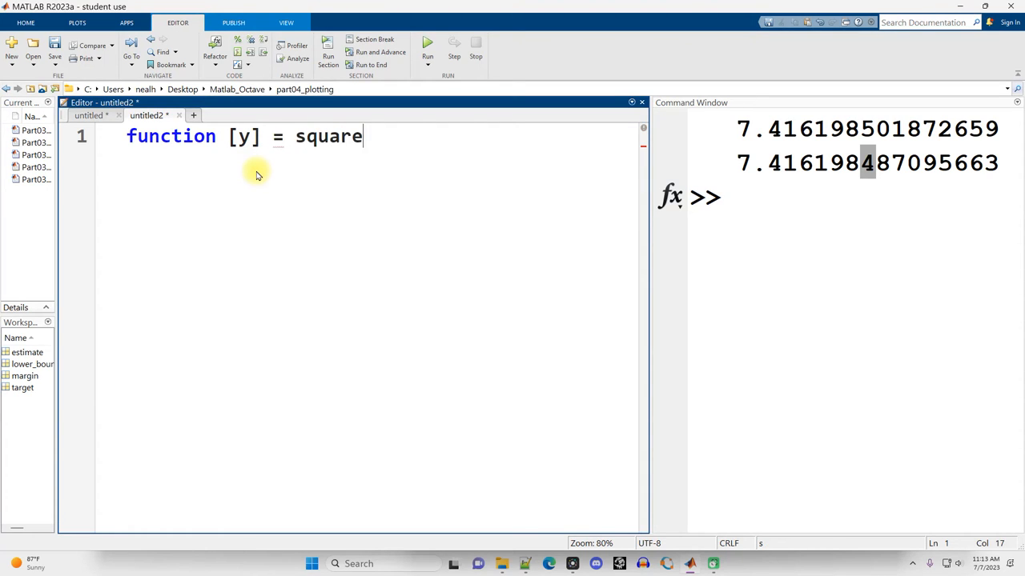
pyautogui.write('Root')
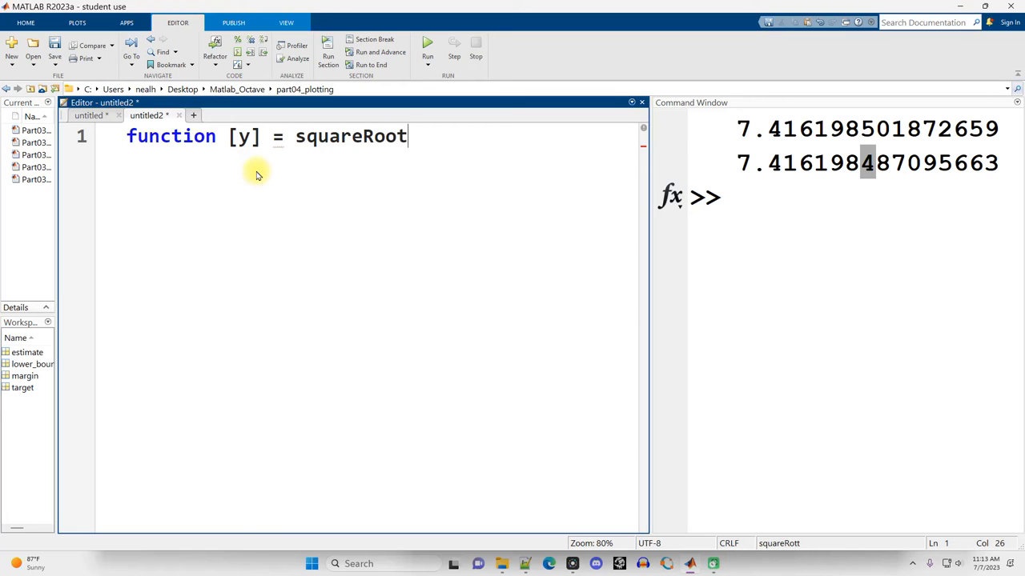
pyautogui.write('()')
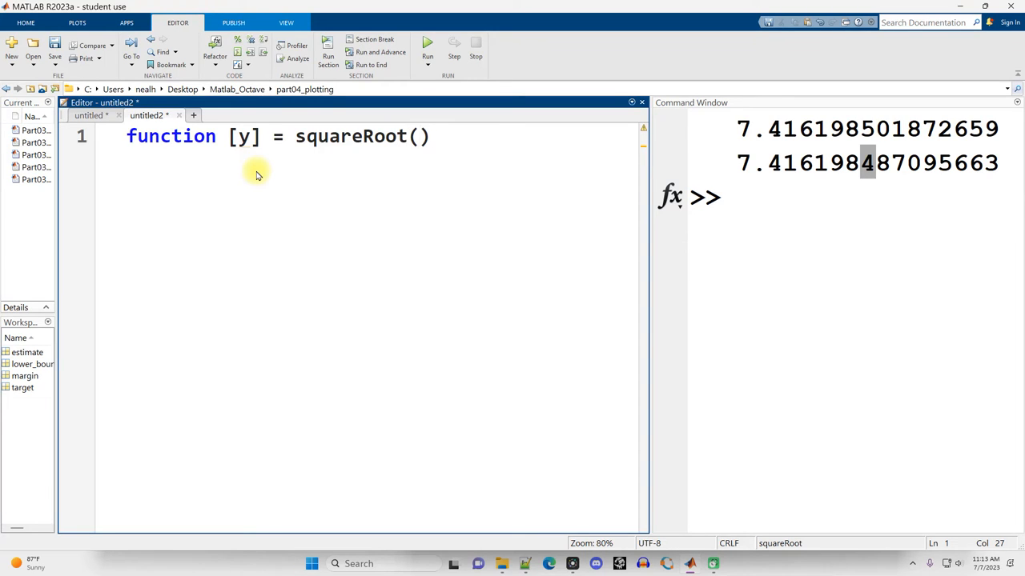
pyautogui.click(420, 136)
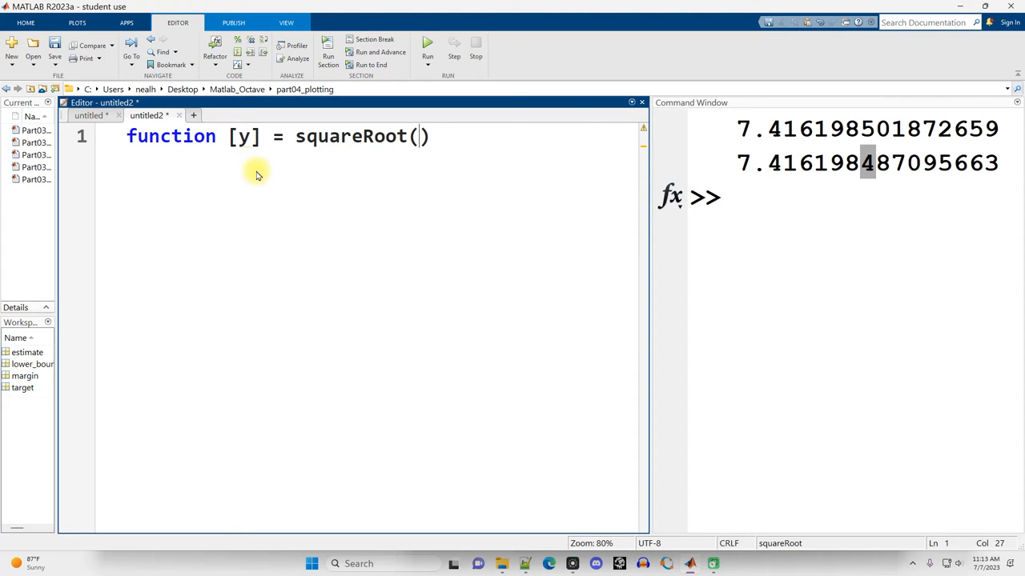
pyautogui.write('x')
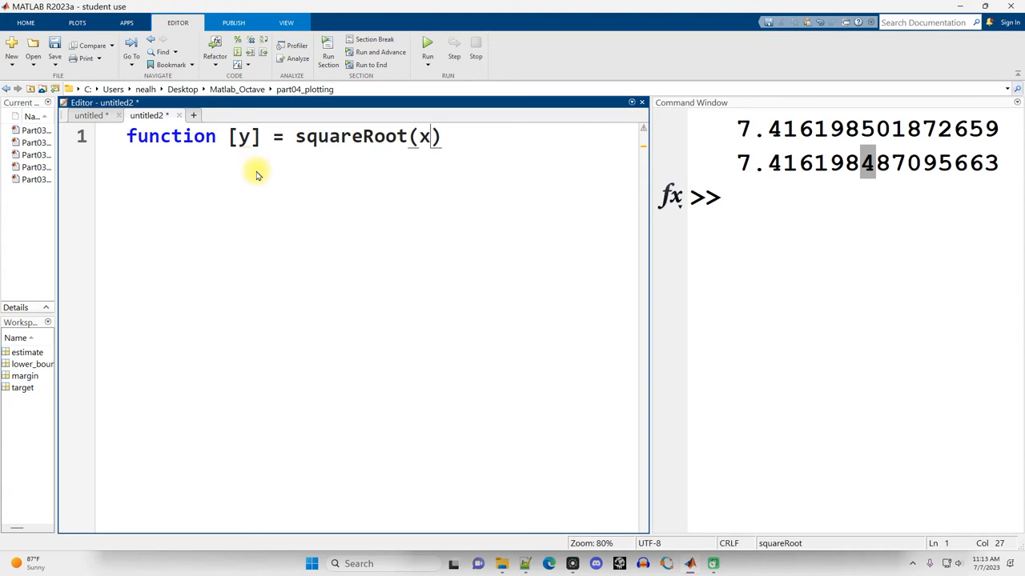
pyautogui.press('enter')
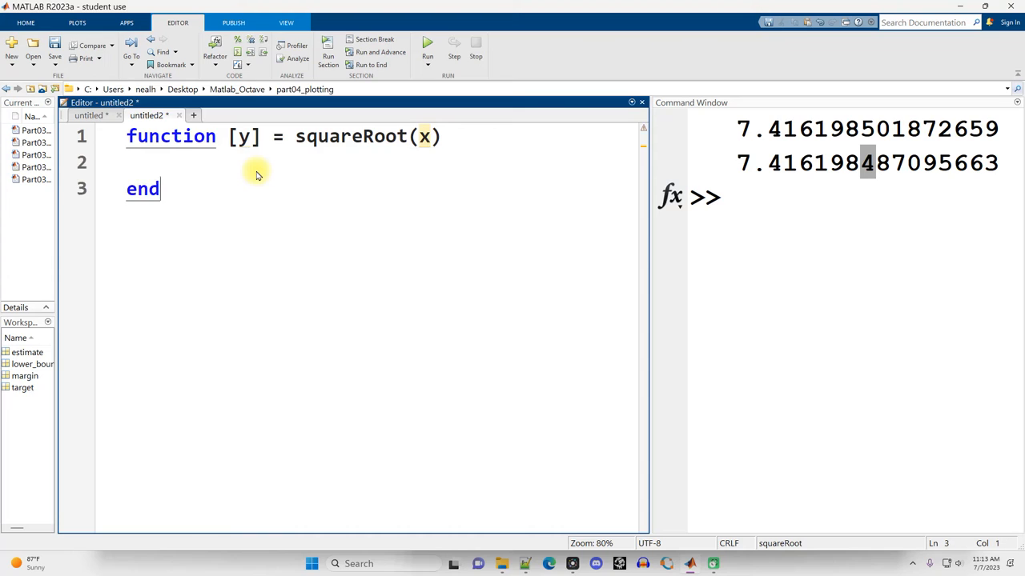
pyautogui.click(145, 162)
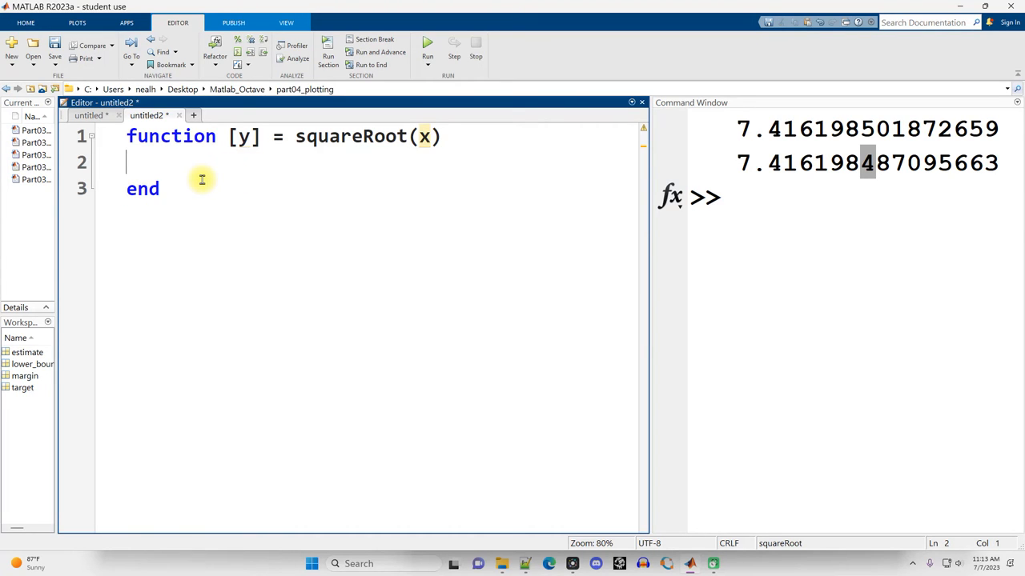
# Step: Paste the algorithm, rename the arguments to target and estimate, and add a header comment
pyautogui.click(88, 115)
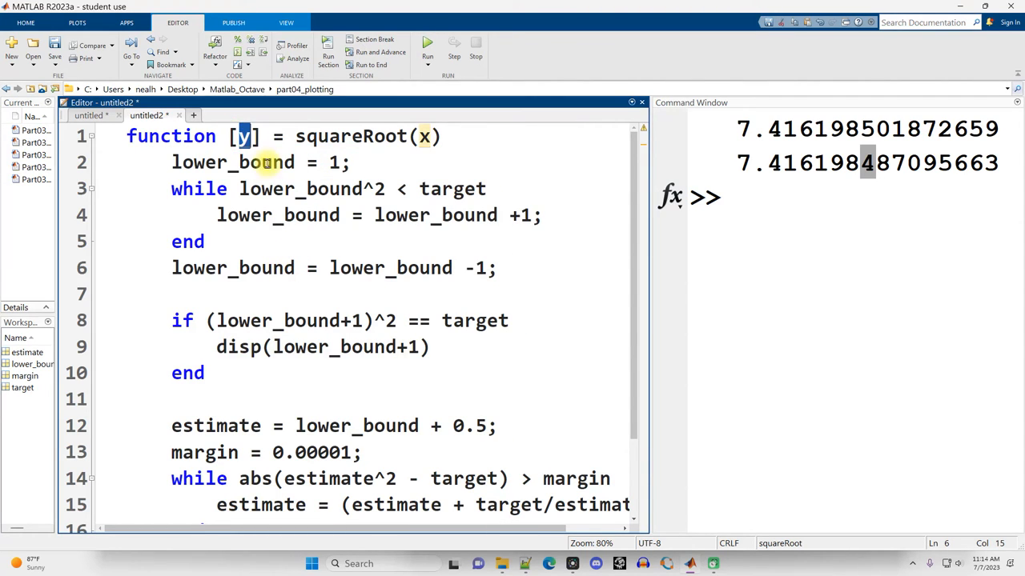
pyautogui.doubleClick(452, 188)
pyautogui.write('target')
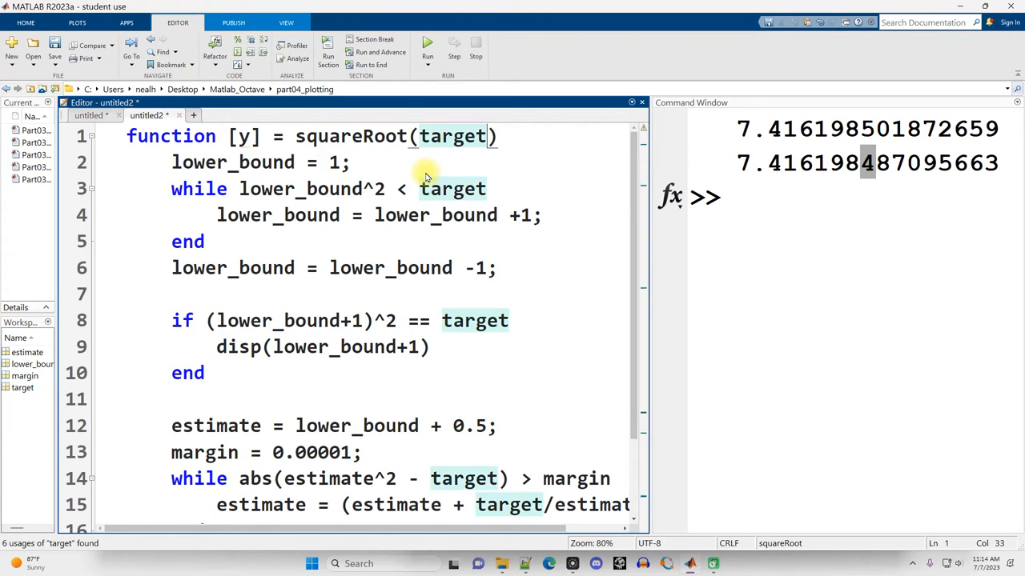
pyautogui.write('estimate')
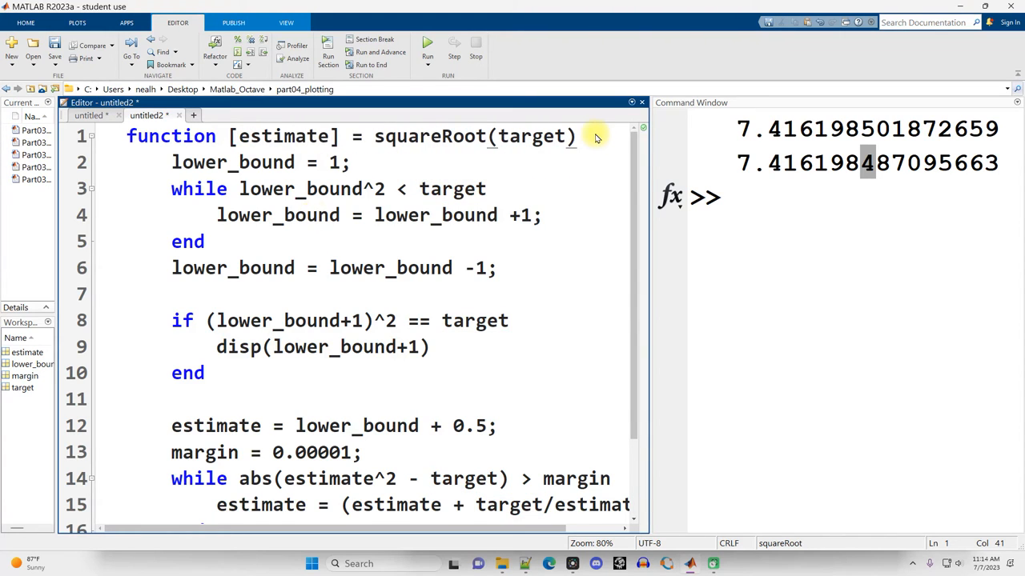
pyautogui.write('%This is a function to calculate')
pyautogui.write('%the square root to within')
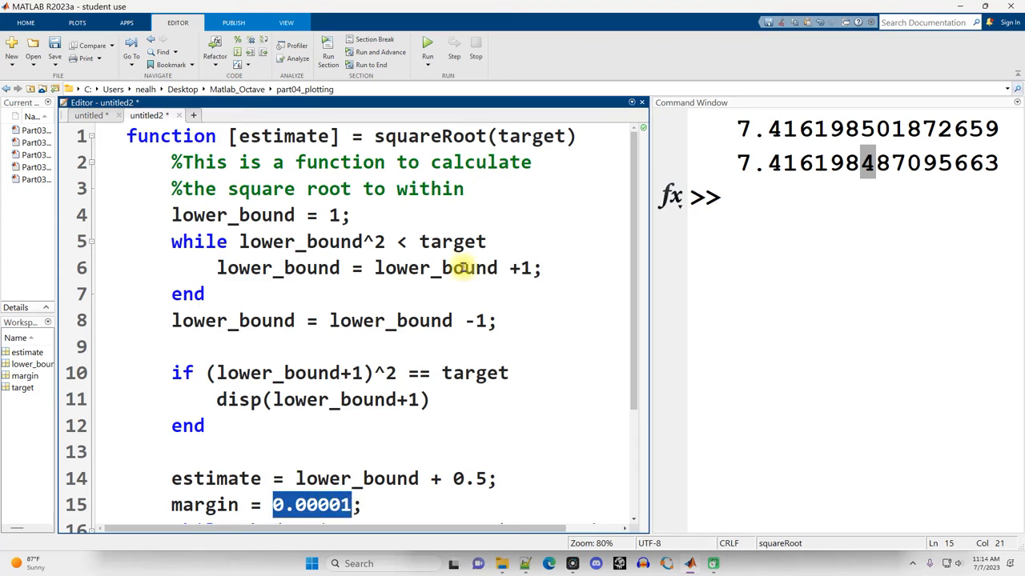
pyautogui.write('accuracy.')
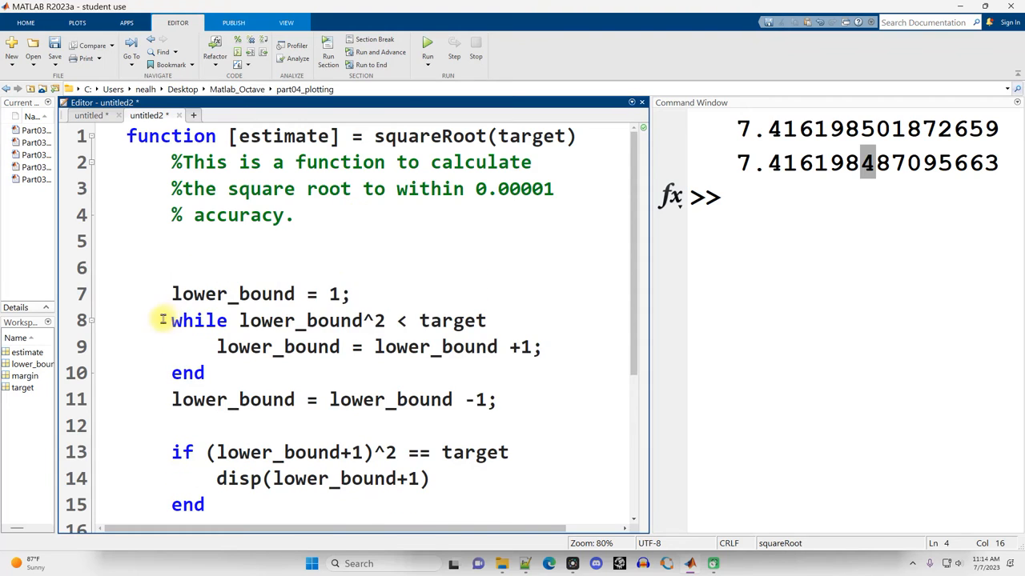
# Step: Add section comments and replace the display with estimate = lower_bound+1; return
pyautogui.moveTo(171, 294); pyautogui.dragTo(495, 400)
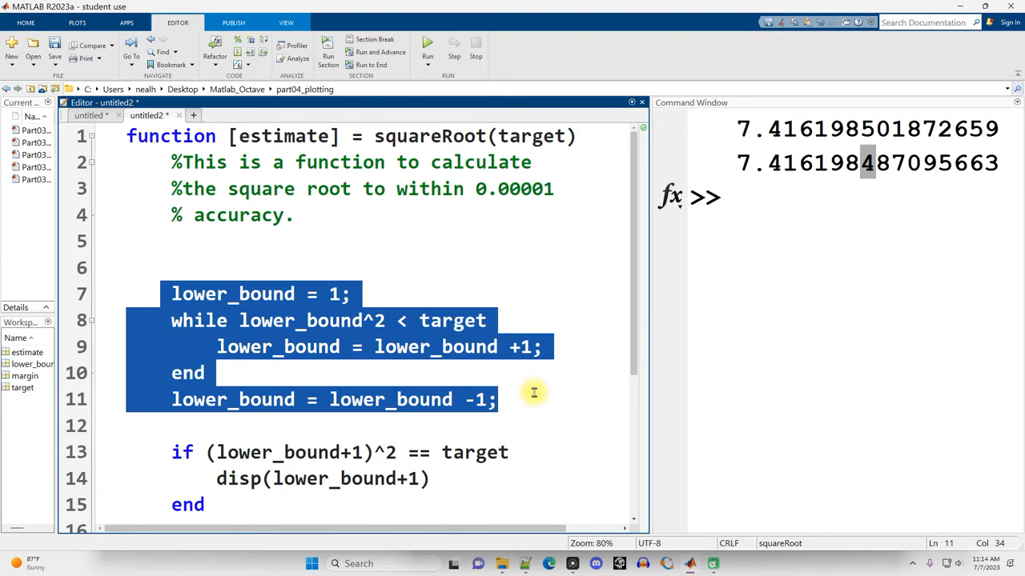
pyautogui.write('%Determine a lower bound for the')
pyautogui.click(378, 426)
pyautogui.write('%Identify perfect squares and')
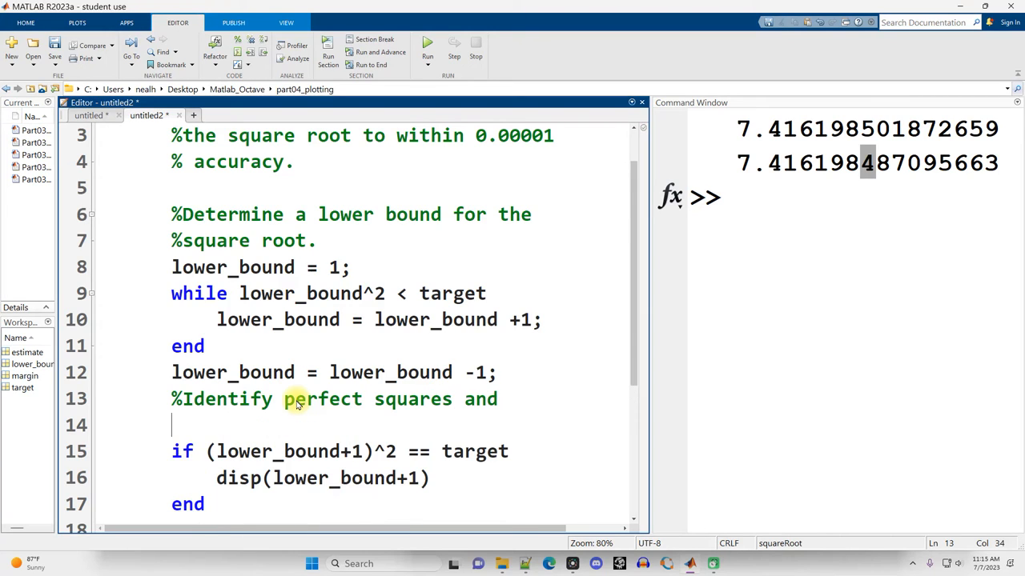
pyautogui.write('%returning if found.')
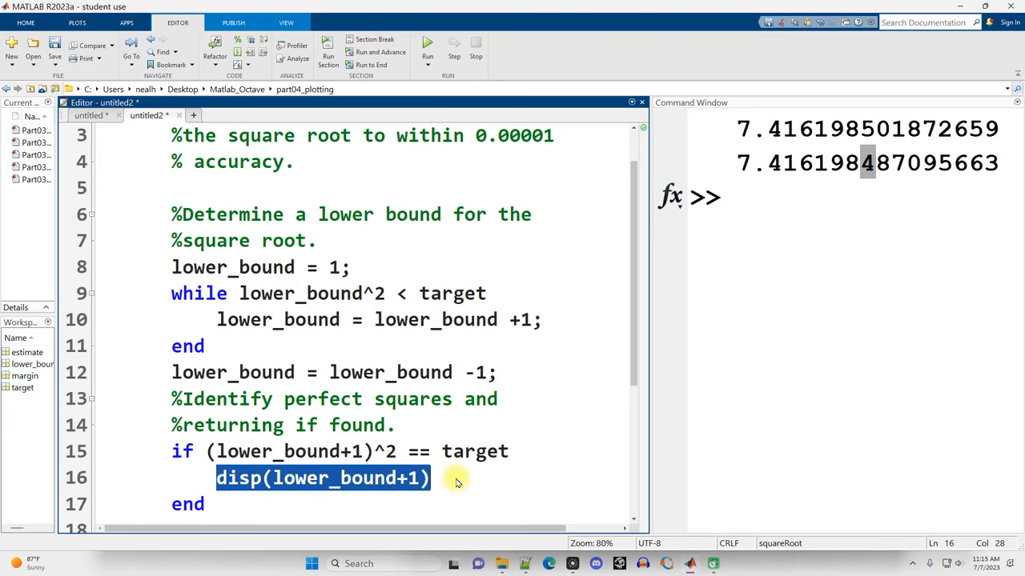
pyautogui.click(226, 478)
pyautogui.write('estimate = ')
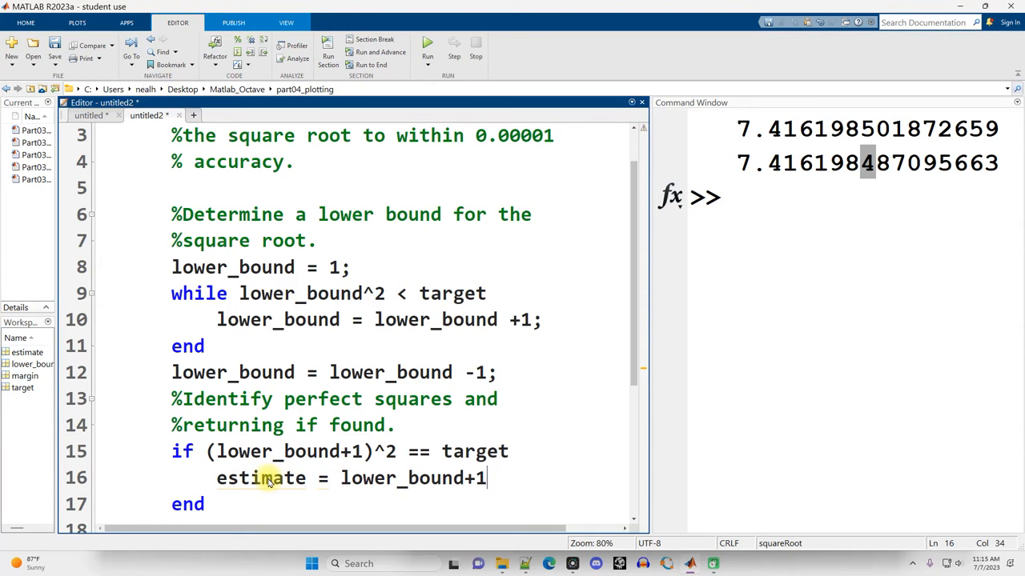
pyautogui.write(';')
pyautogui.write('return')
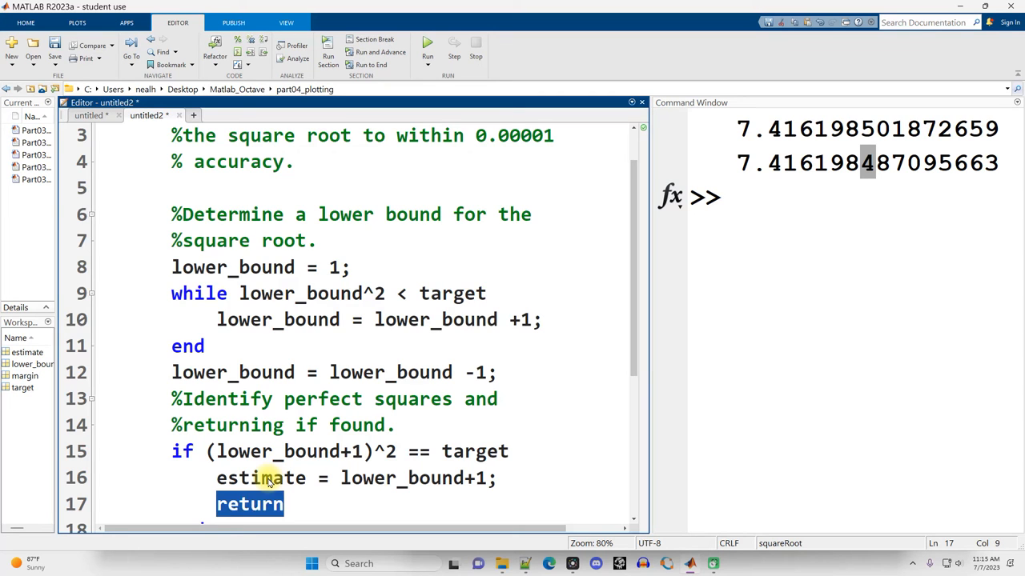
pyautogui.scroll(-3)
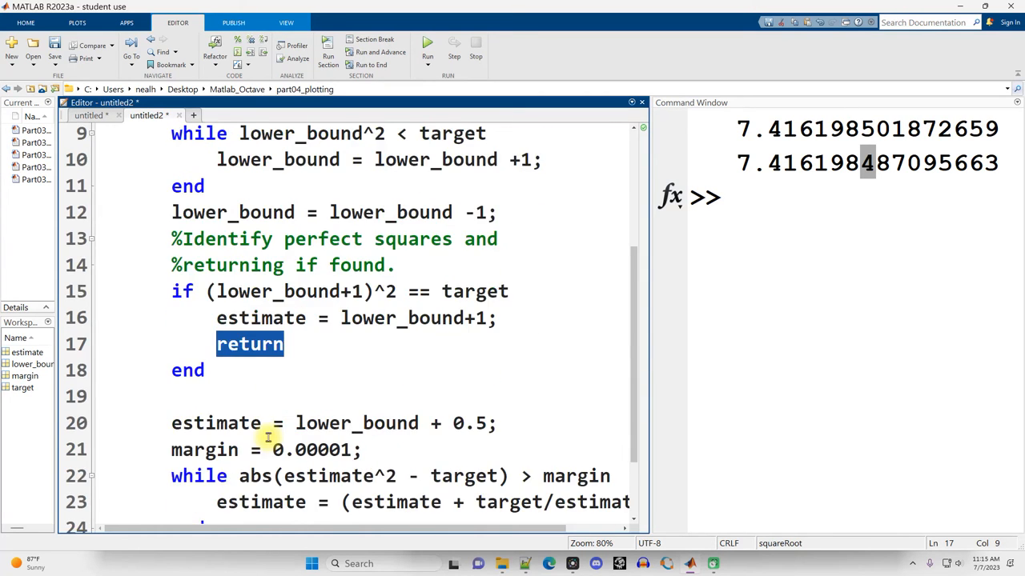
pyautogui.scroll(-3)
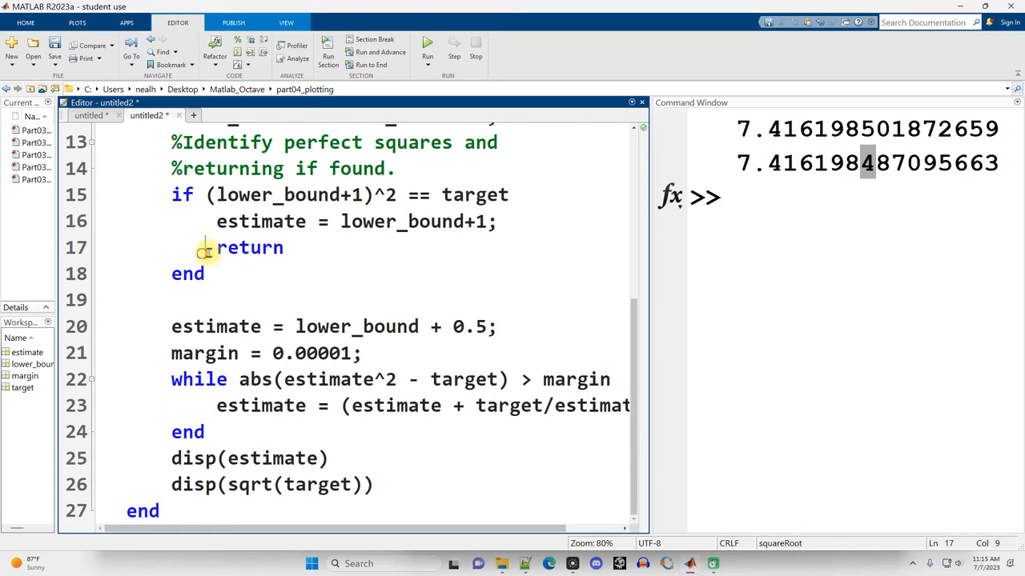
pyautogui.click(284, 247)
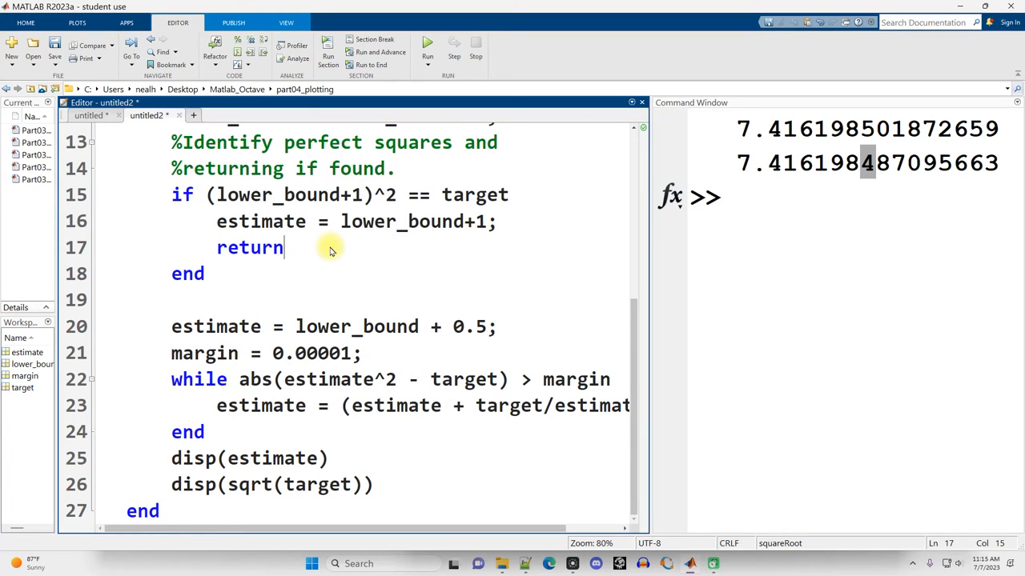
pyautogui.moveTo(328, 248)
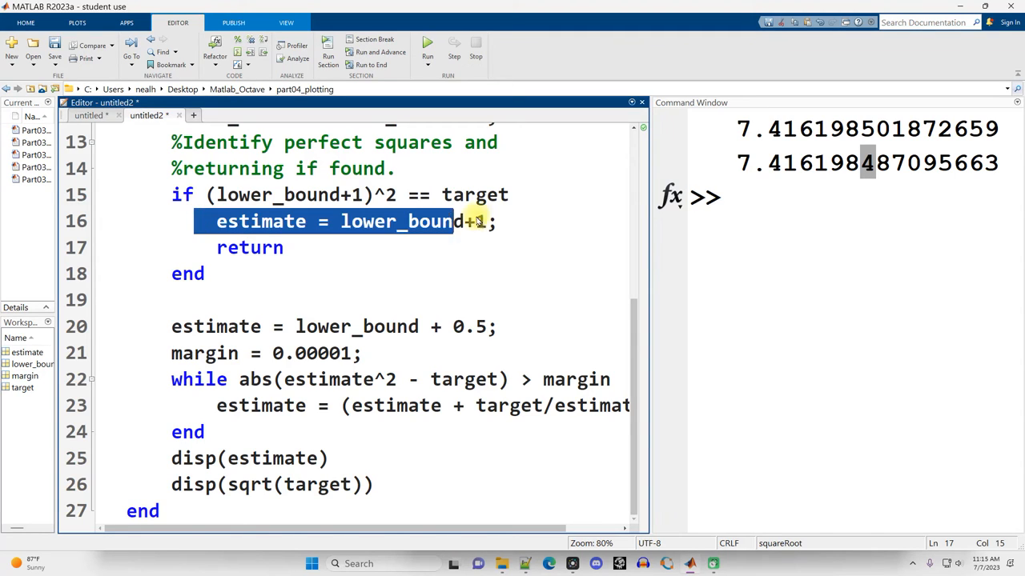
pyautogui.write('+1;')
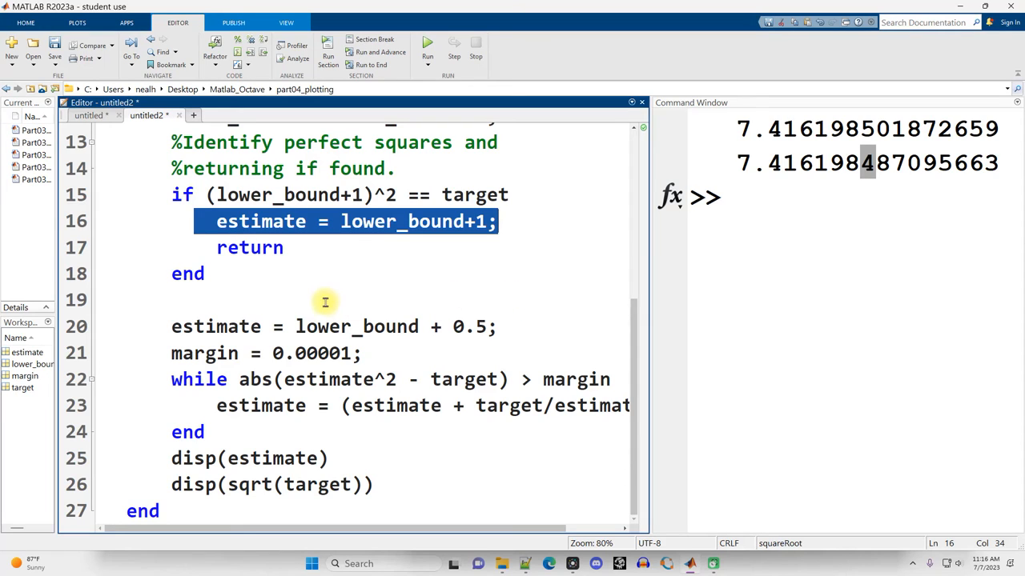
pyautogui.moveTo(306, 294)
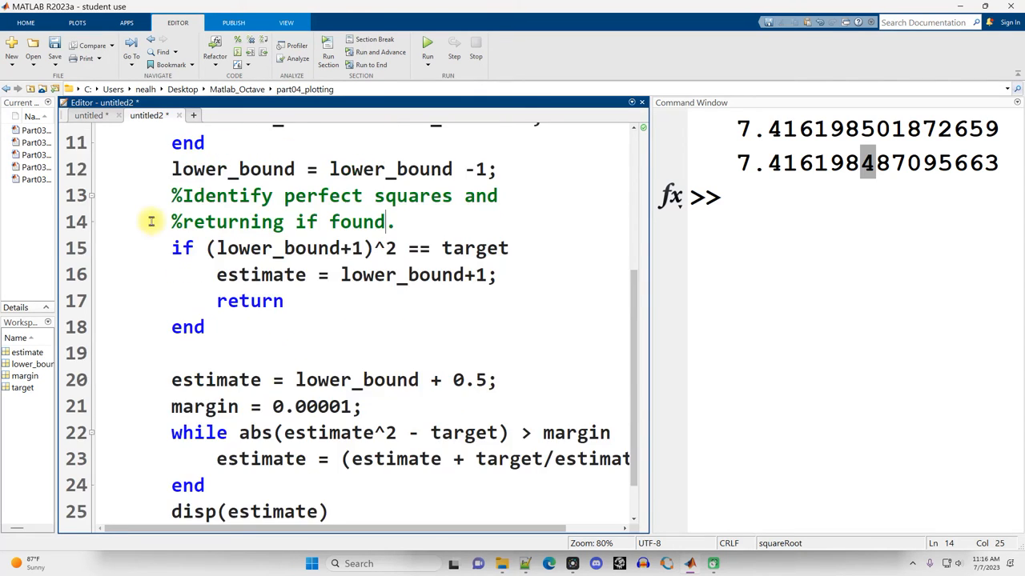
# Step: Add a '% Narrow in on the true square r…' comment before the estimate-narrowing loop
pyautogui.moveTo(170, 195); pyautogui.dragTo(392, 222)
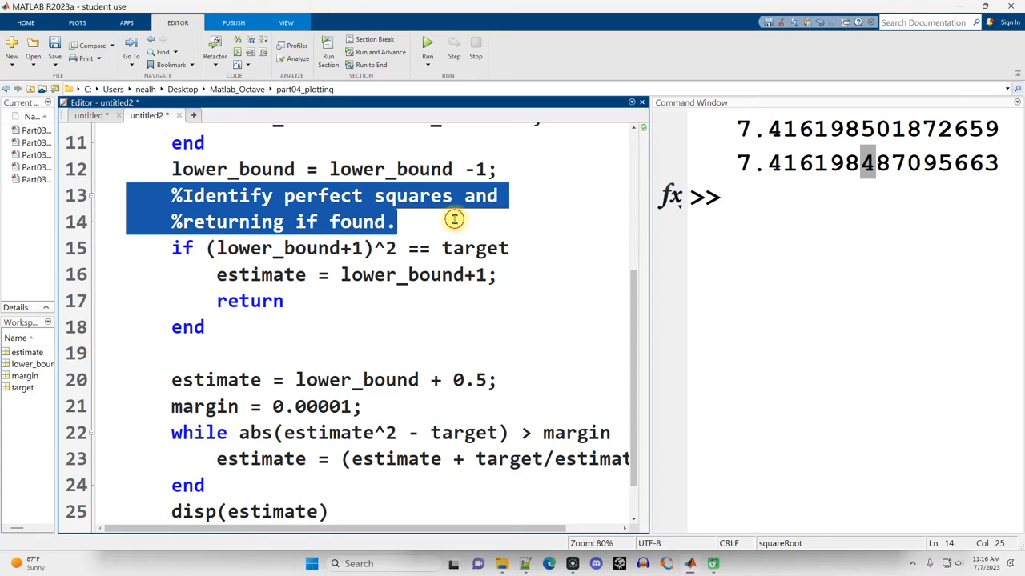
pyautogui.scroll(-3)
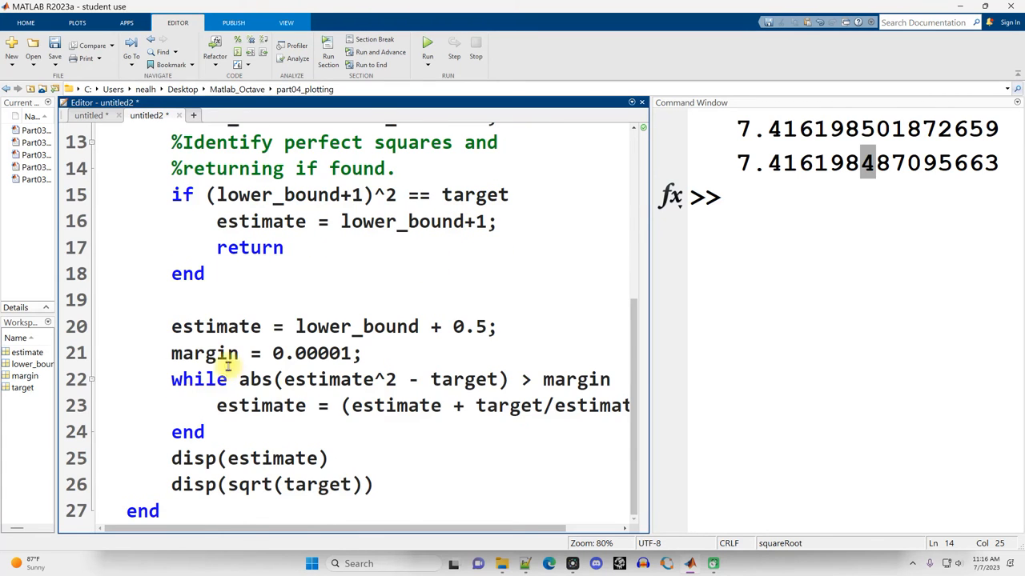
pyautogui.click(175, 299)
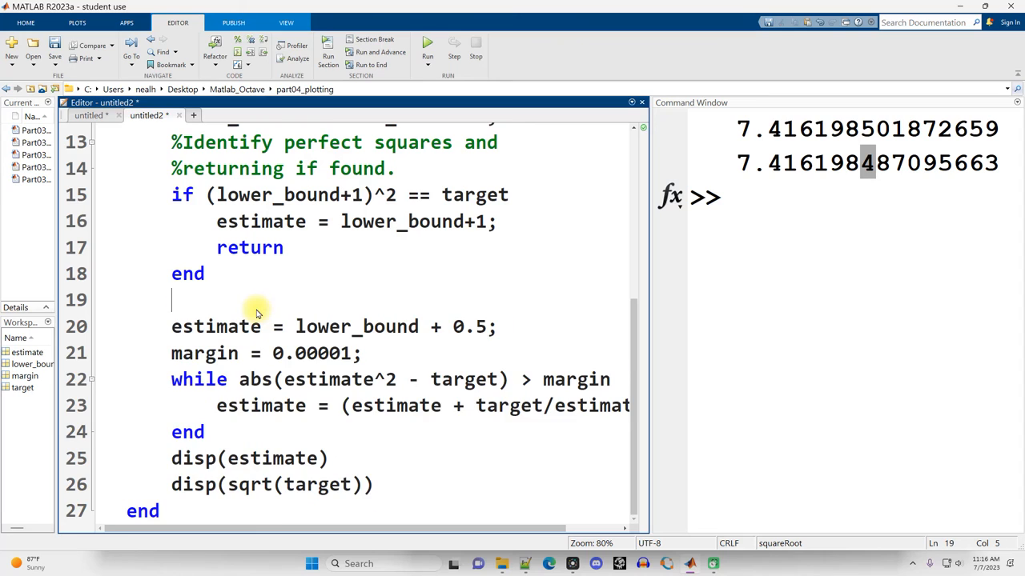
pyautogui.write('%')
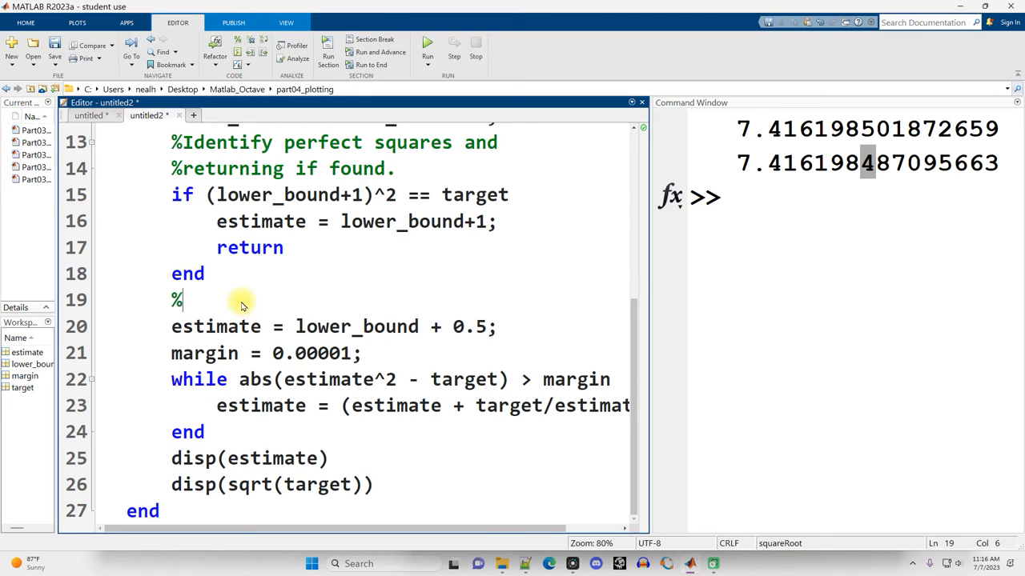
pyautogui.write('Narrow in on the true square root')
pyautogui.write('%to a certain degree of accuracy.')
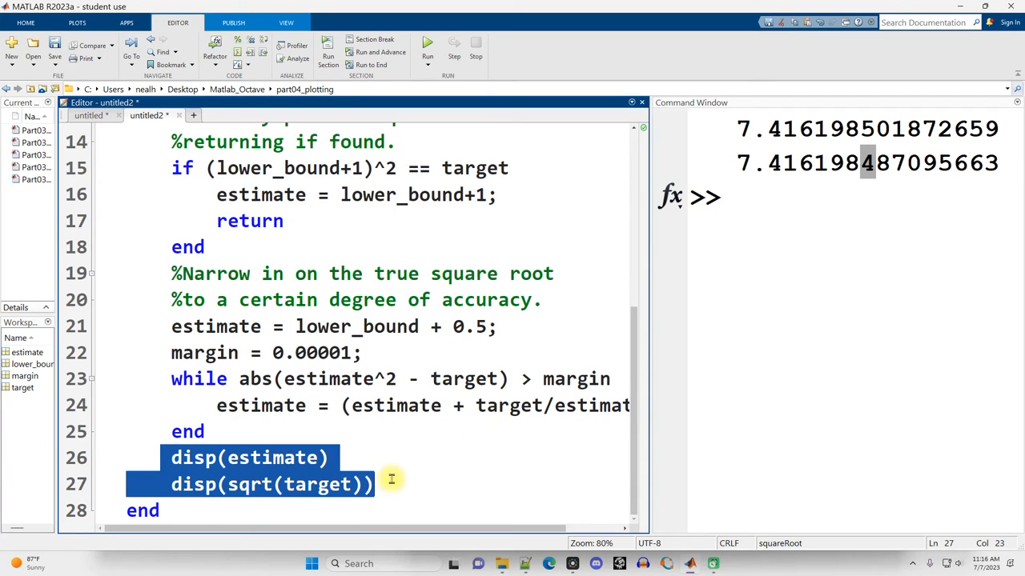
# Step: Delete the disp(estimate) and disp(sqrt(target)) lines ending the function
pyautogui.press('Delete')
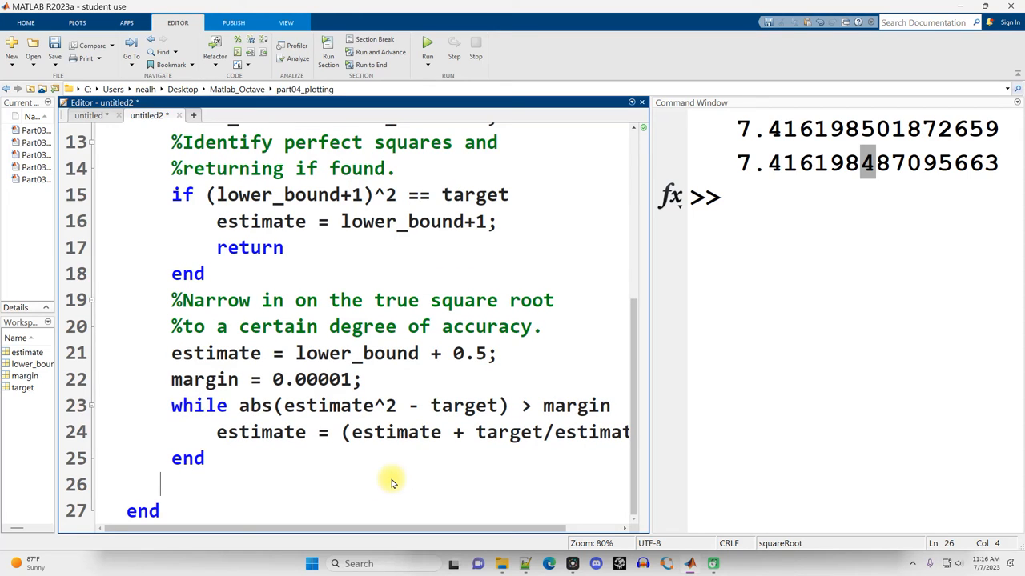
pyautogui.doubleClick(260, 432)
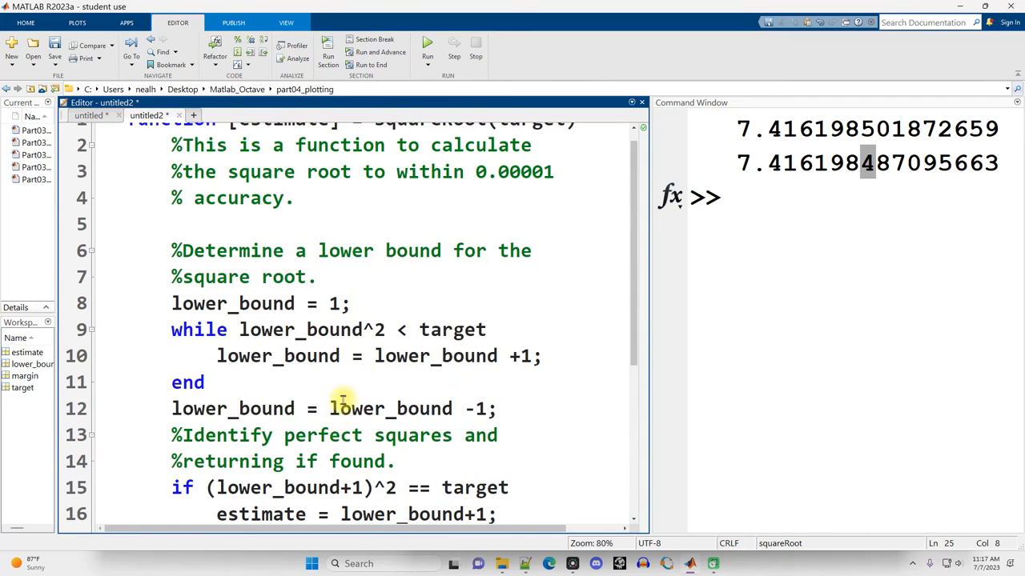
pyautogui.press('ctrl+a')
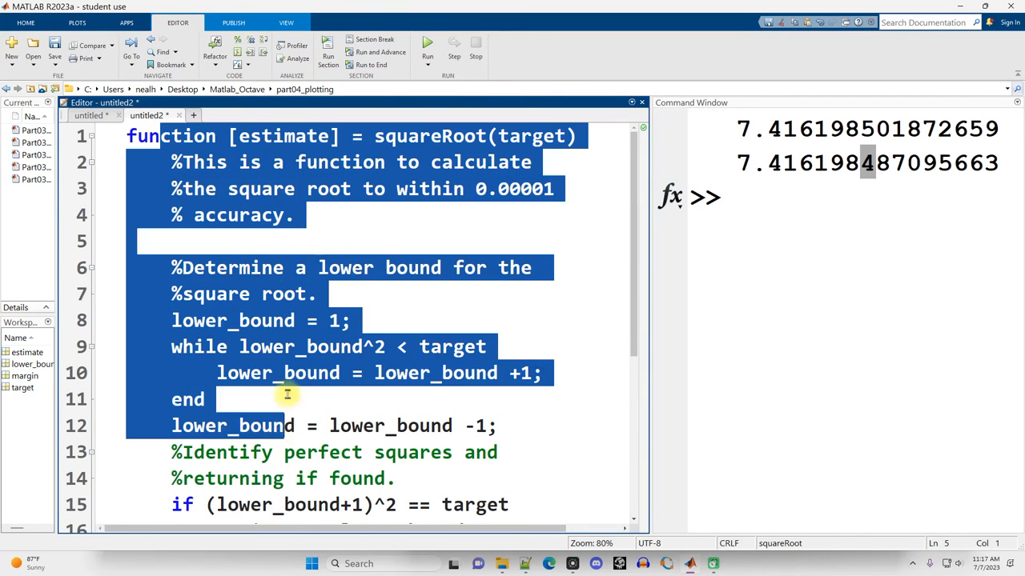
pyautogui.click(285, 240)
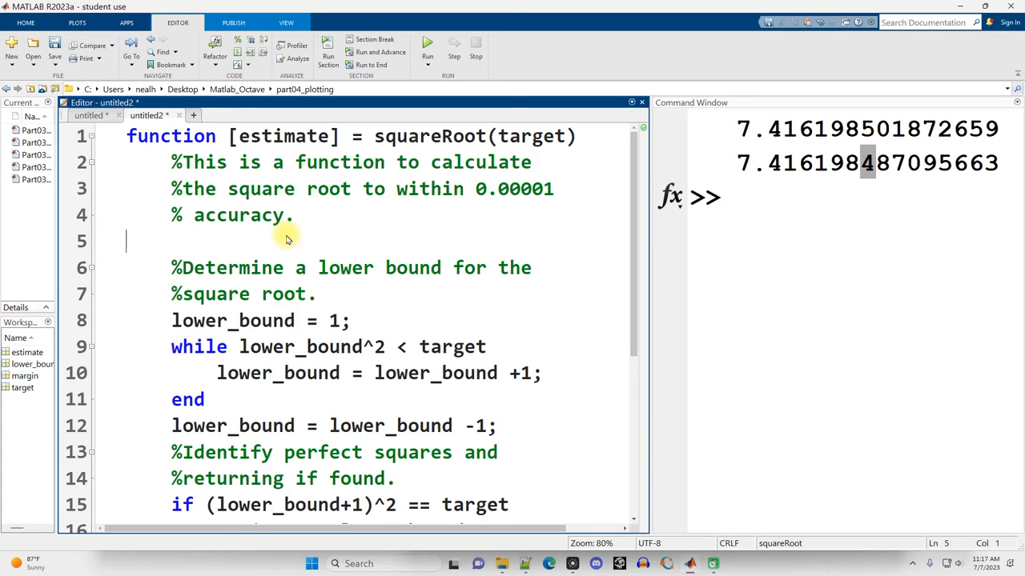
pyautogui.scroll(-3)
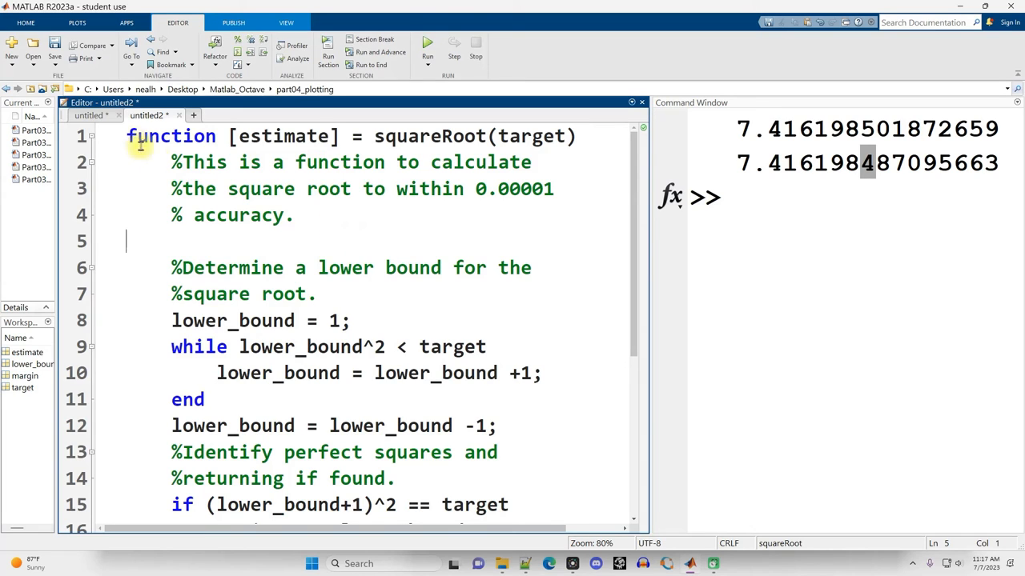
pyautogui.doubleClick(400, 136)
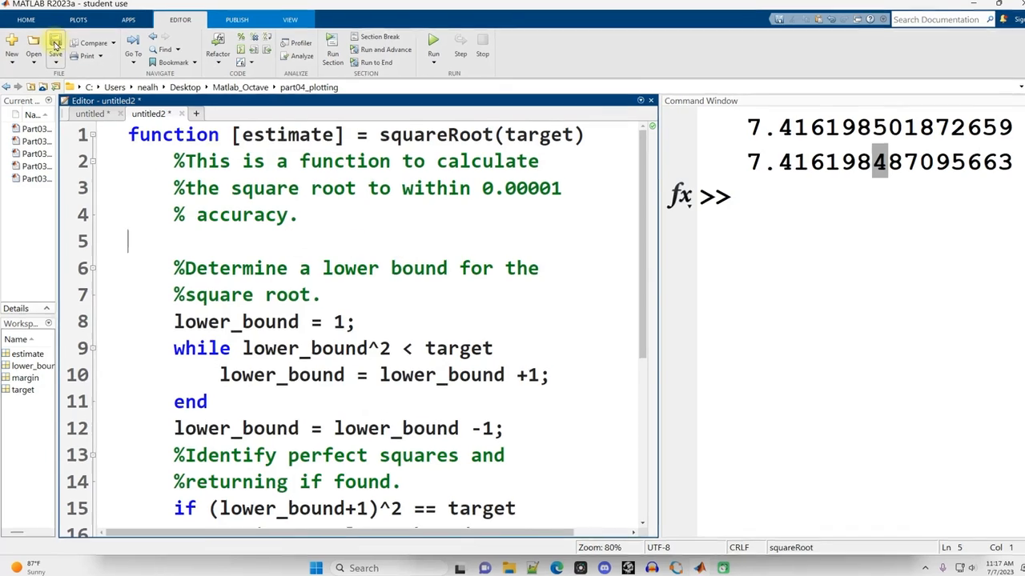
# Step: Save the function as squareRoot.m in part04_plotting and return to the untitled script
pyautogui.click(56, 43)
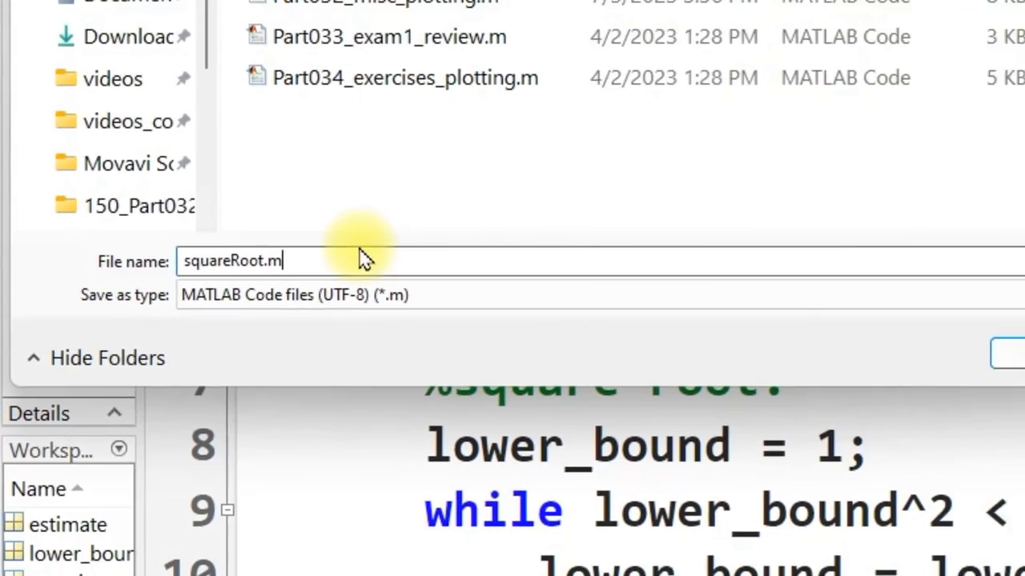
pyautogui.click(1004, 353)
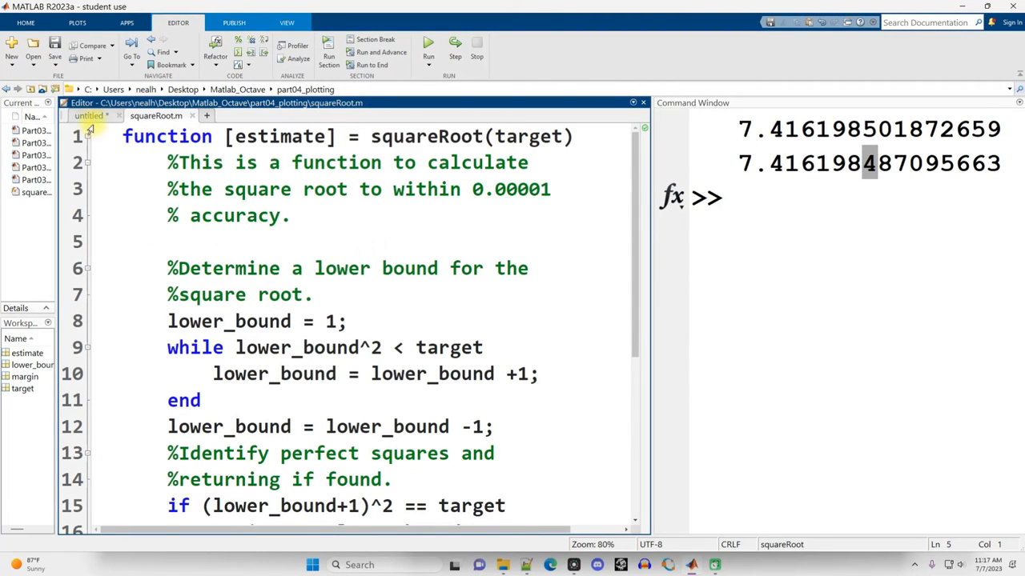
pyautogui.click(88, 115)
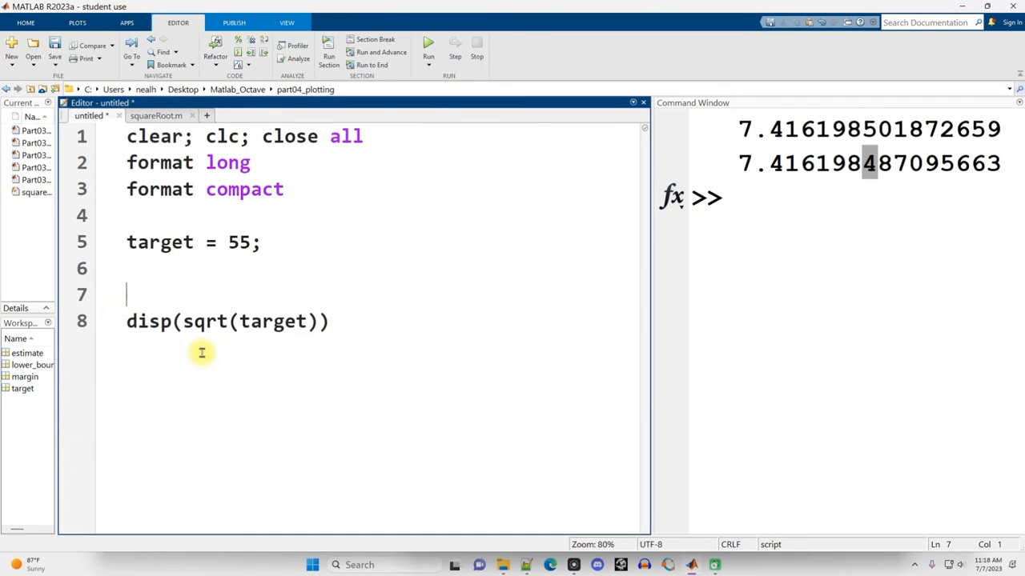
# Step: Add disp(squareRoot(target)) on line 7, above the built-in sqrt comparison
pyautogui.write('disp')
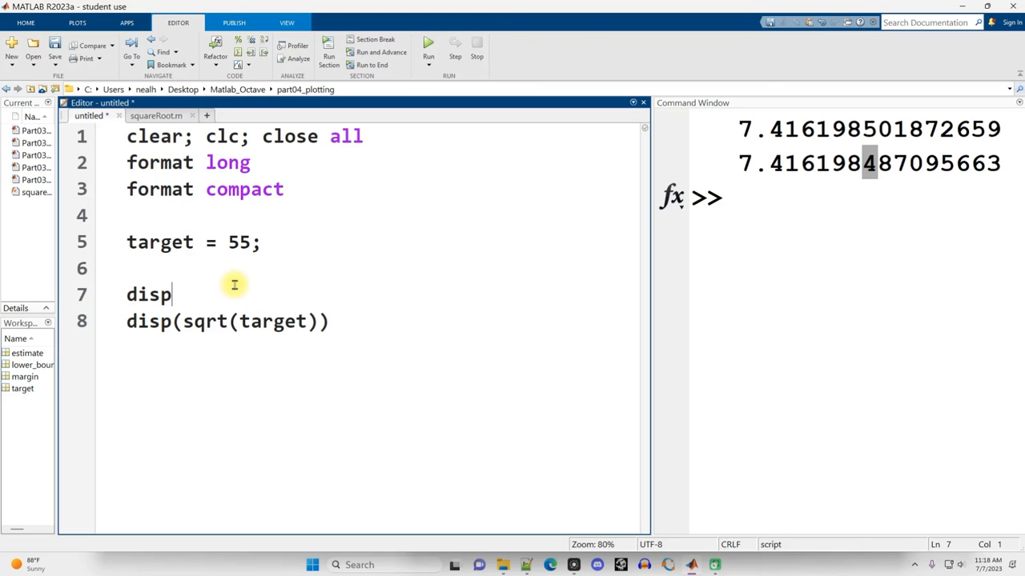
pyautogui.write('( s')
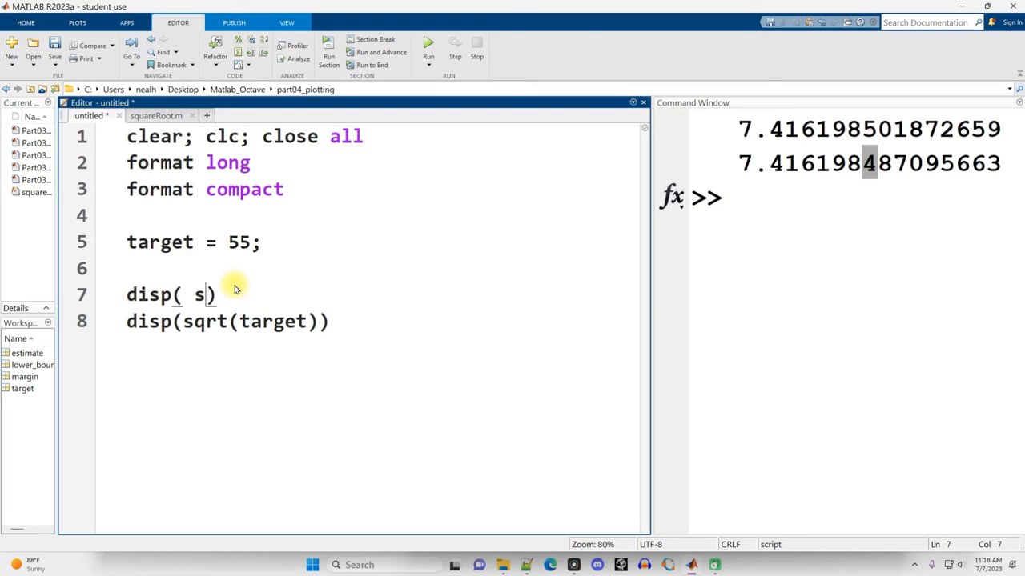
pyautogui.write('quareRoot')
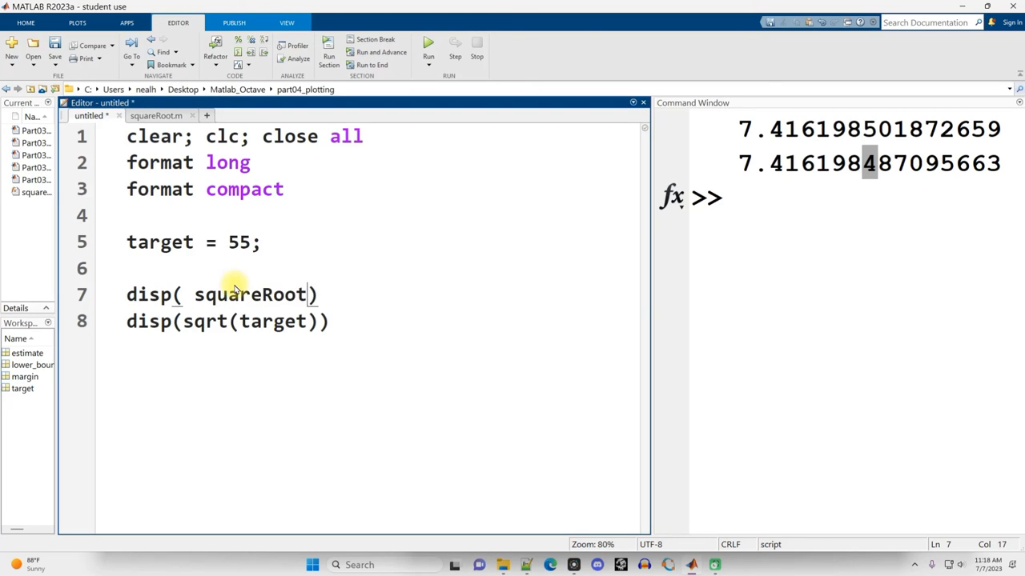
pyautogui.write('(target')
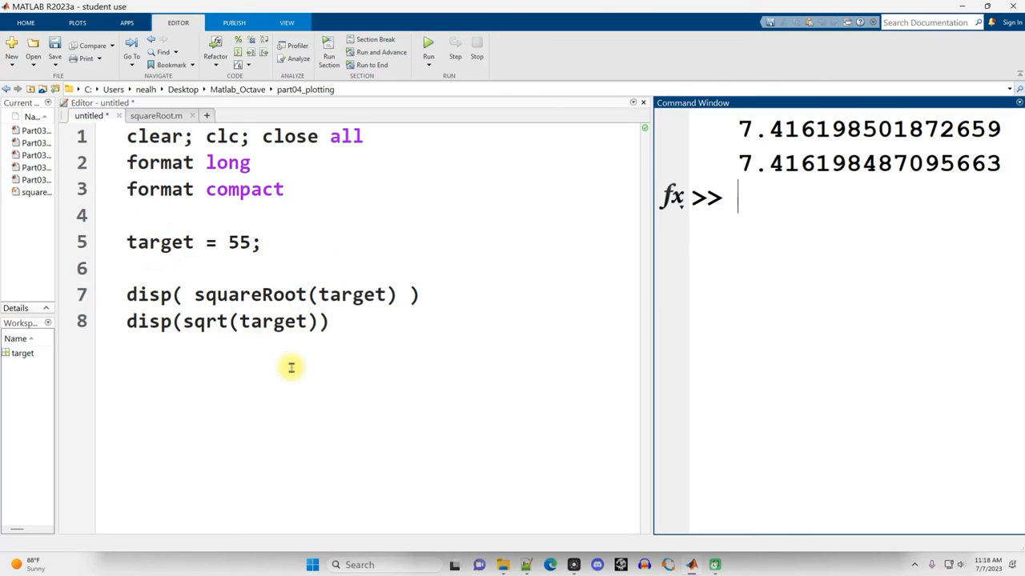
pyautogui.moveTo(155, 115)
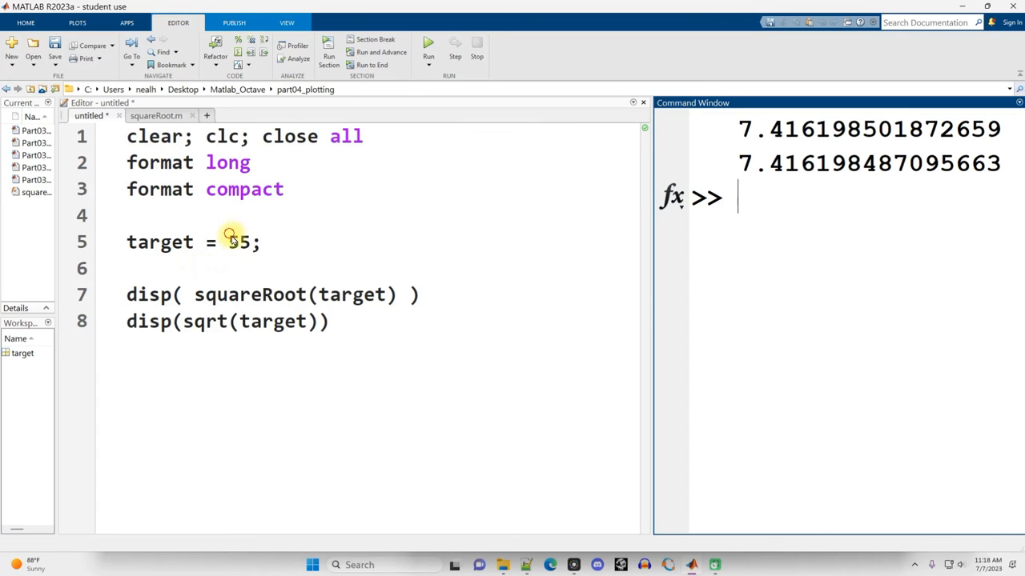
# Step: Change the target from 55 to 100, then to 384, comparing squareRoot against sqrt
pyautogui.doubleClick(238, 242)
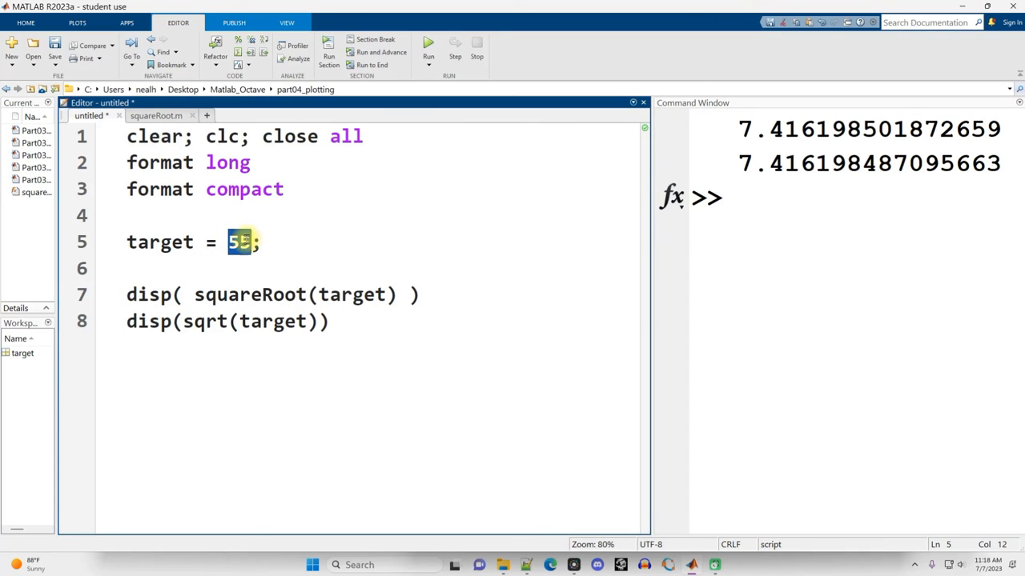
pyautogui.write('9')
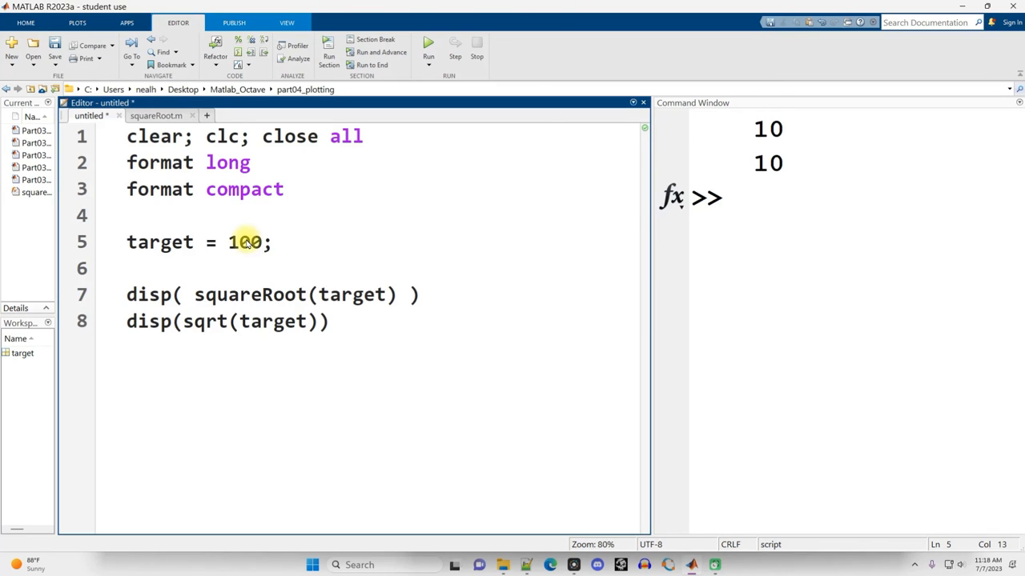
pyautogui.click(228, 241)
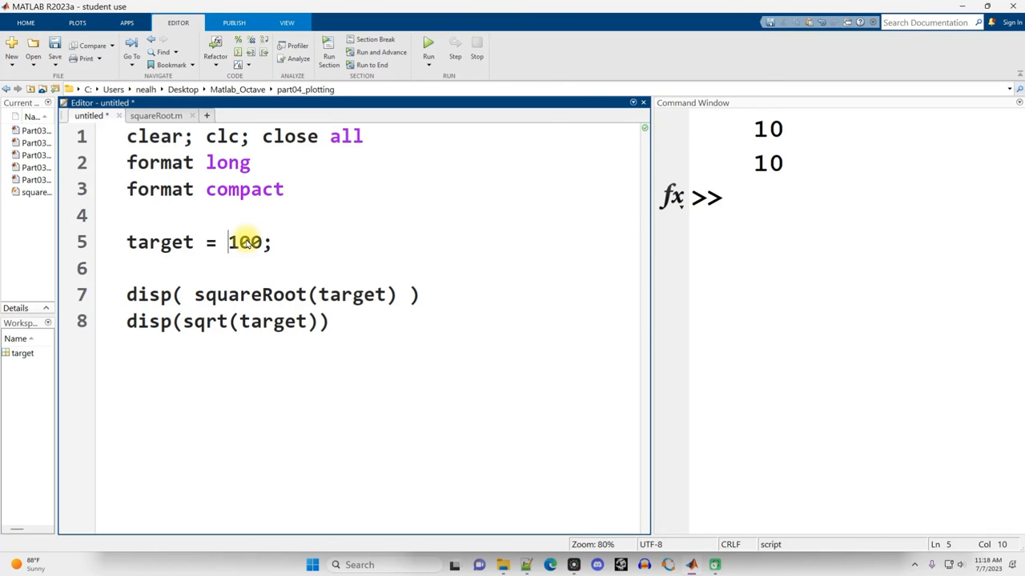
pyautogui.write('384')
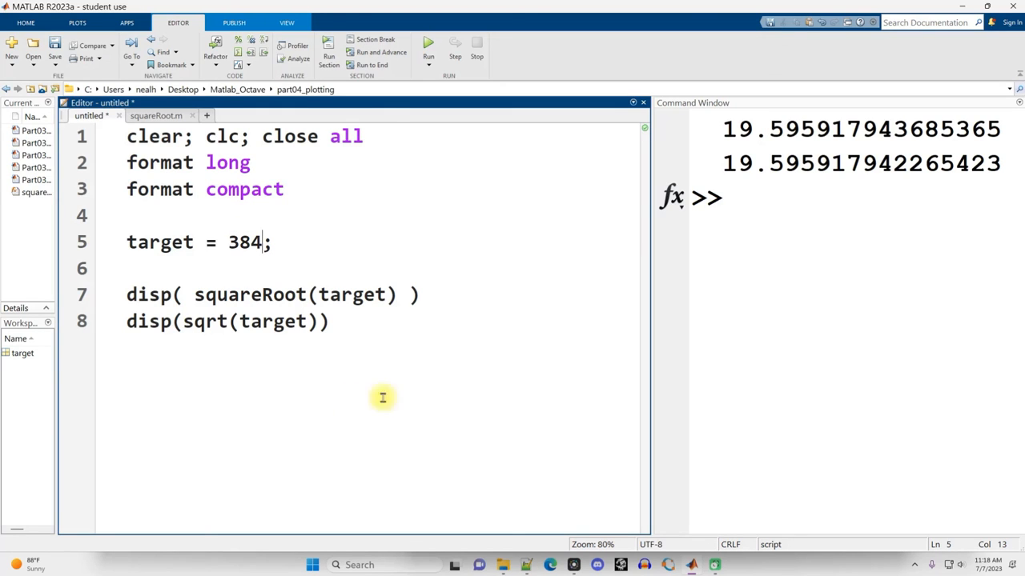
pyautogui.moveTo(627, 336)
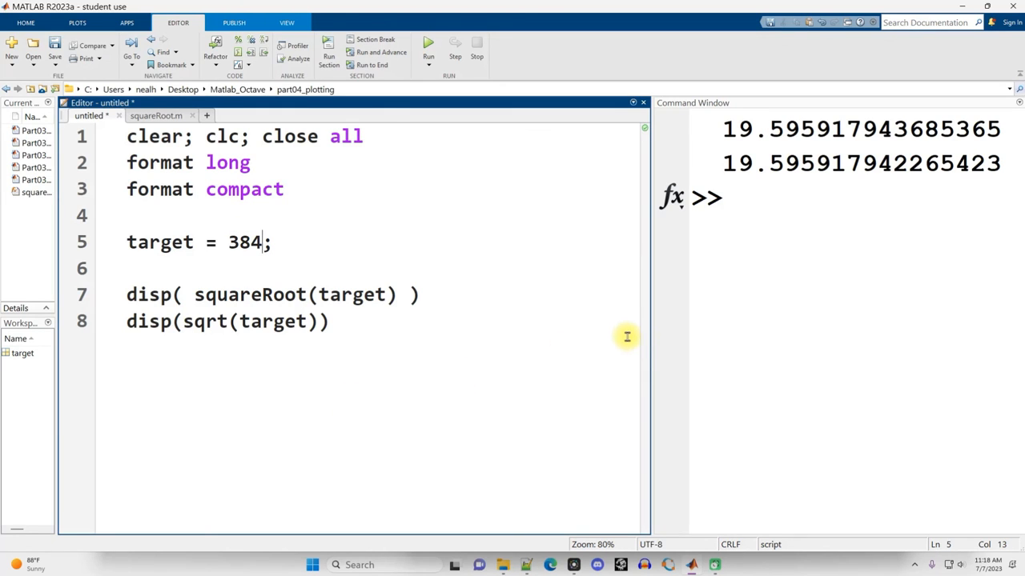
# Step: Check the margin line in squareRoot.m and the script's sqrt call, then reopen squareRoot.m
pyautogui.doubleClick(206, 320)
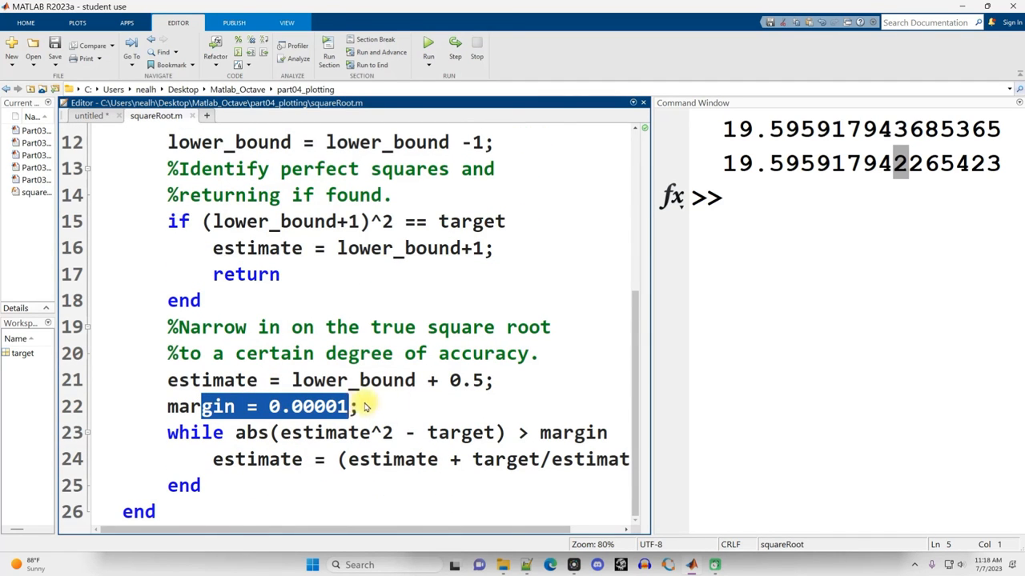
pyautogui.click(358, 406)
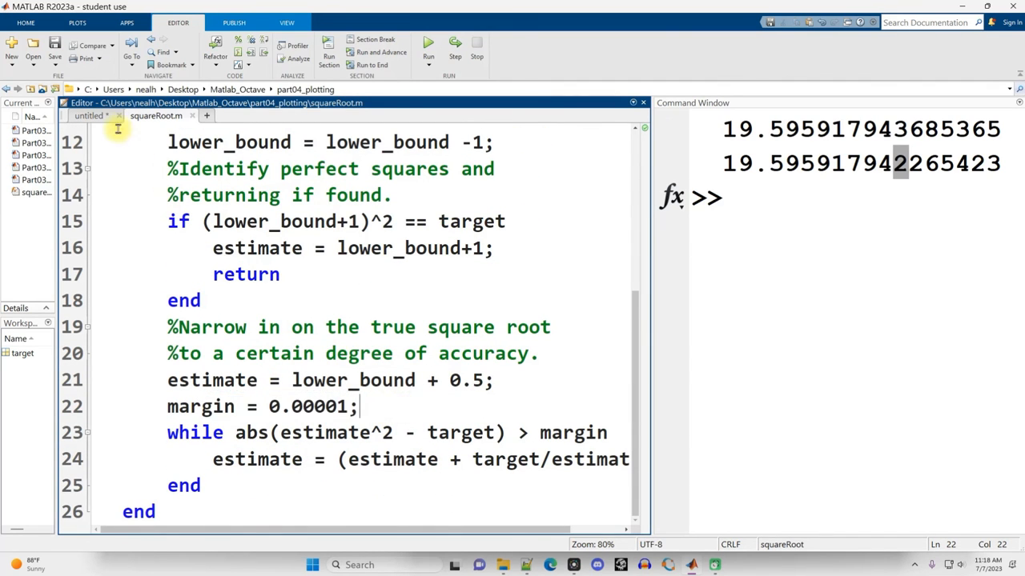
pyautogui.click(88, 116)
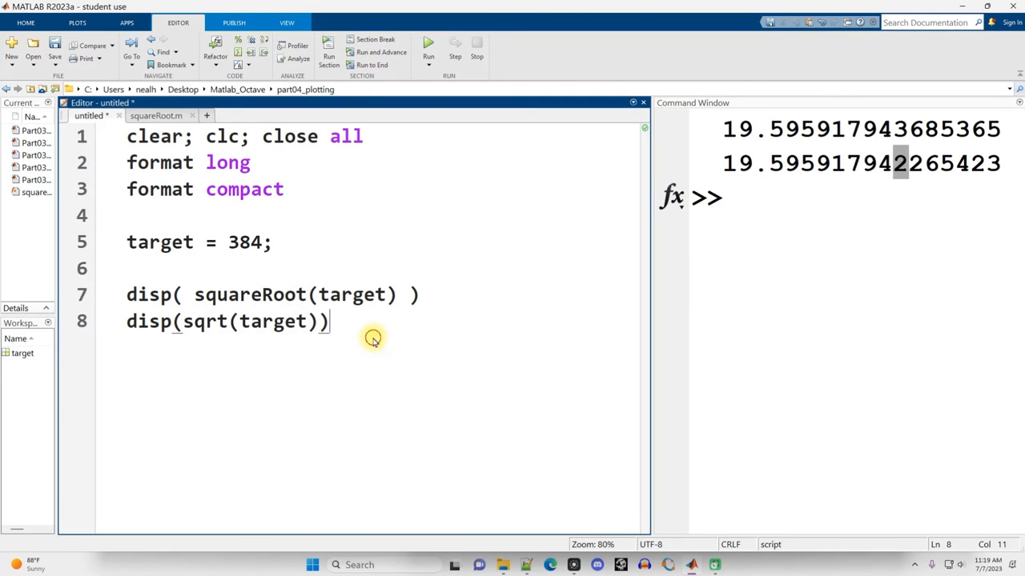
pyautogui.doubleClick(203, 321)
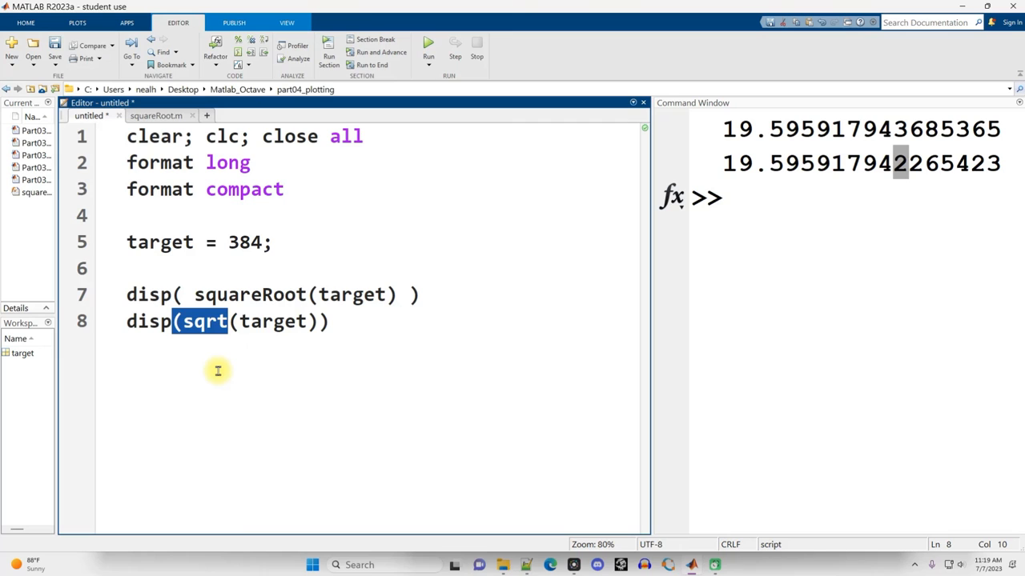
pyautogui.moveTo(209, 380)
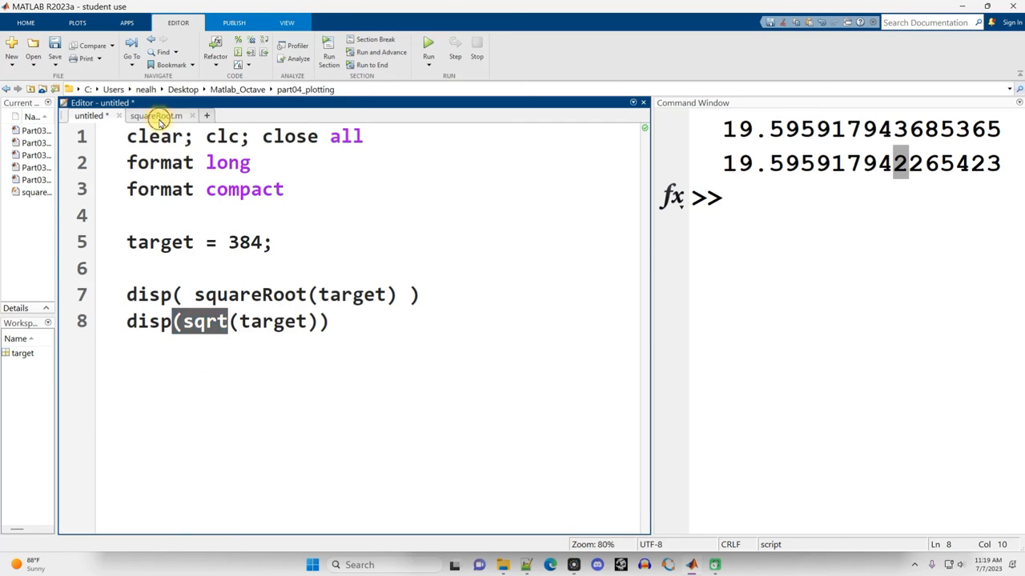
pyautogui.click(155, 115)
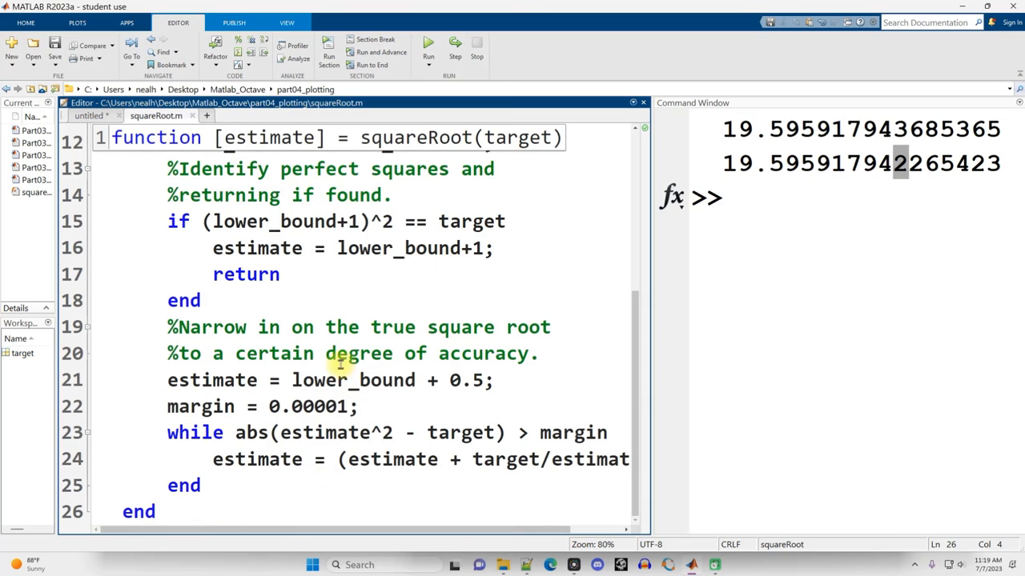